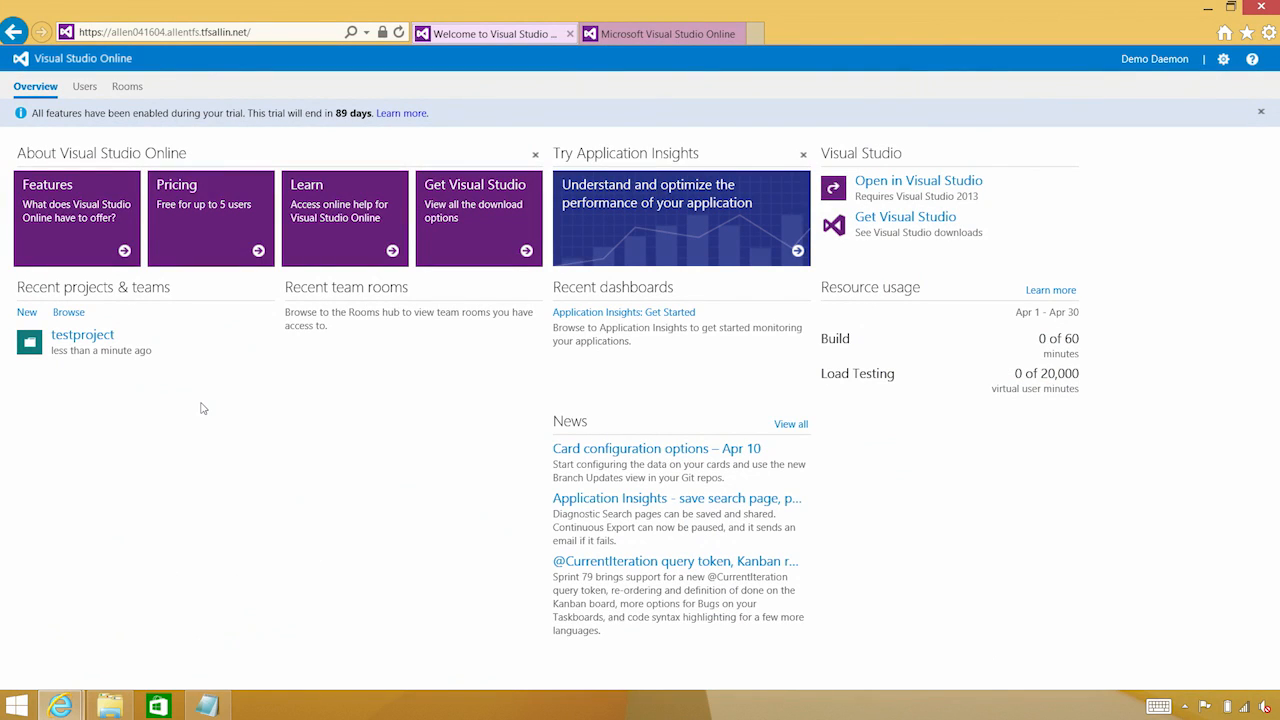
mouse_move(153, 395)
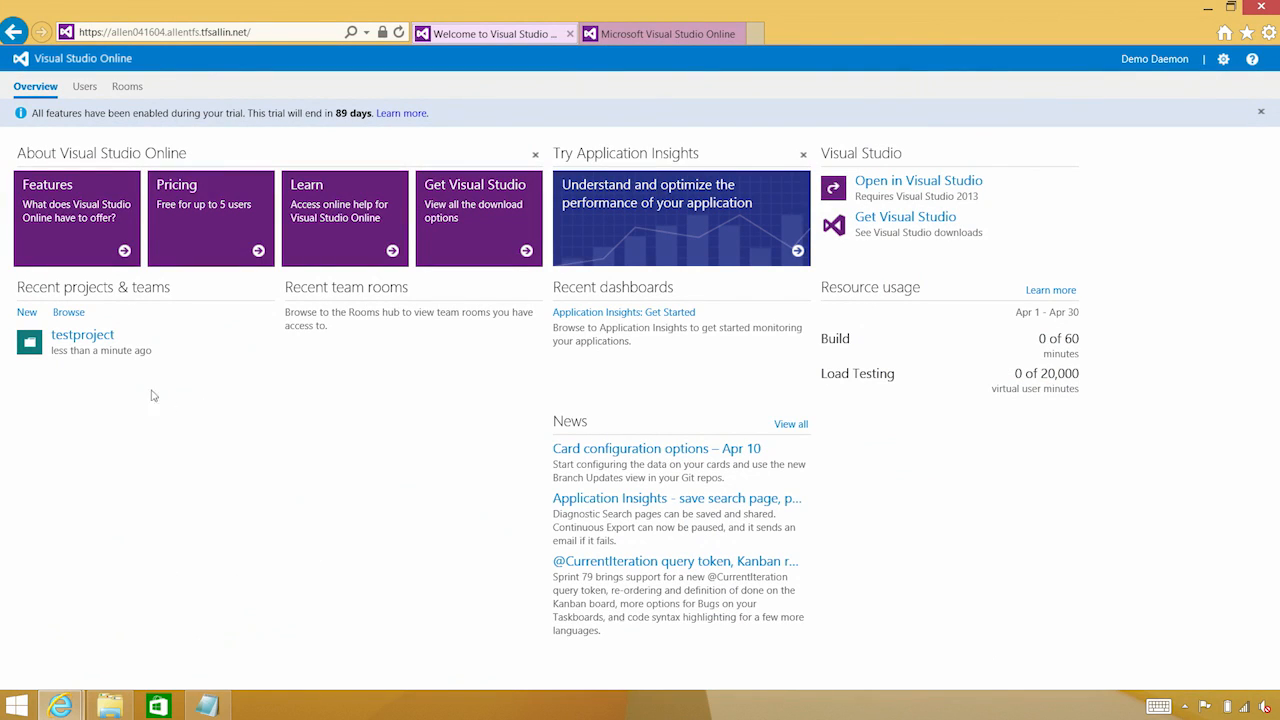
Step: Open testproject and go to its BUILD.PREVIEW build explorer
click(82, 334)
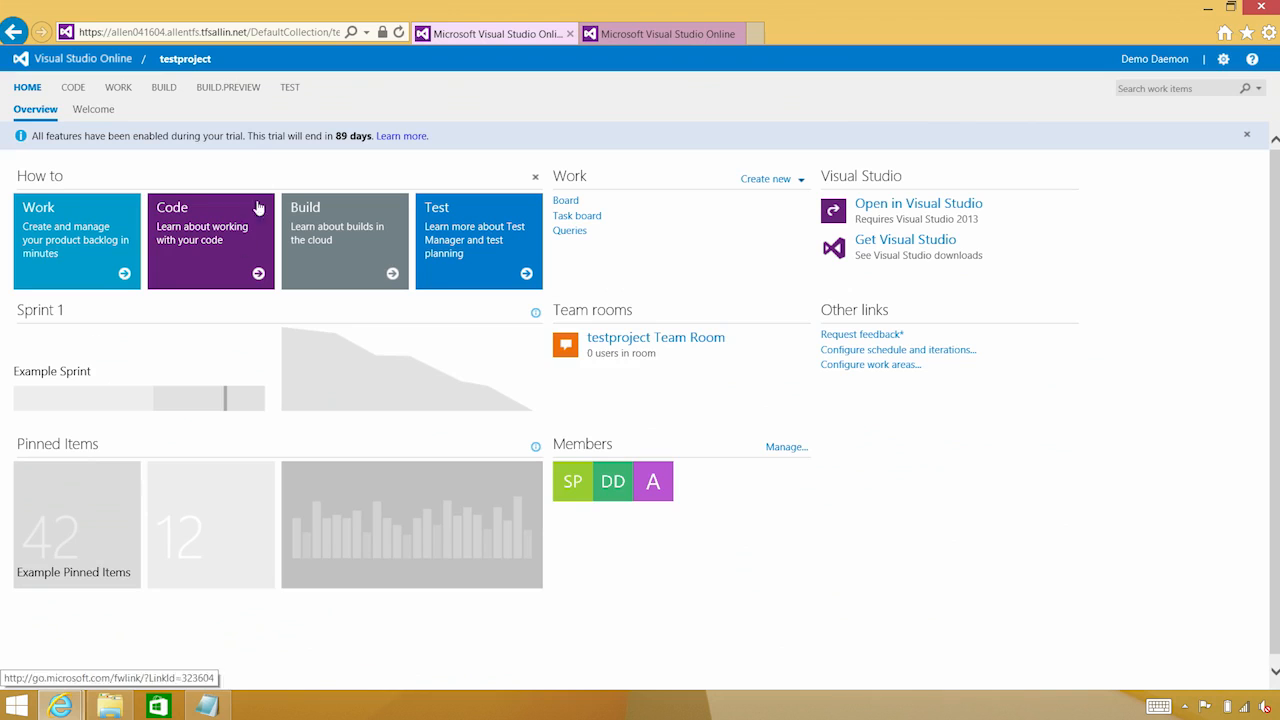
click(228, 87)
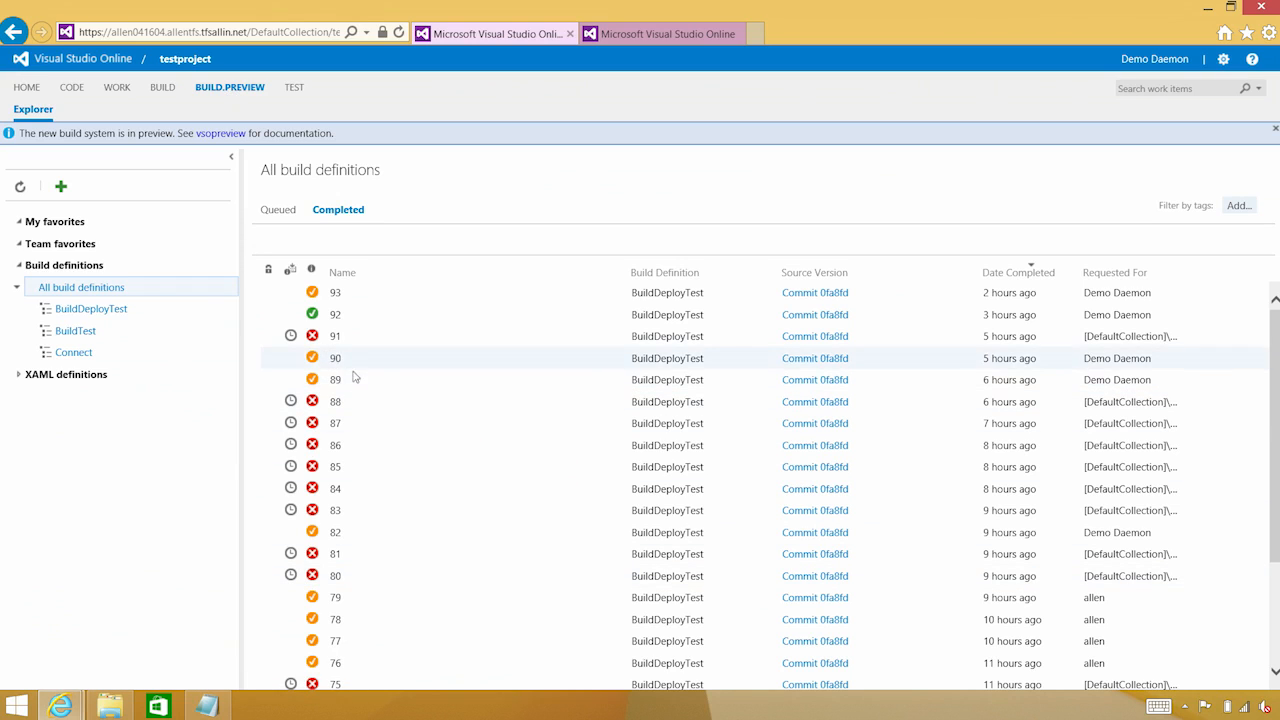
mouse_move(362, 361)
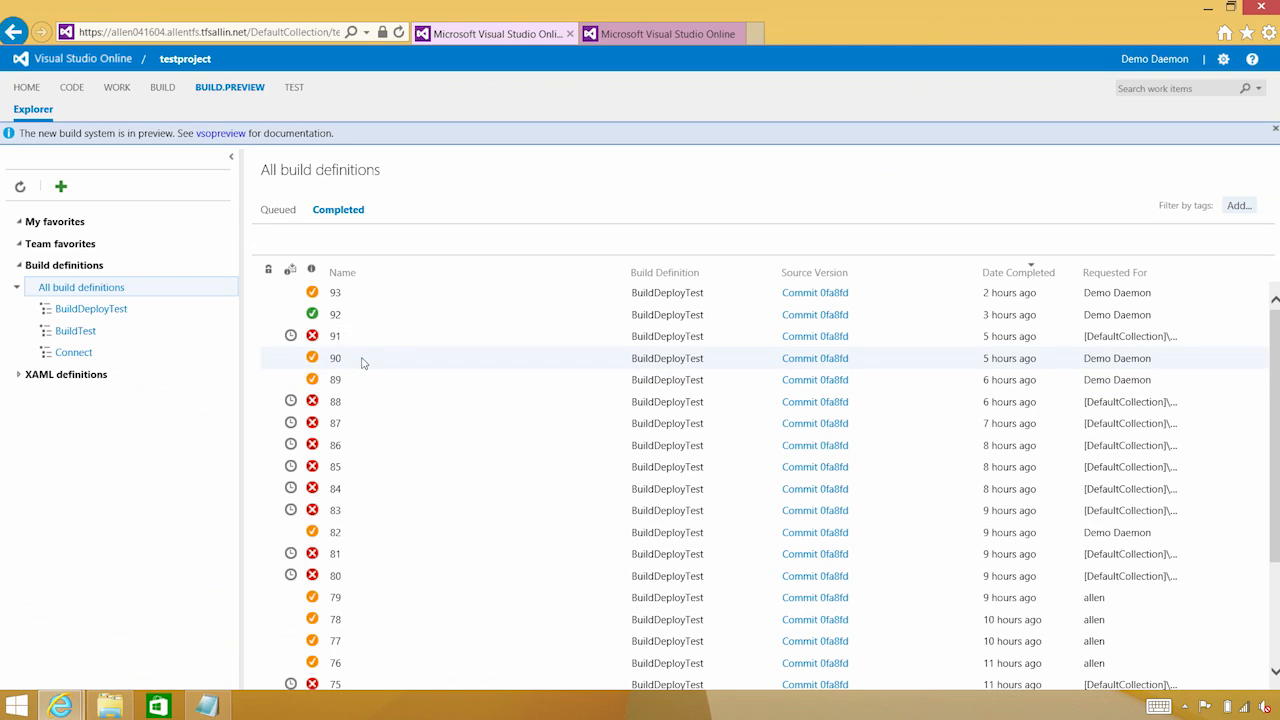
mouse_move(334, 336)
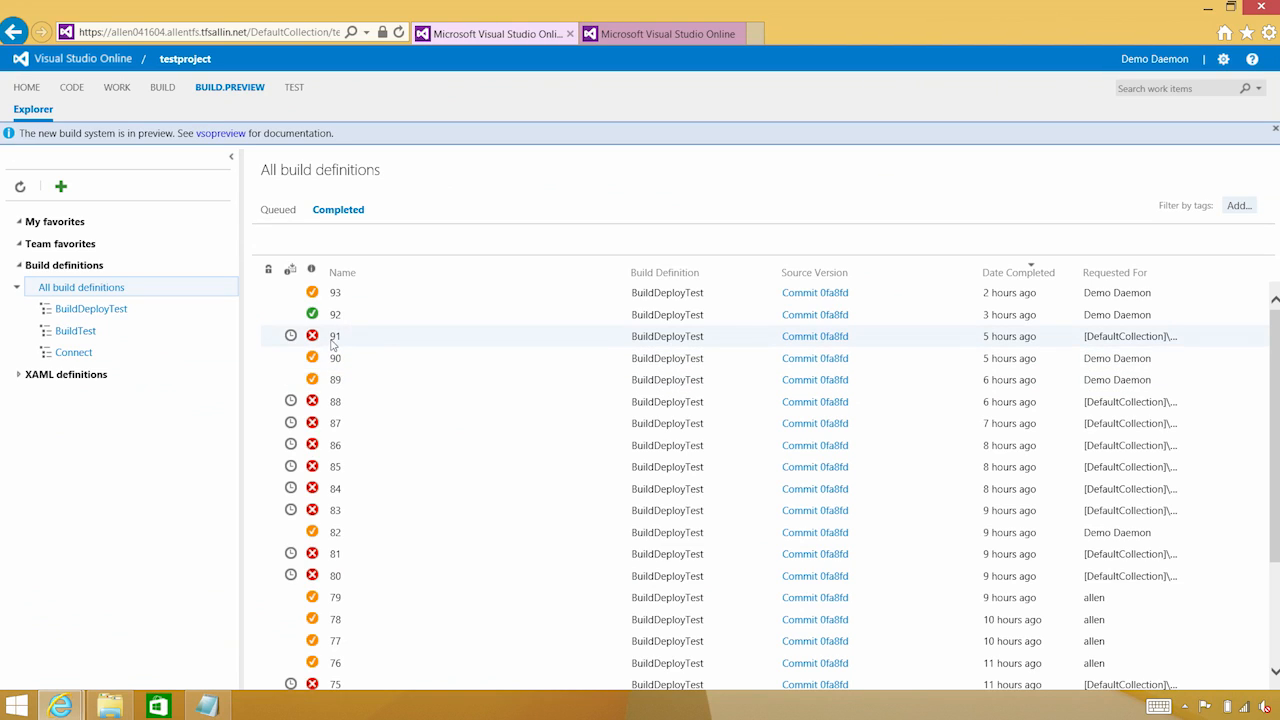
mouse_move(347, 325)
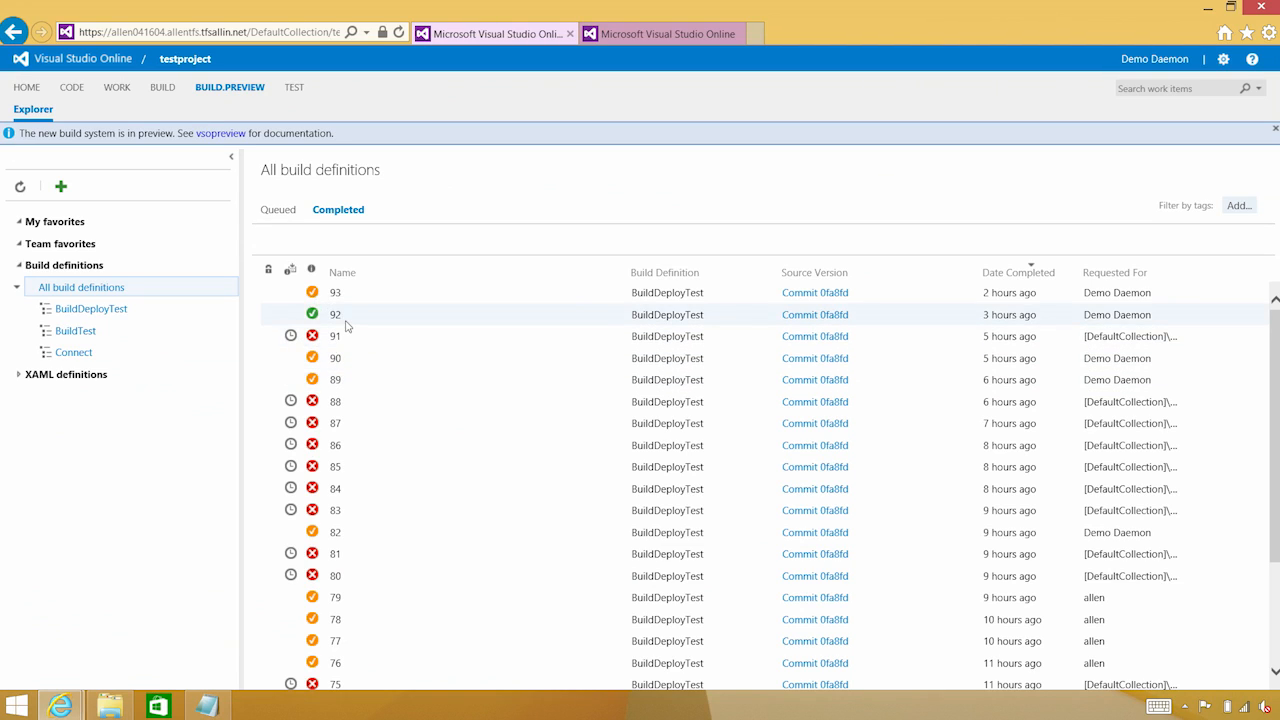
Step: Open the summary of BuildDeployTest build 93
click(370, 292)
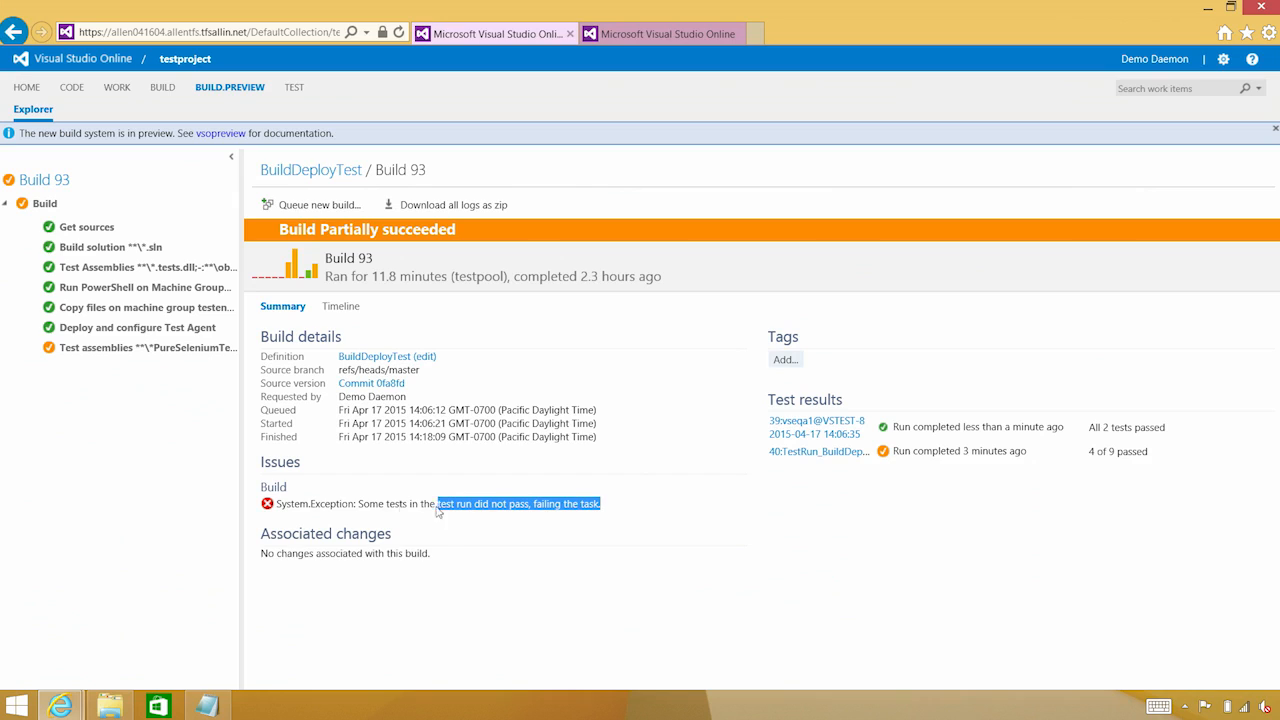
click(464, 542)
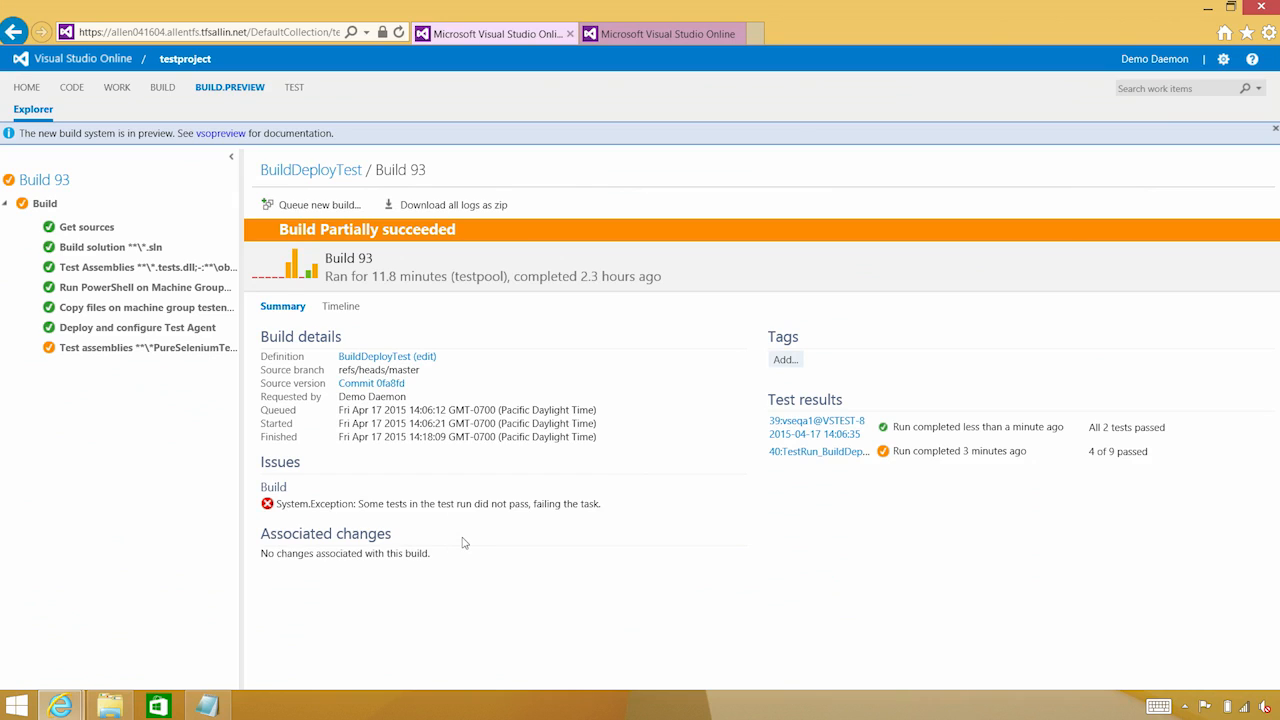
mouse_move(815, 426)
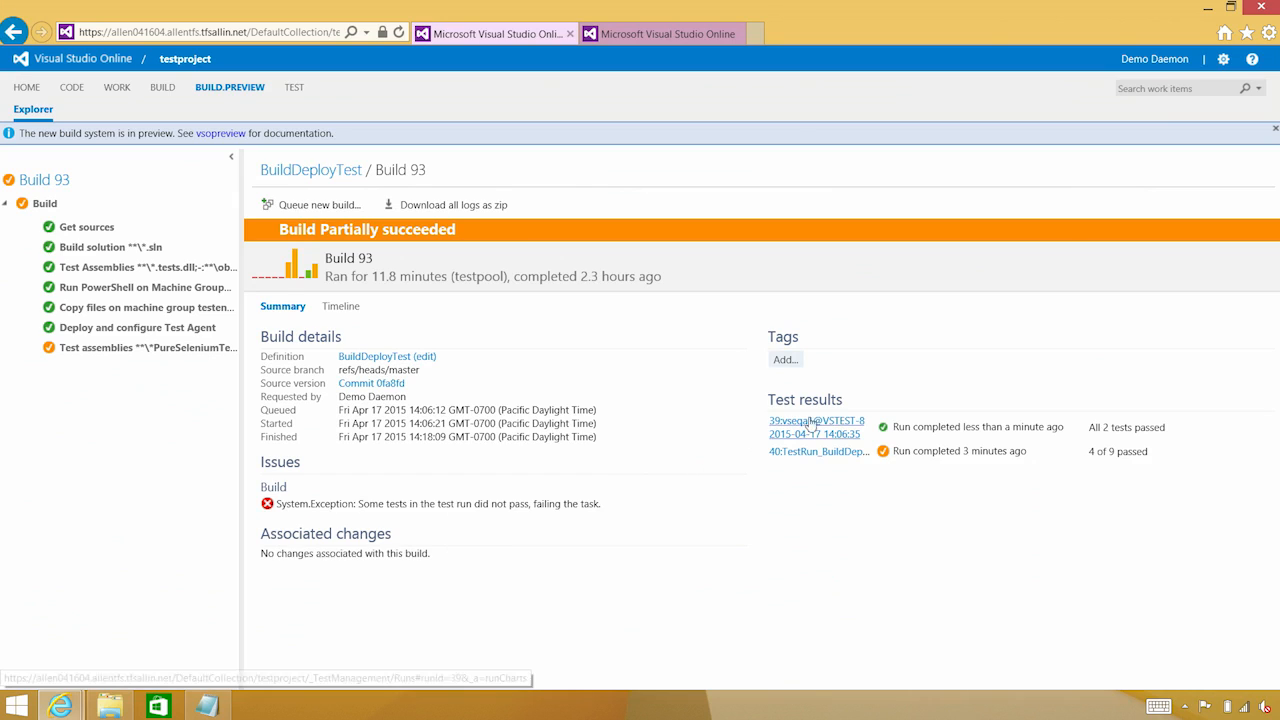
mouse_move(869, 440)
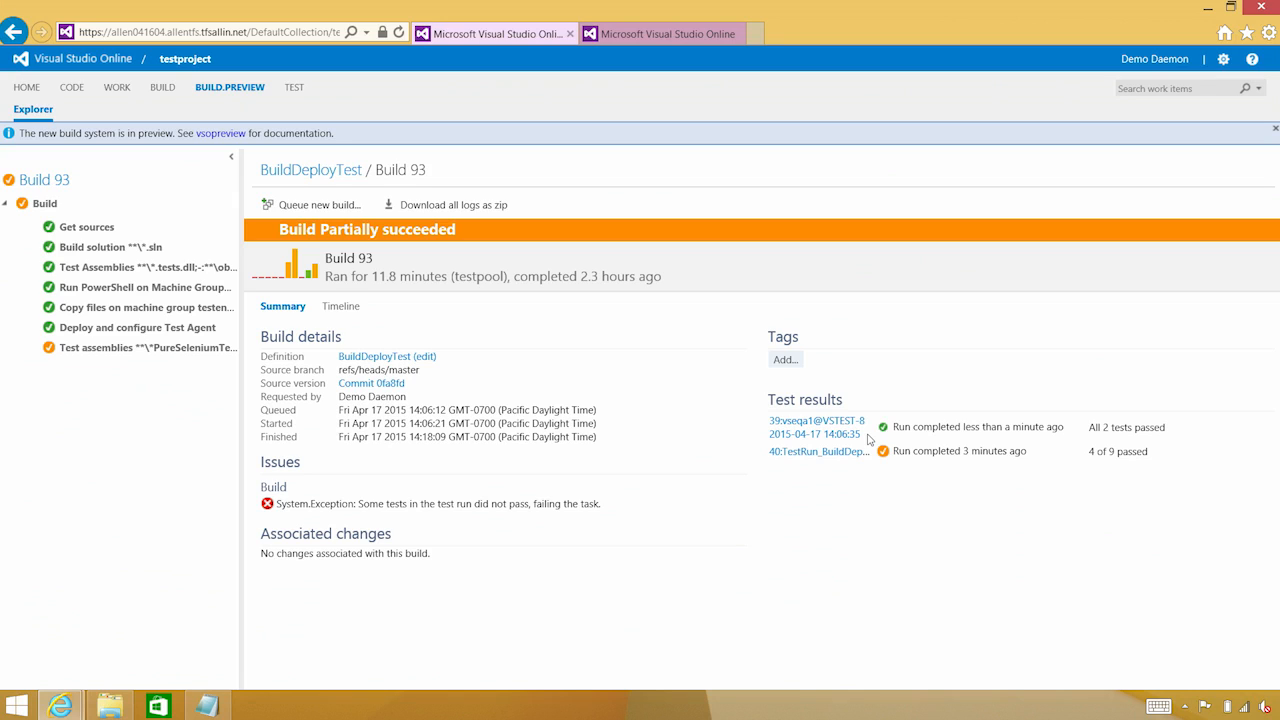
mouse_move(828, 459)
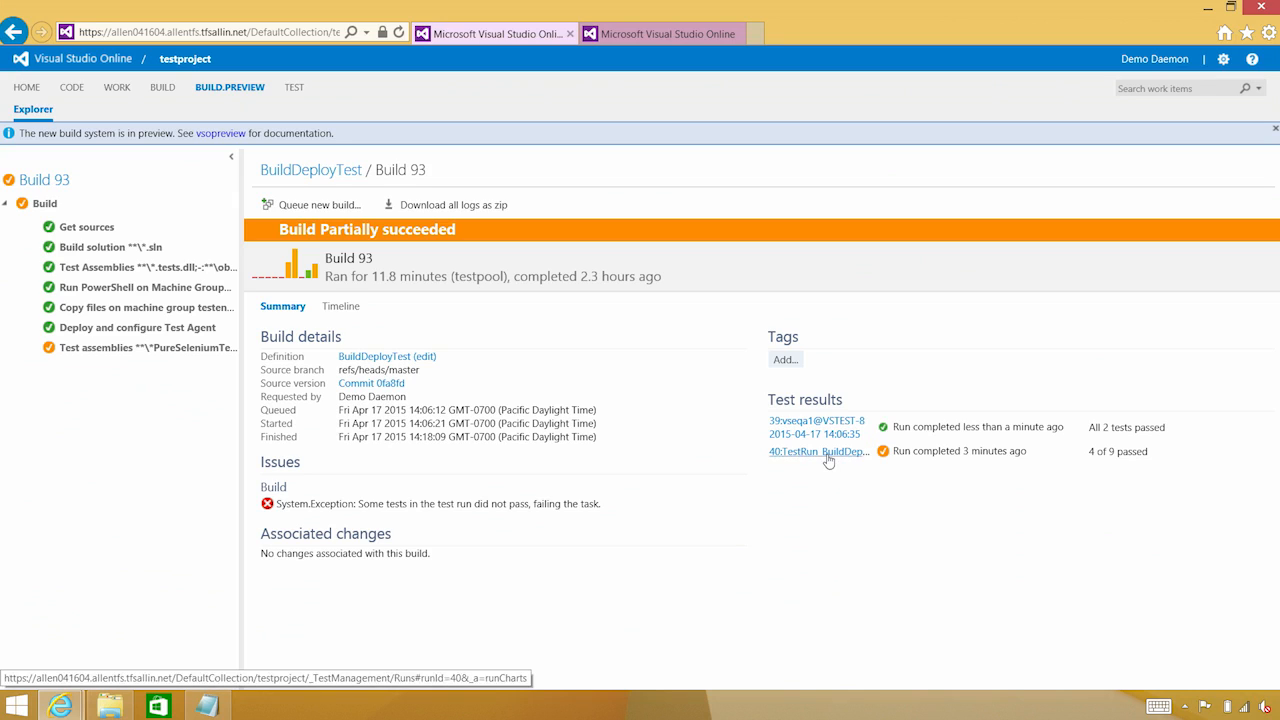
Step: Open test run 40, with 4 of 9 tests passed, and its Test results tab
click(818, 451)
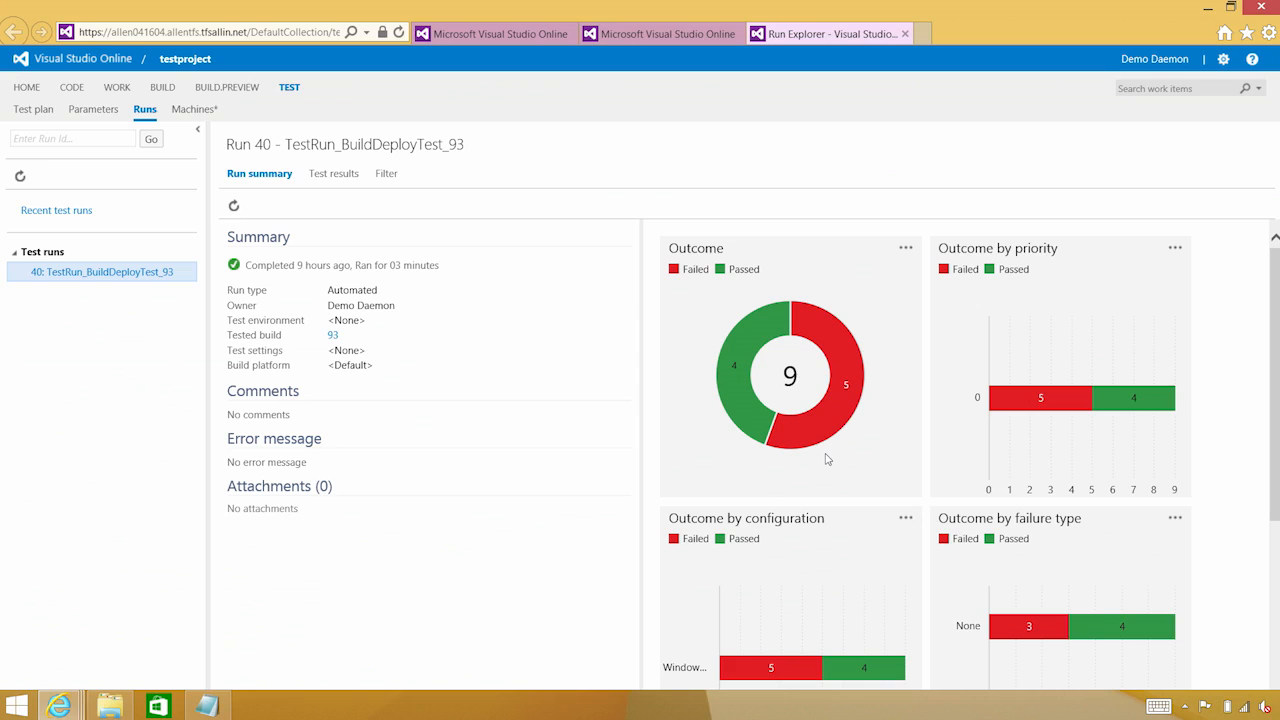
mouse_move(722, 443)
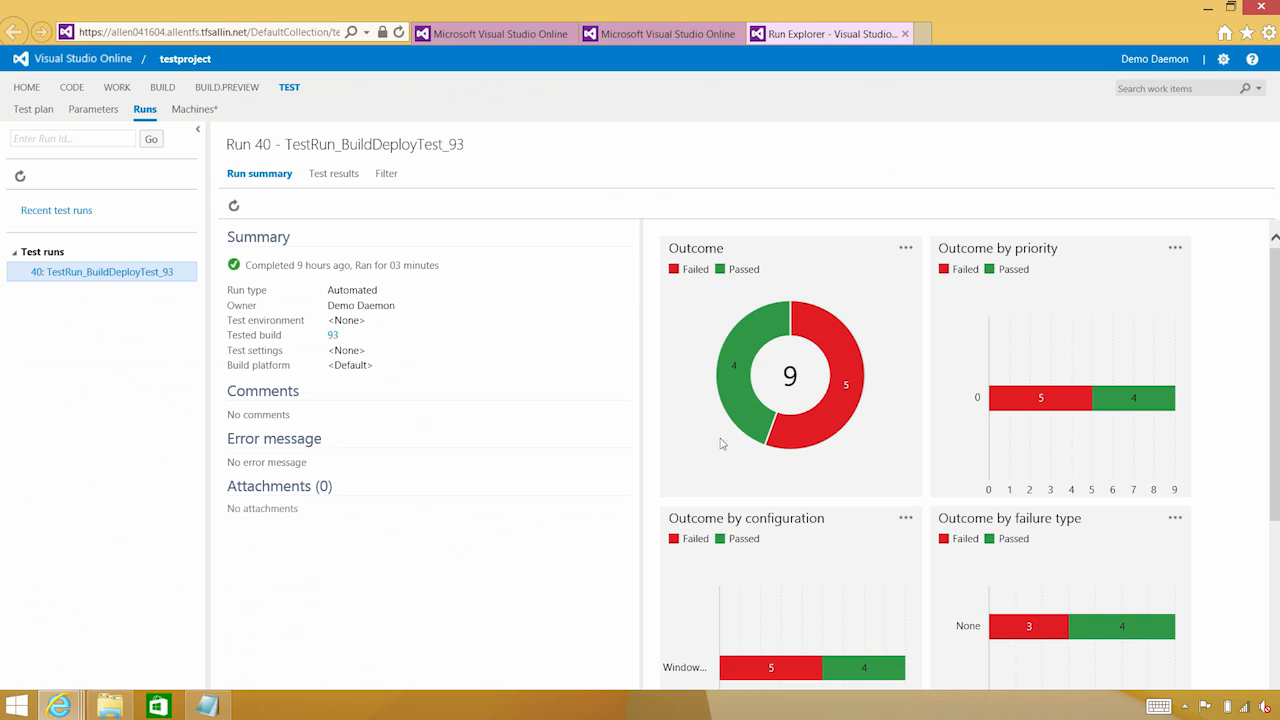
click(333, 173)
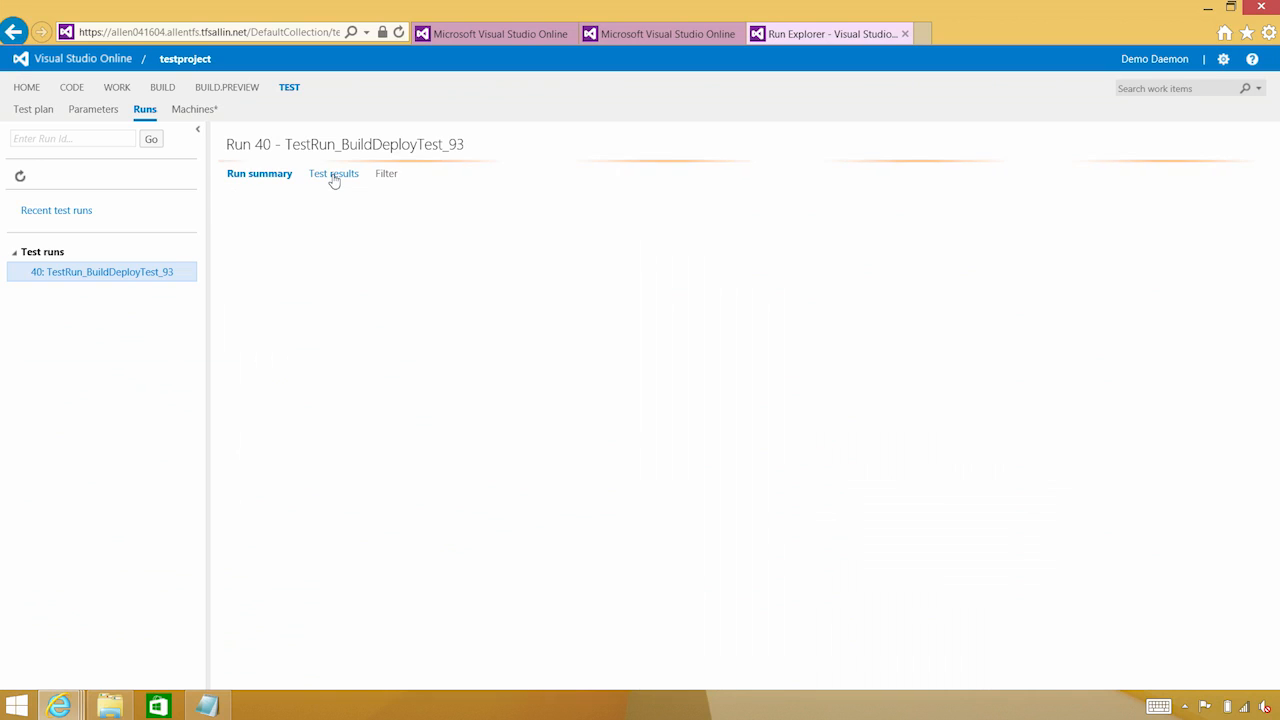
Step: Inspect the Selenium CreateNewCustomerRecord and VerifyDashboardPage results for Chrome, Firefox and IE
click(332, 173)
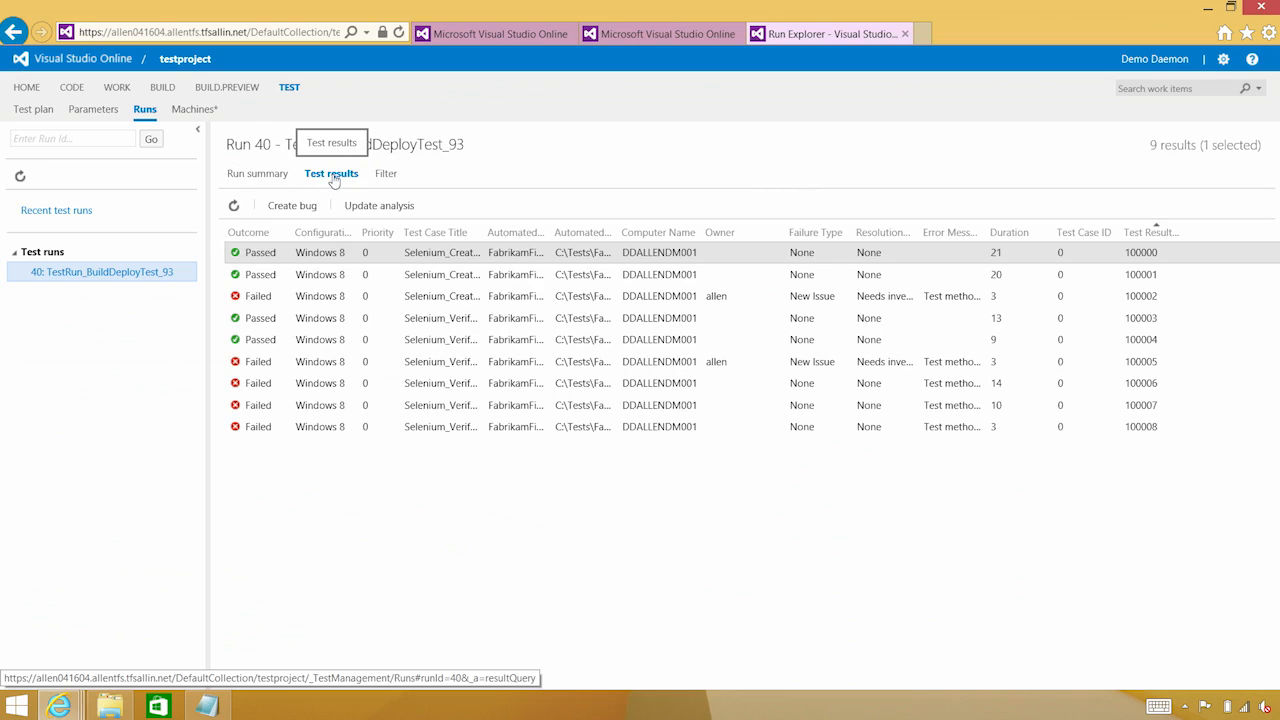
mouse_move(333, 278)
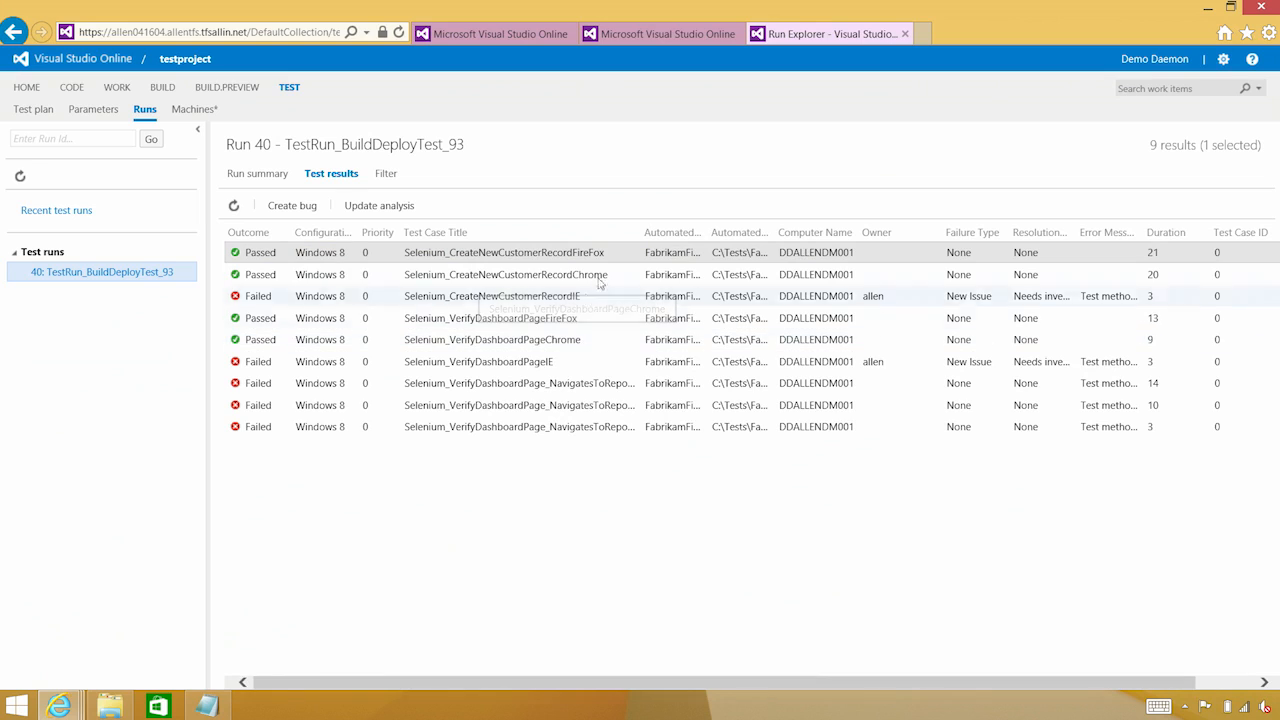
click(505, 274)
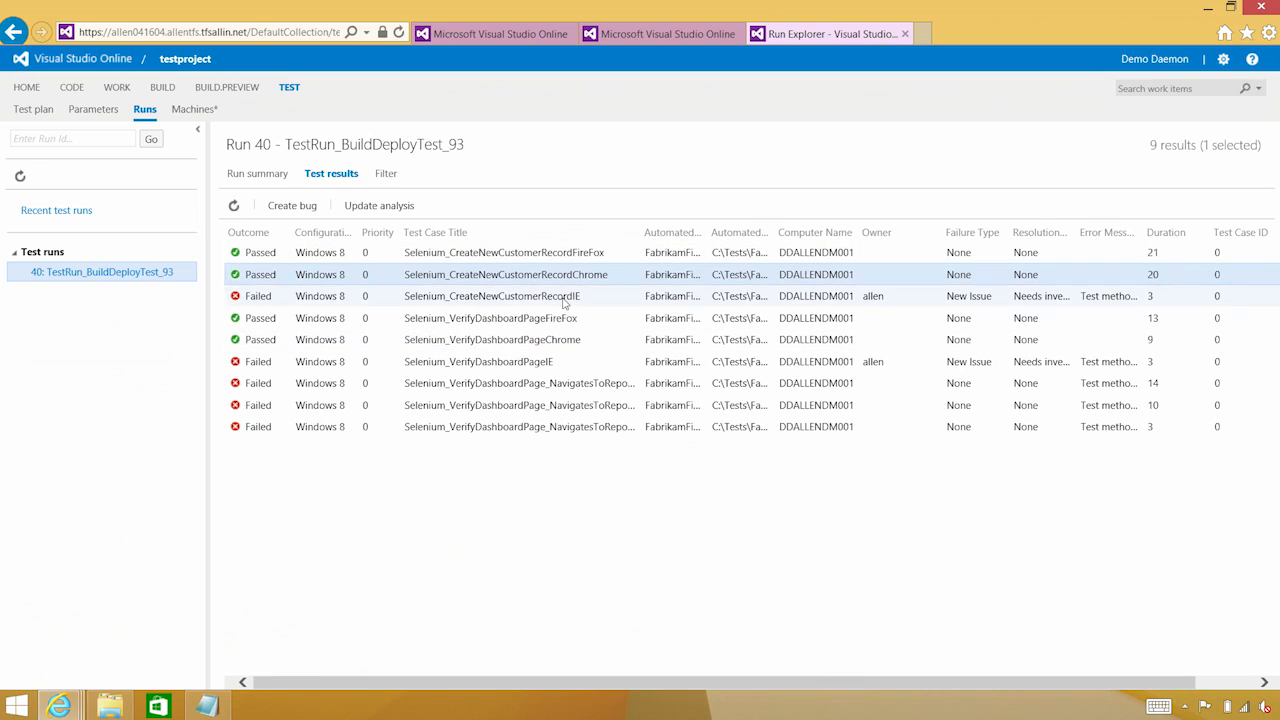
click(490, 295)
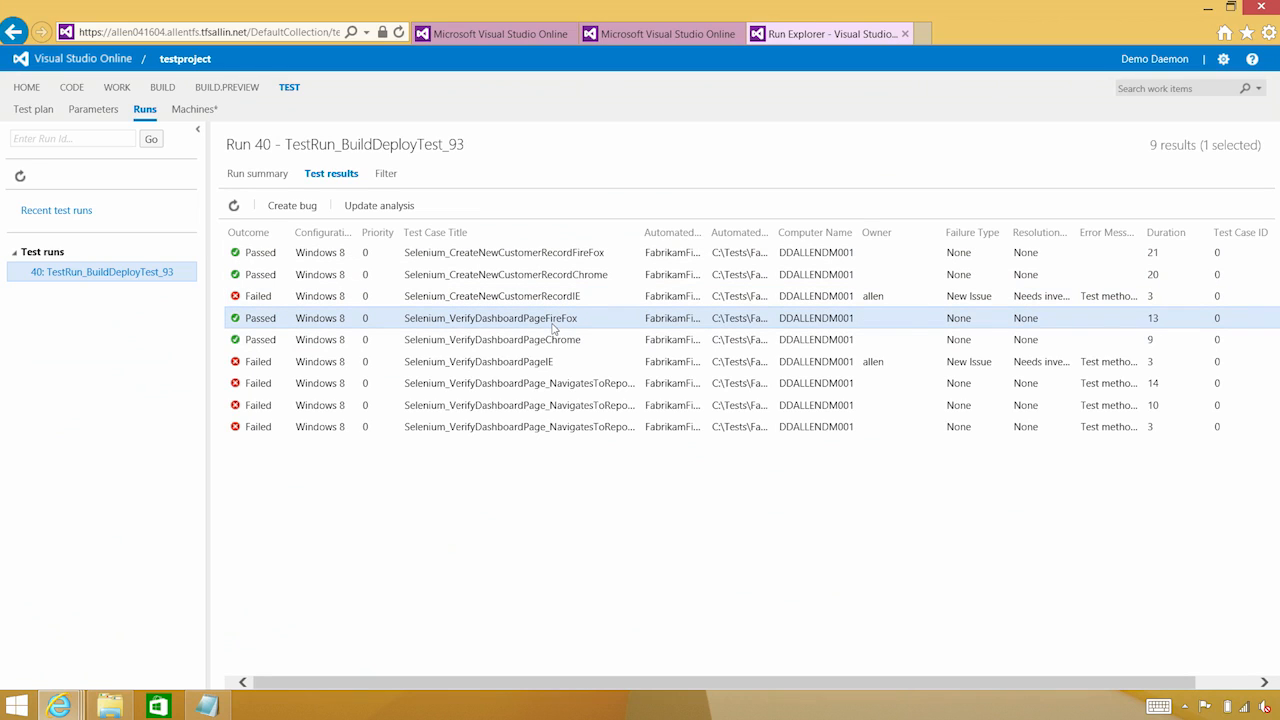
click(479, 339)
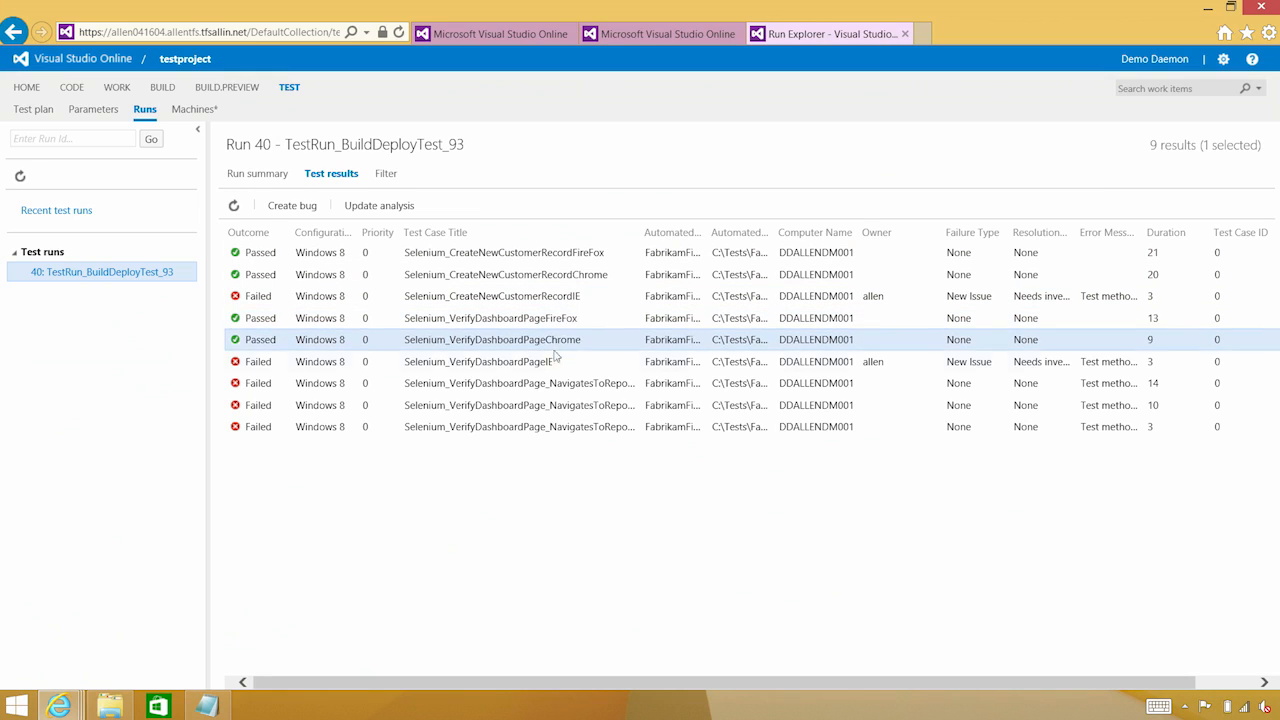
click(518, 362)
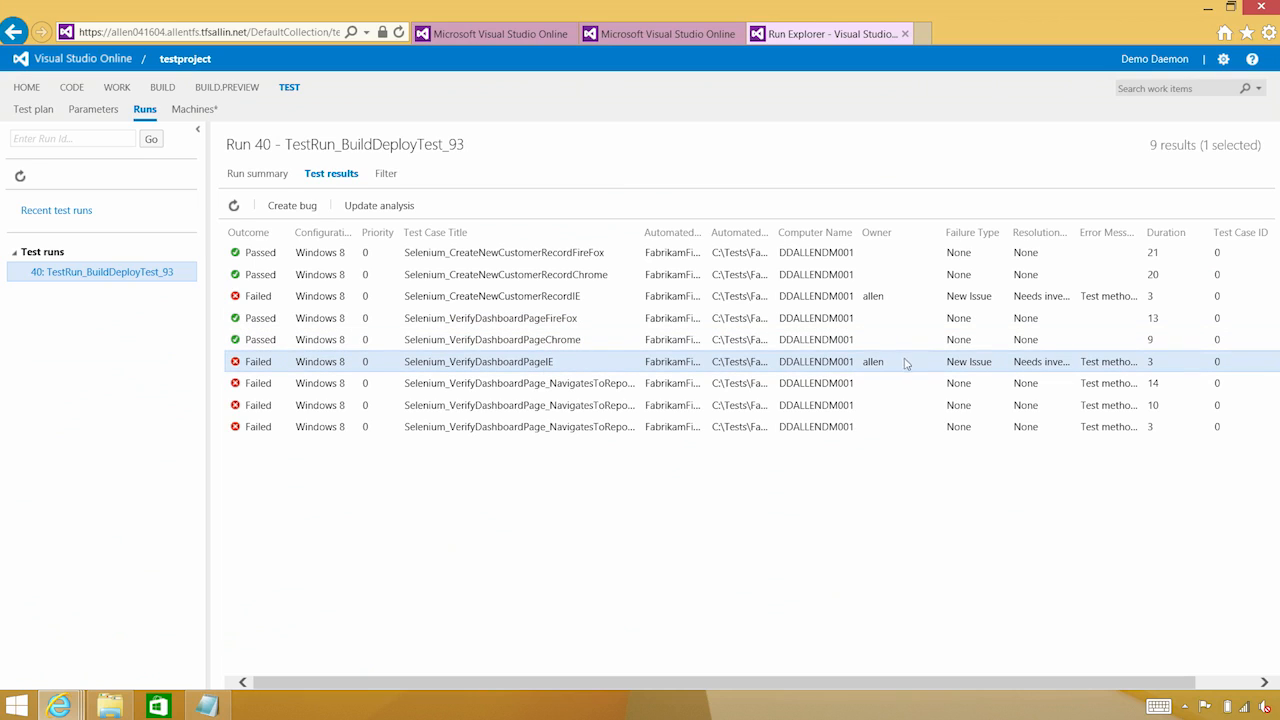
mouse_move(1108, 362)
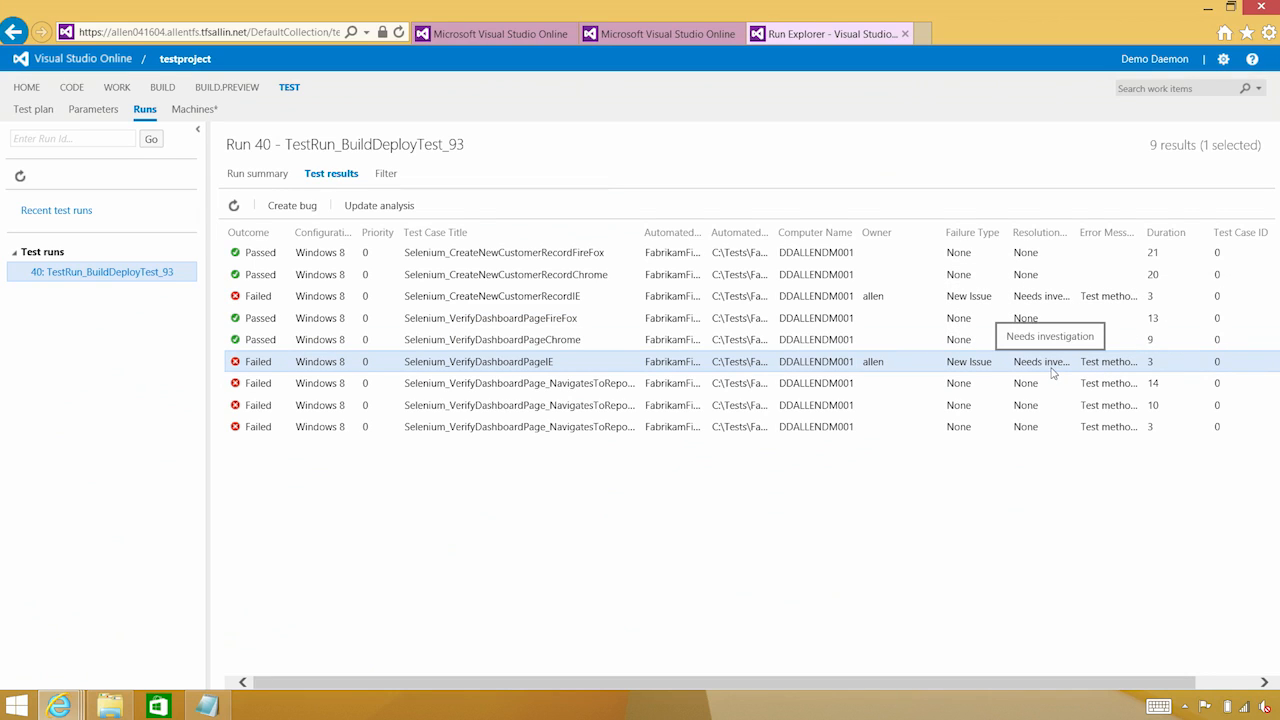
mouse_move(1053, 372)
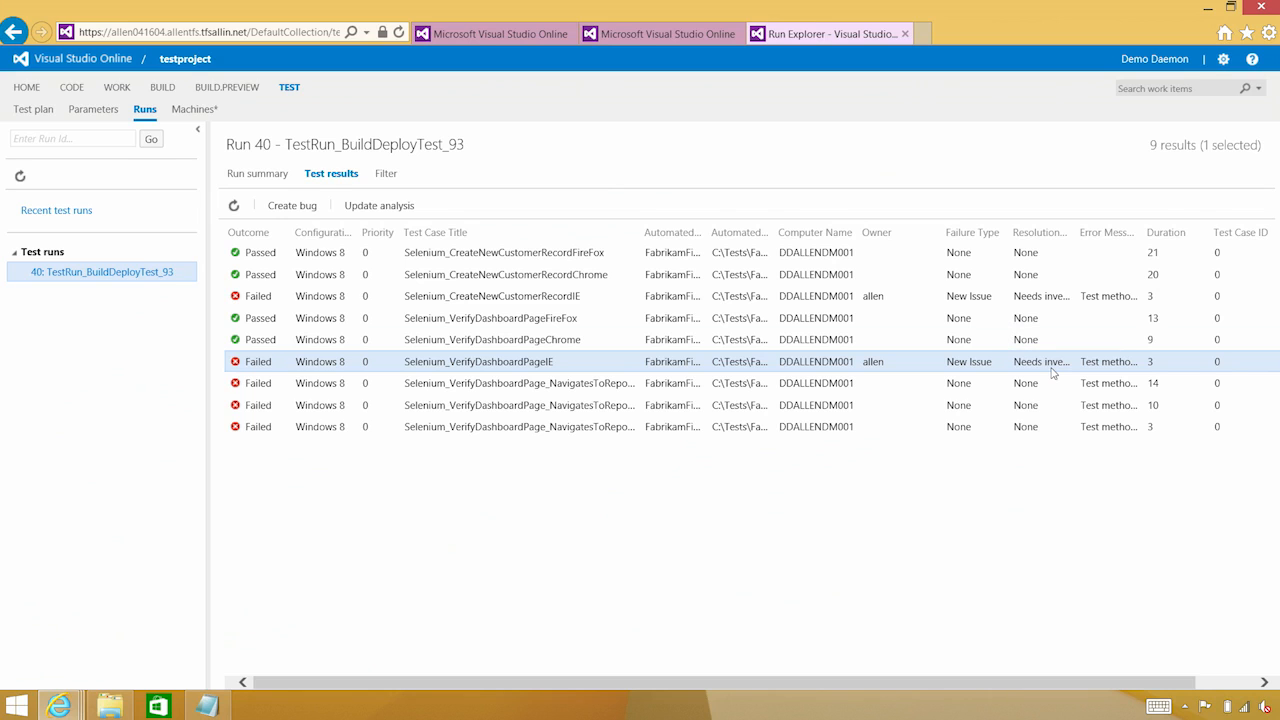
mouse_move(803, 237)
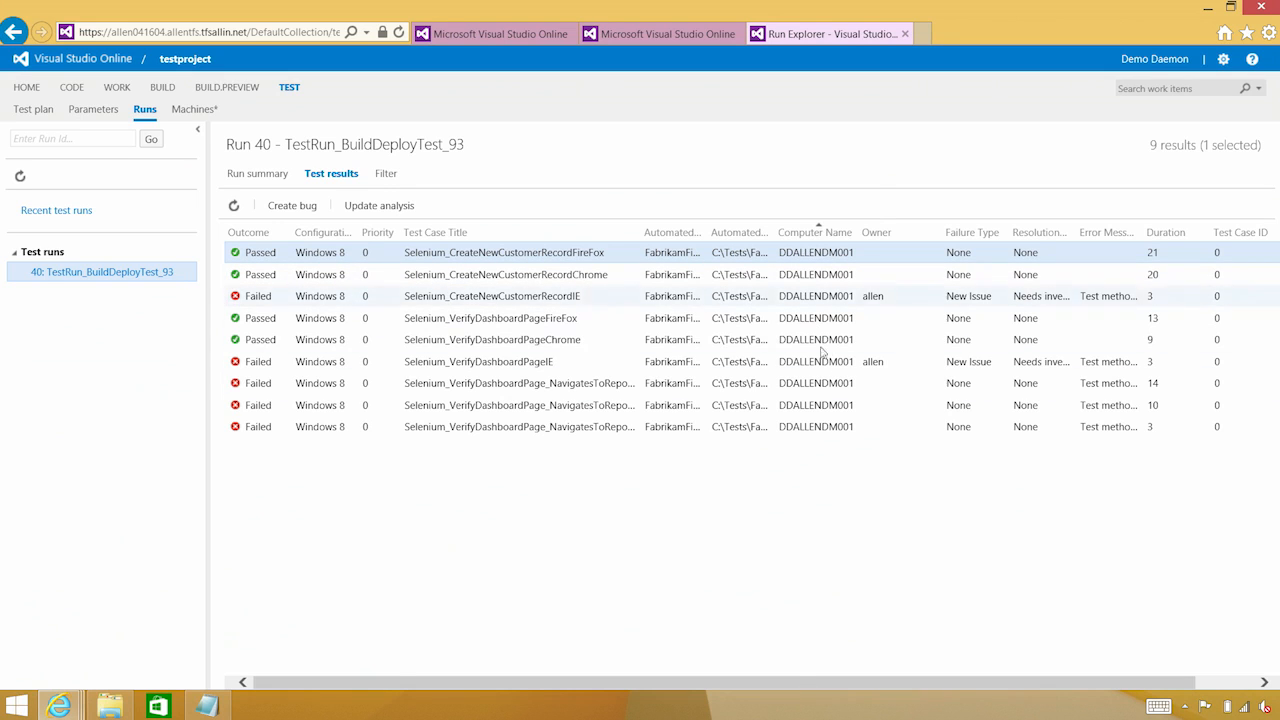
click(194, 109)
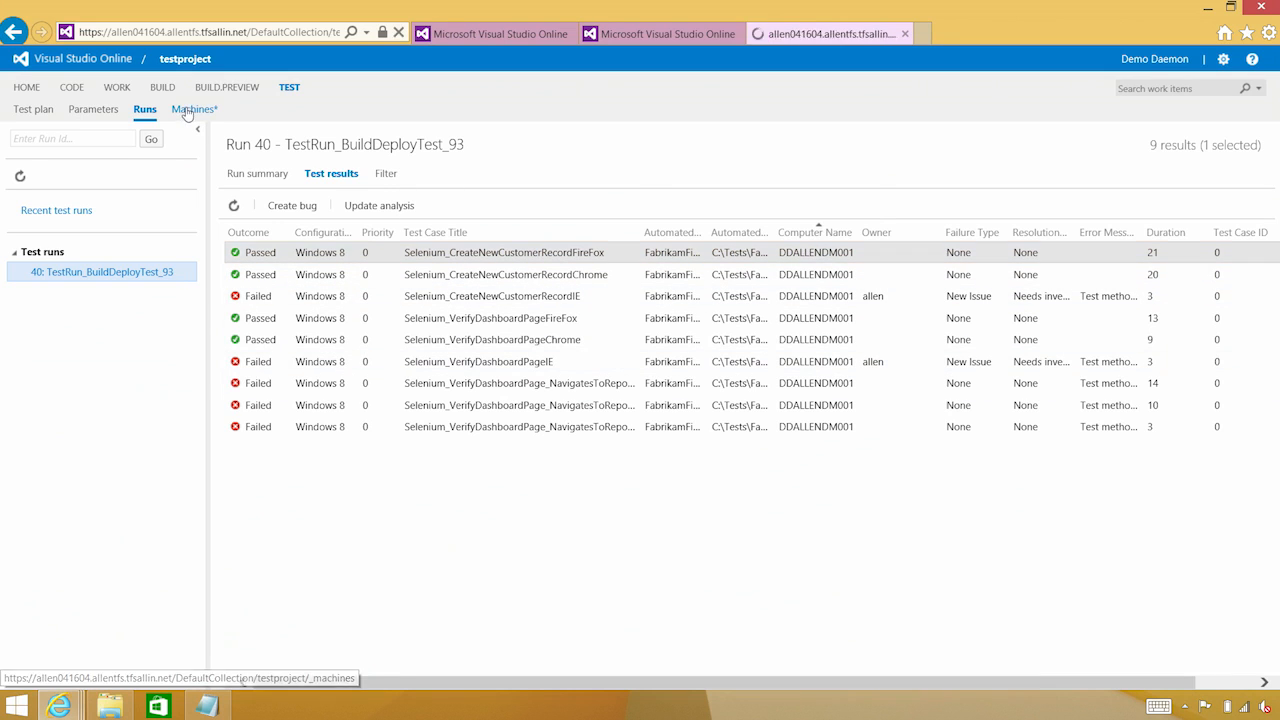
Step: Show the Machines page listing groups autenv3, autenv2 and testenv2
click(192, 109)
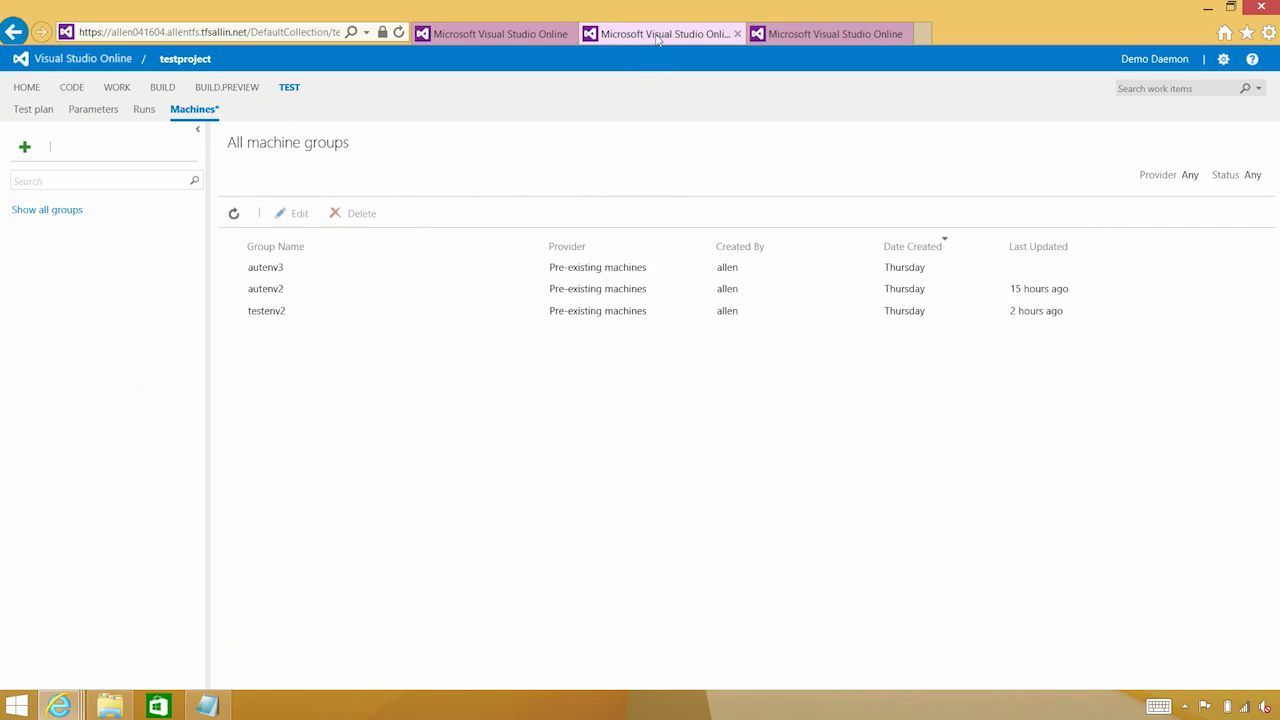
mouse_move(519, 343)
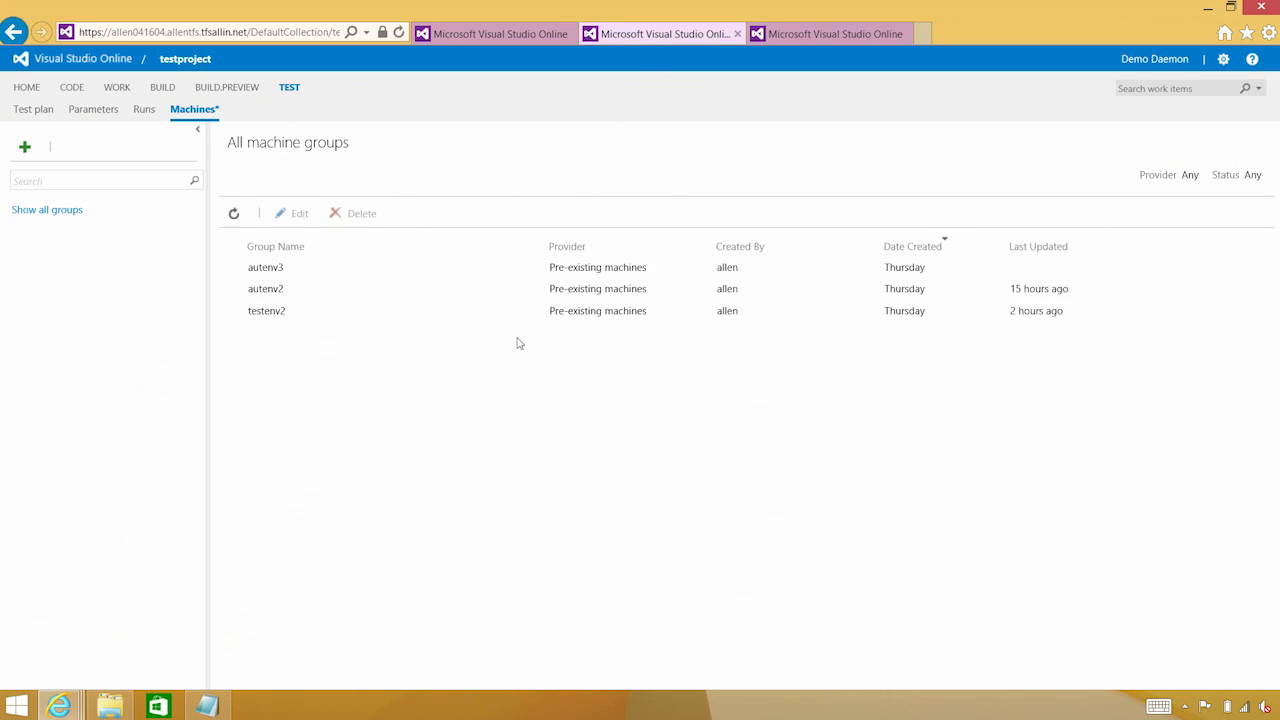
mouse_move(328, 403)
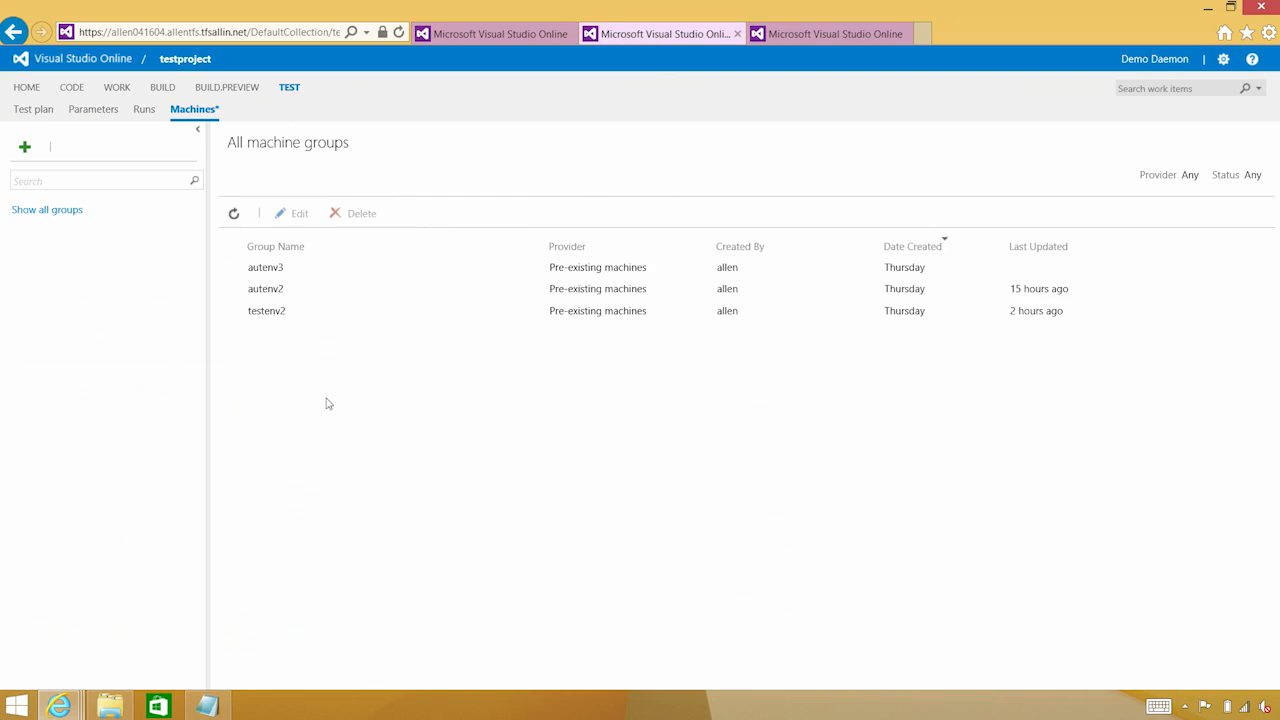
mouse_move(329, 411)
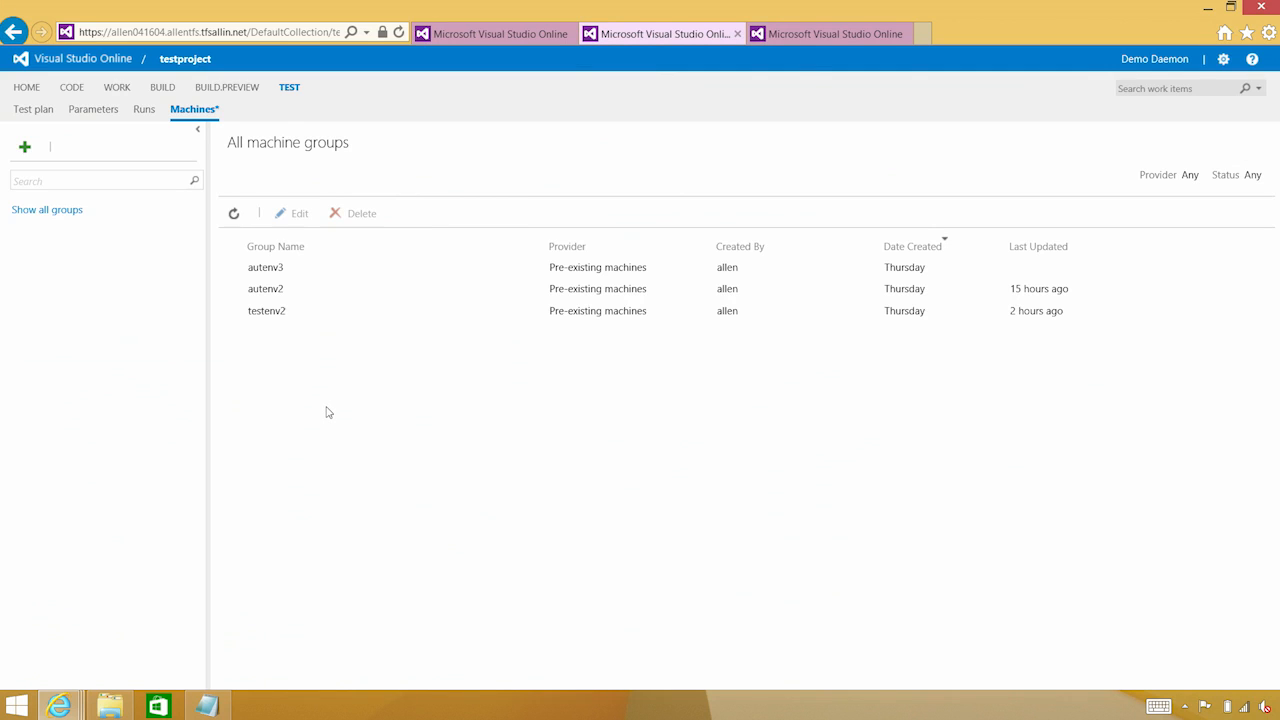
Step: Begin a machine group 'chass' with a password and address 10.10, then abandon it
click(24, 144)
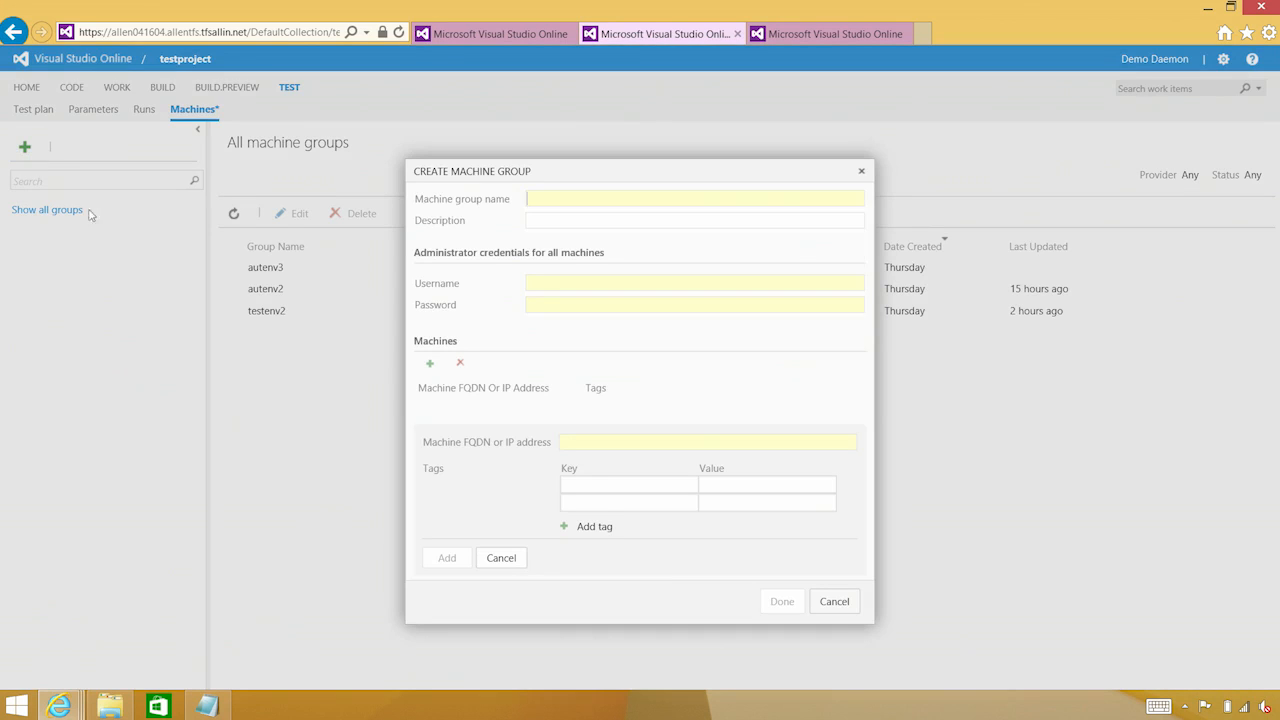
text(chasss)
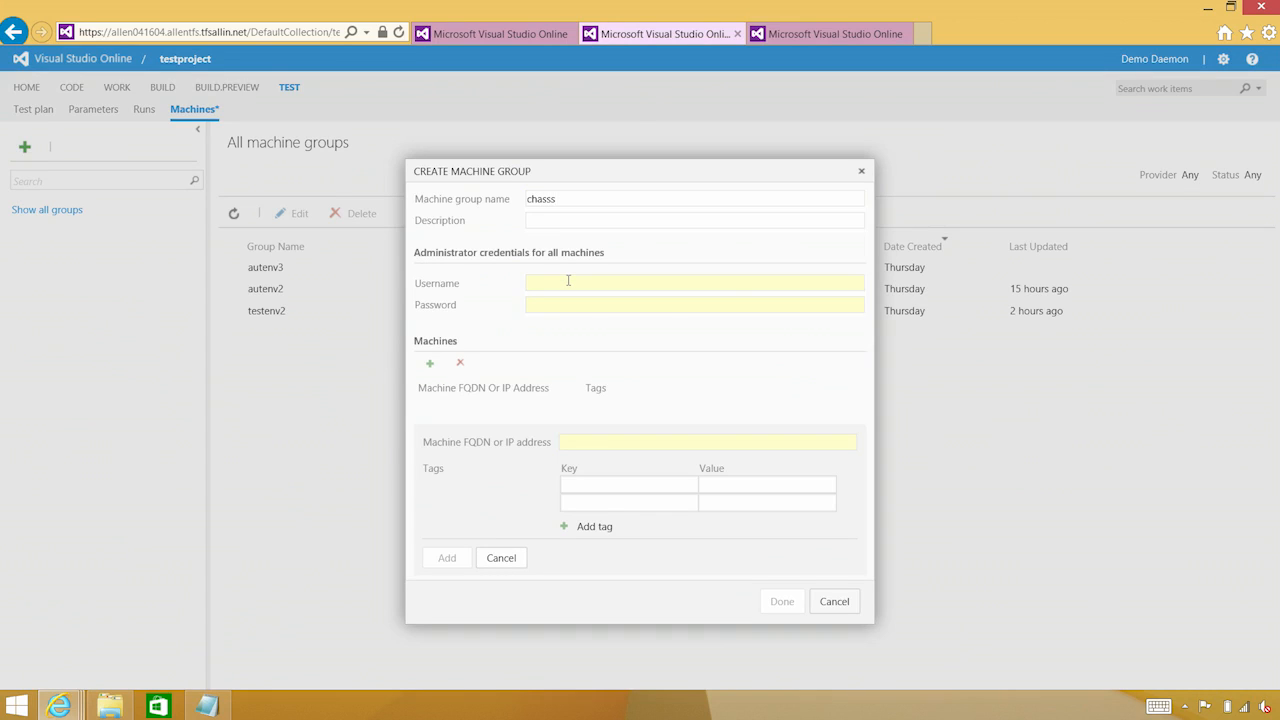
text(chass)
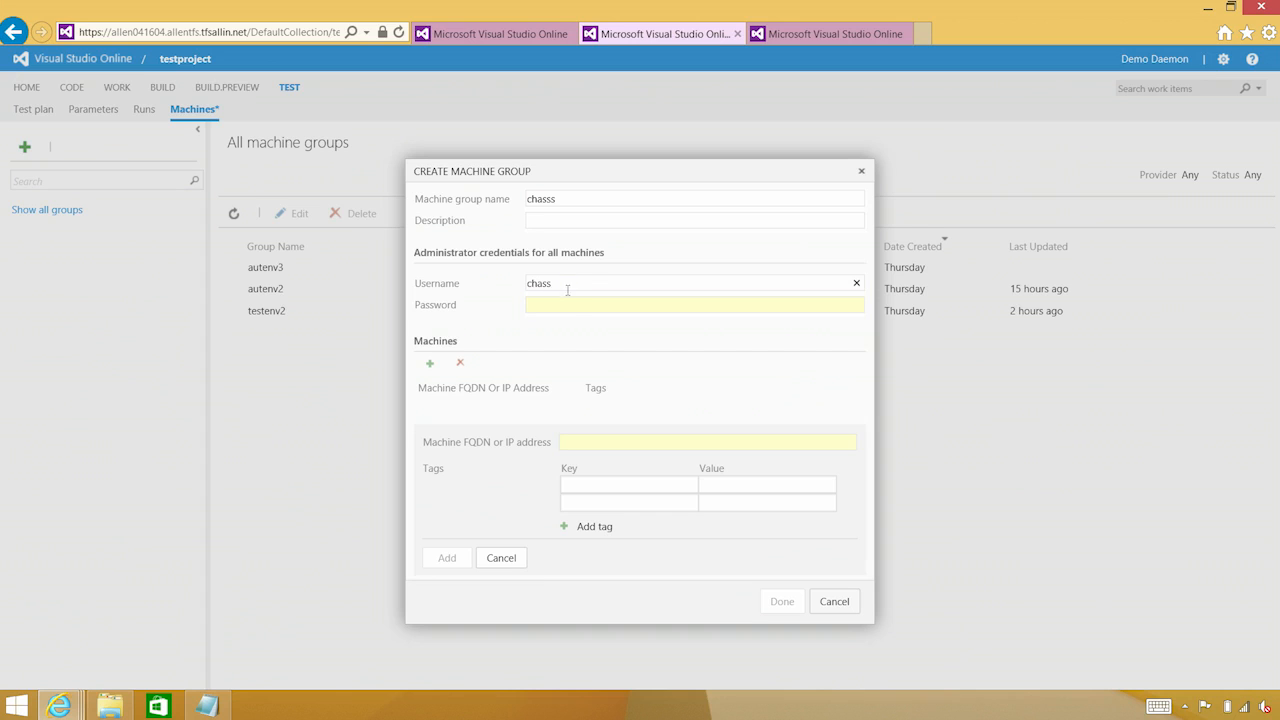
text(•••)
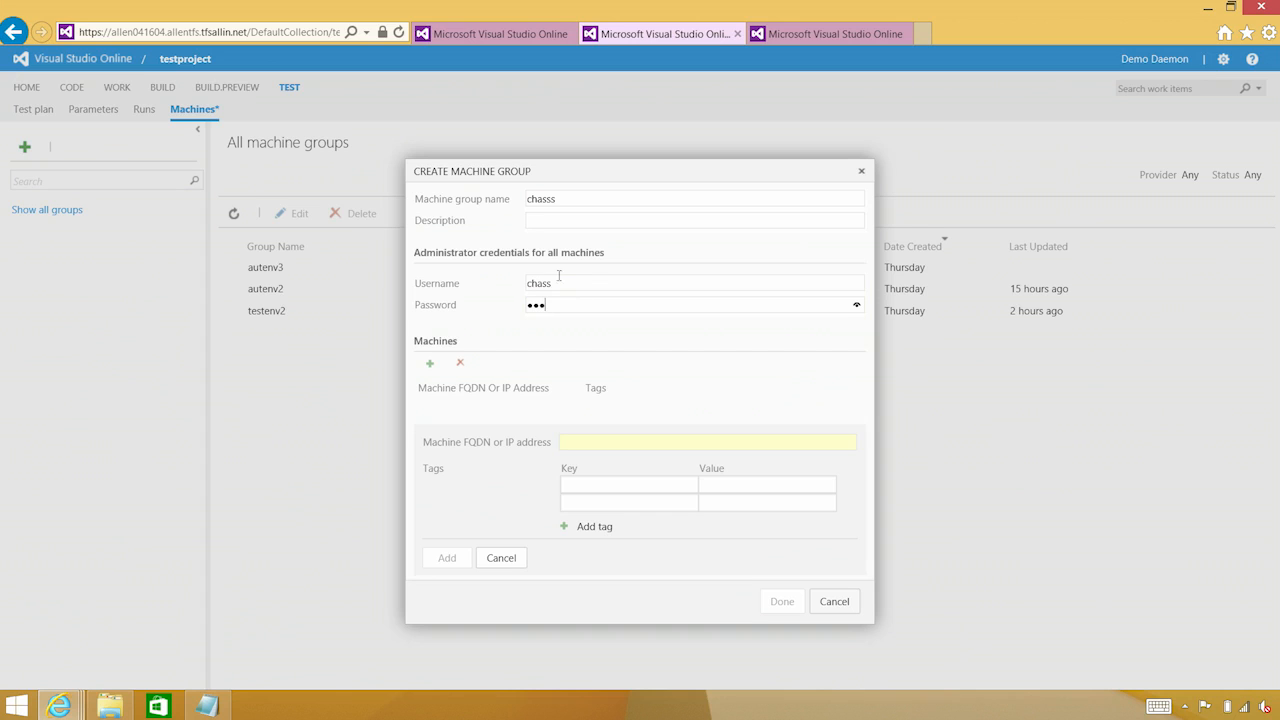
click(707, 442)
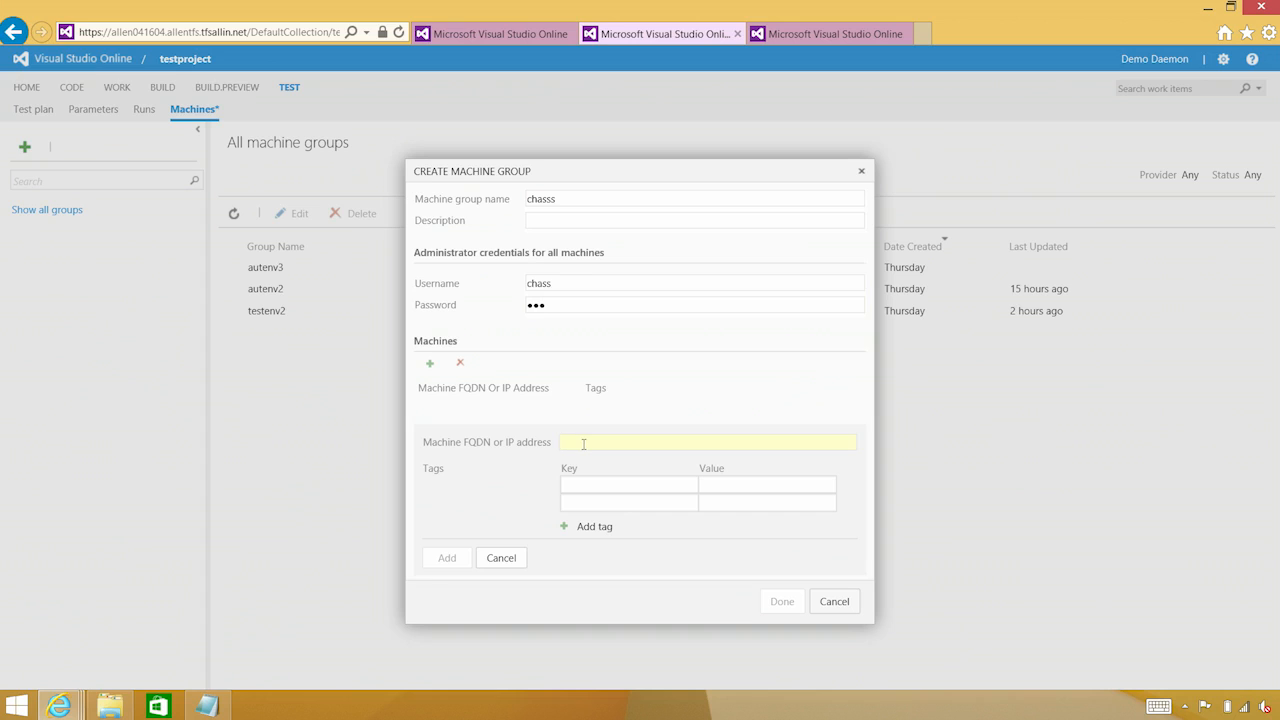
text(10.10)
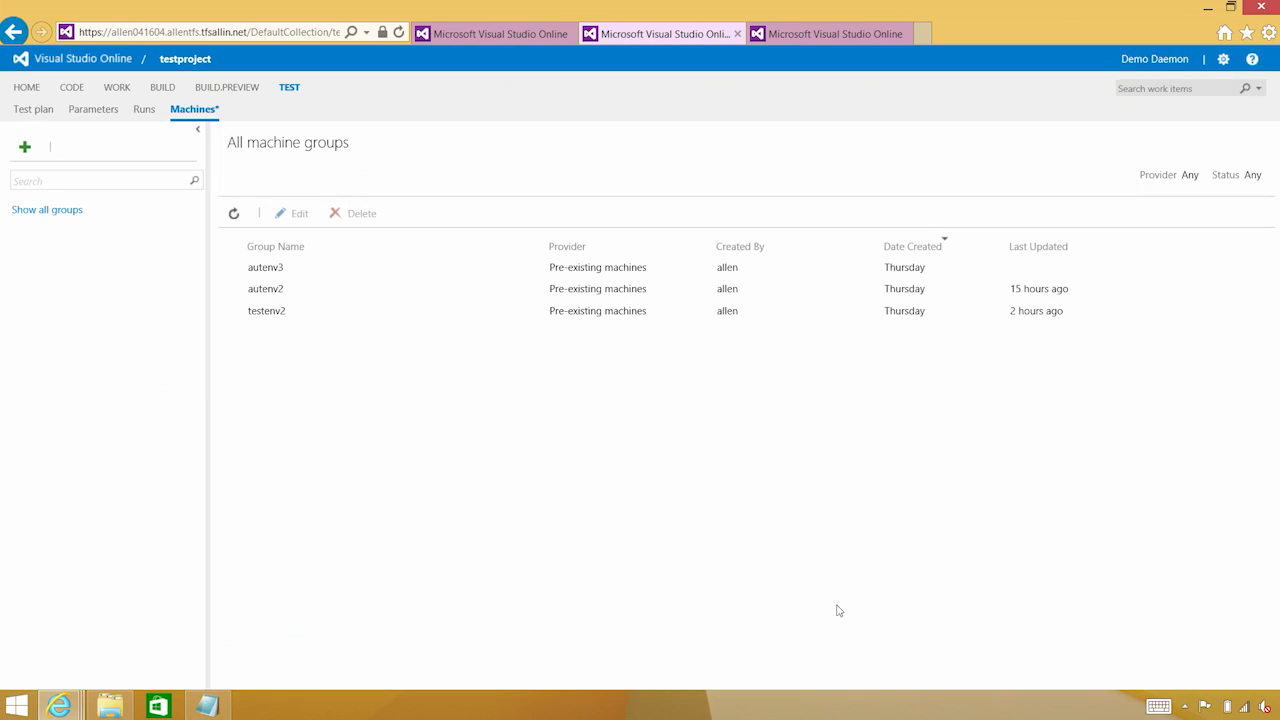
mouse_move(748, 585)
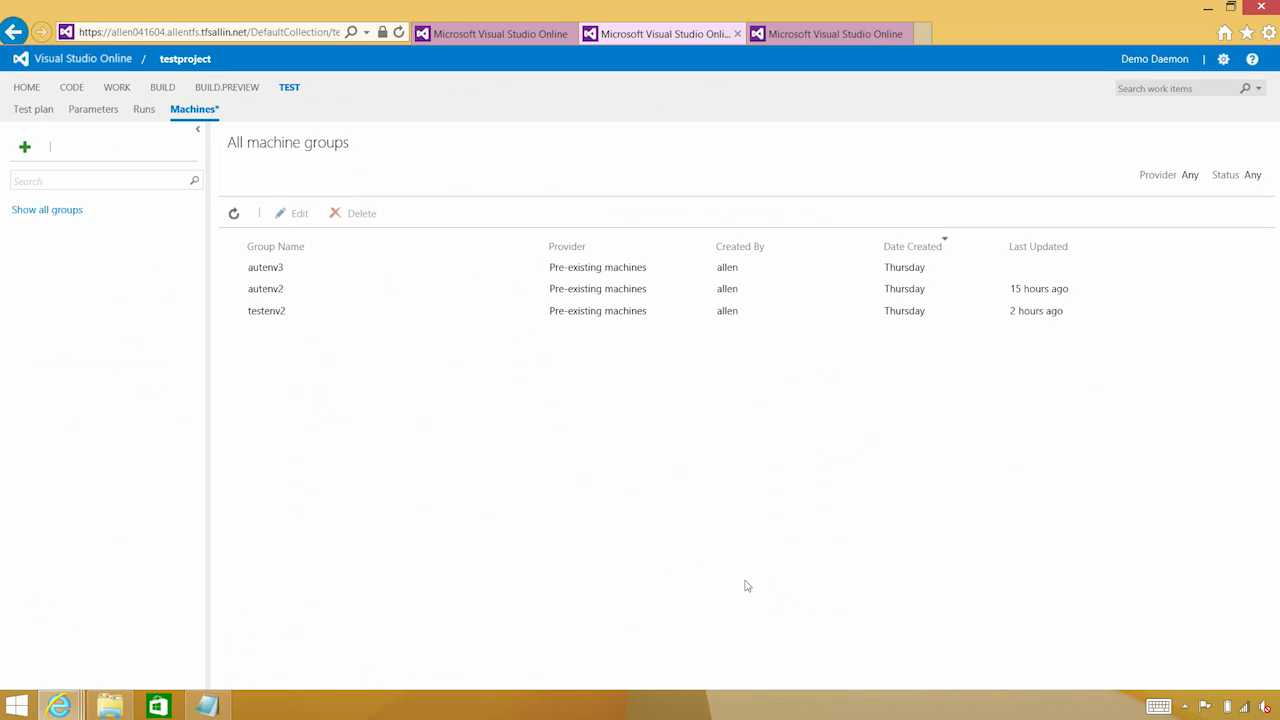
mouse_move(229, 97)
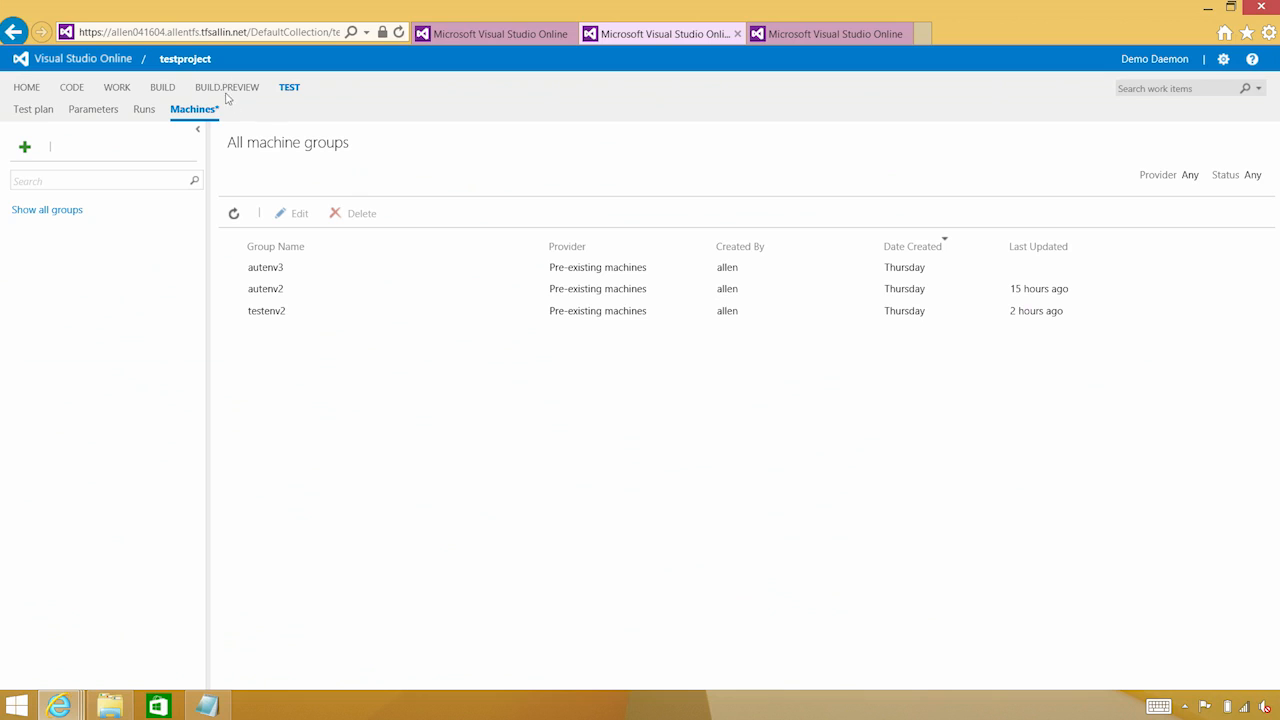
mouse_move(237, 97)
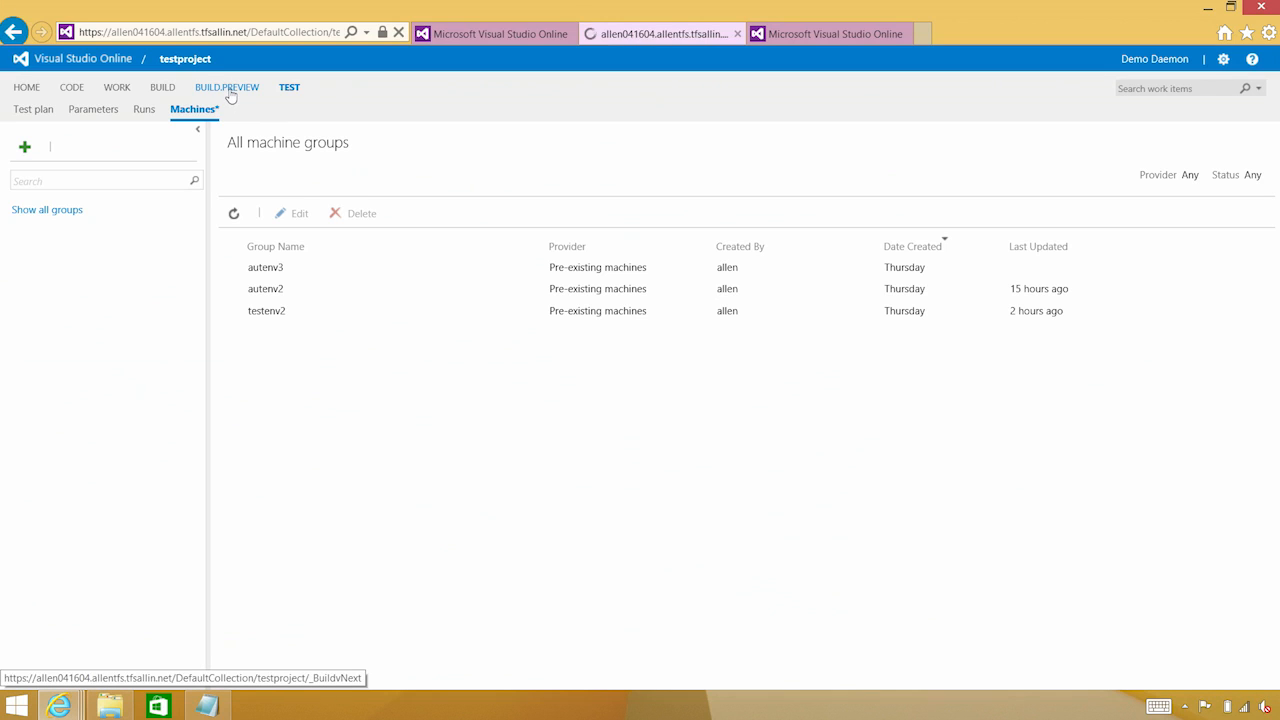
Step: Create a new build definition from the Visual Studio template and browse for its solution
click(228, 86)
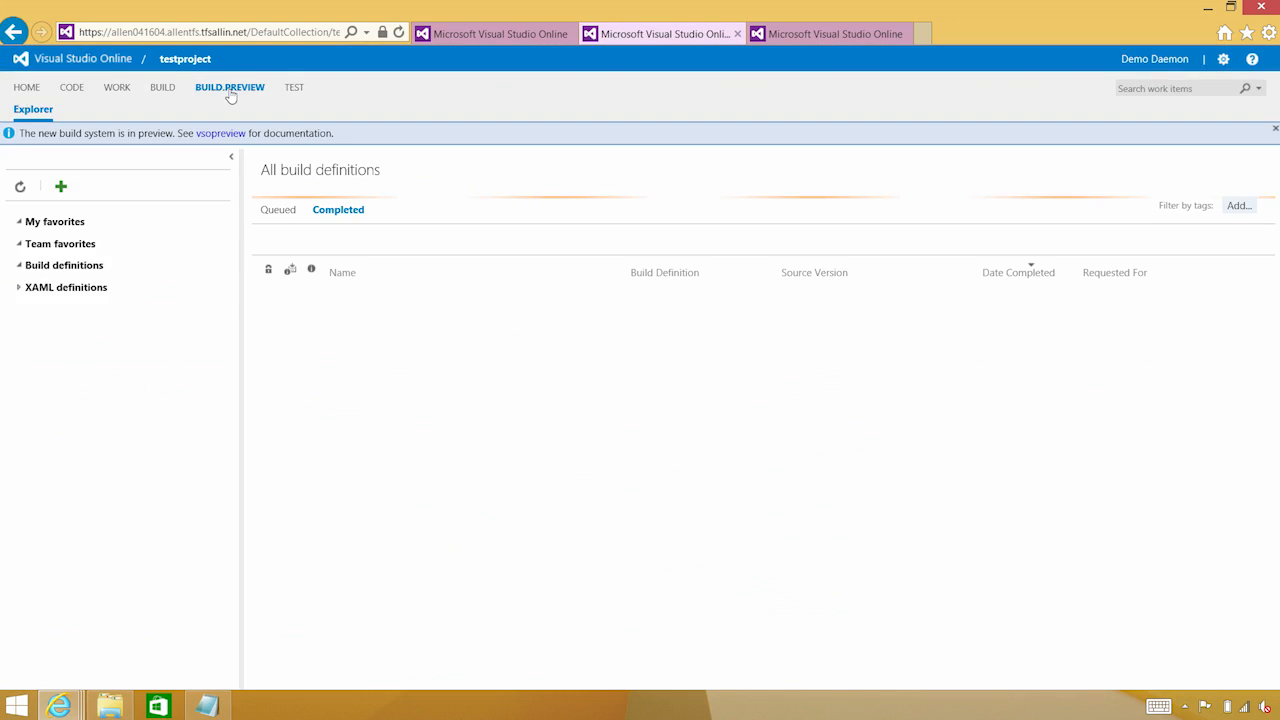
click(64, 265)
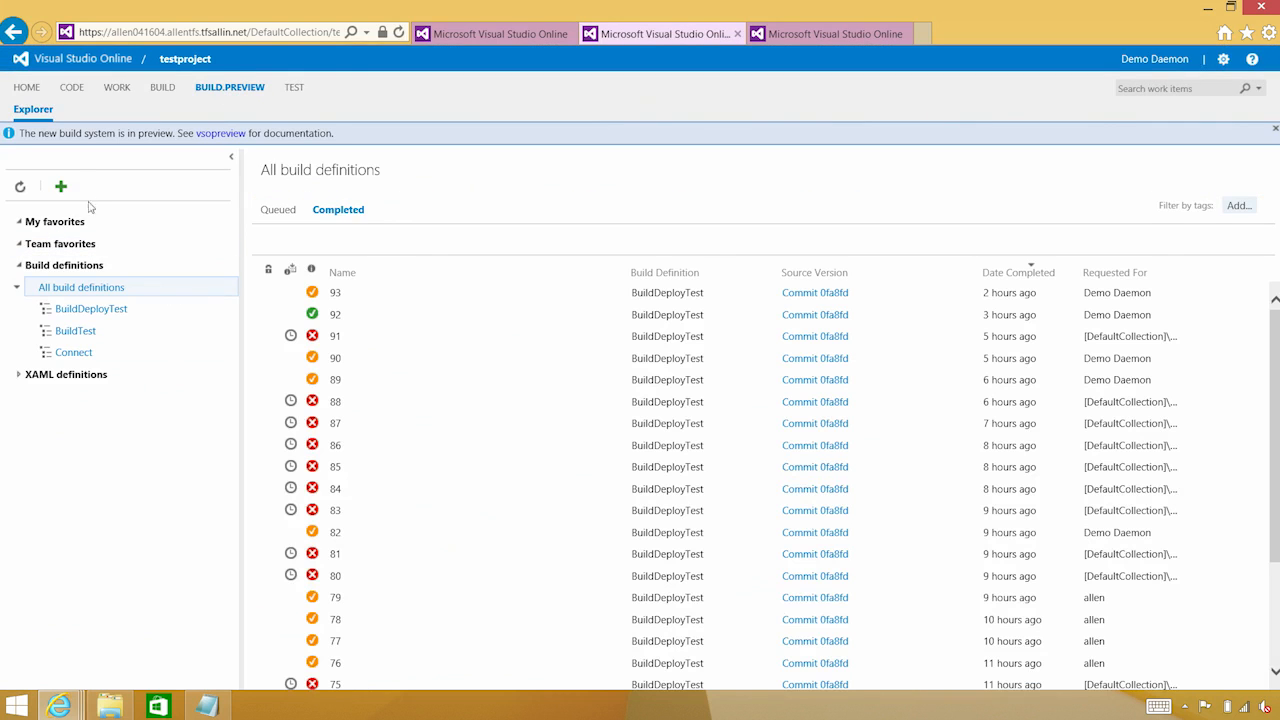
click(60, 187)
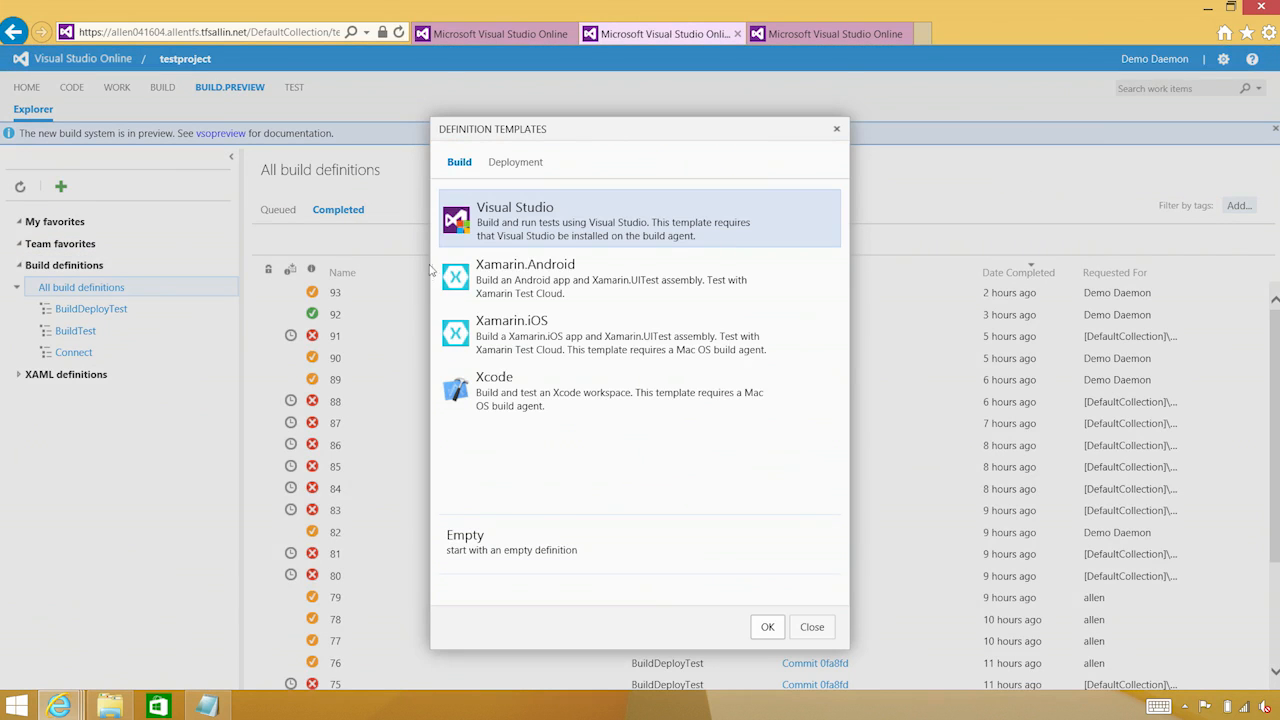
click(767, 626)
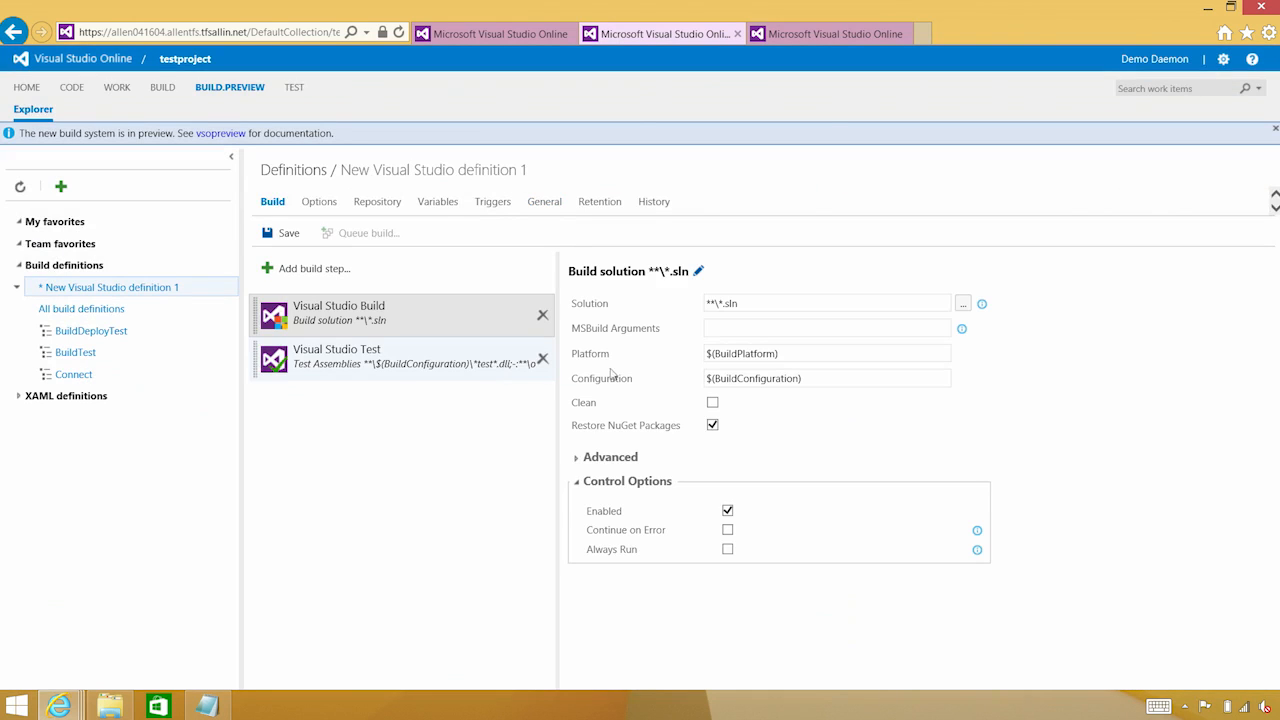
click(962, 303)
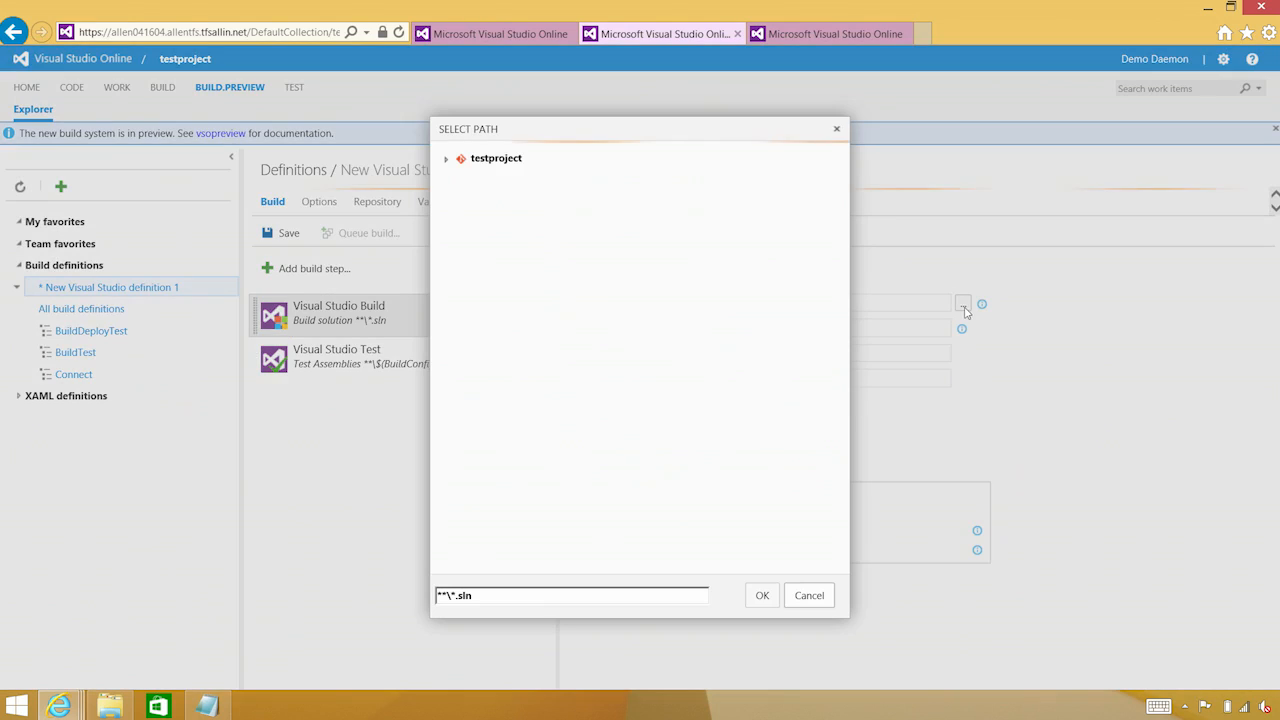
Step: Point the build step at FabrikamFiber.CallCenter/FabrikamFiber.CallCenter.sln in testproject
click(457, 158)
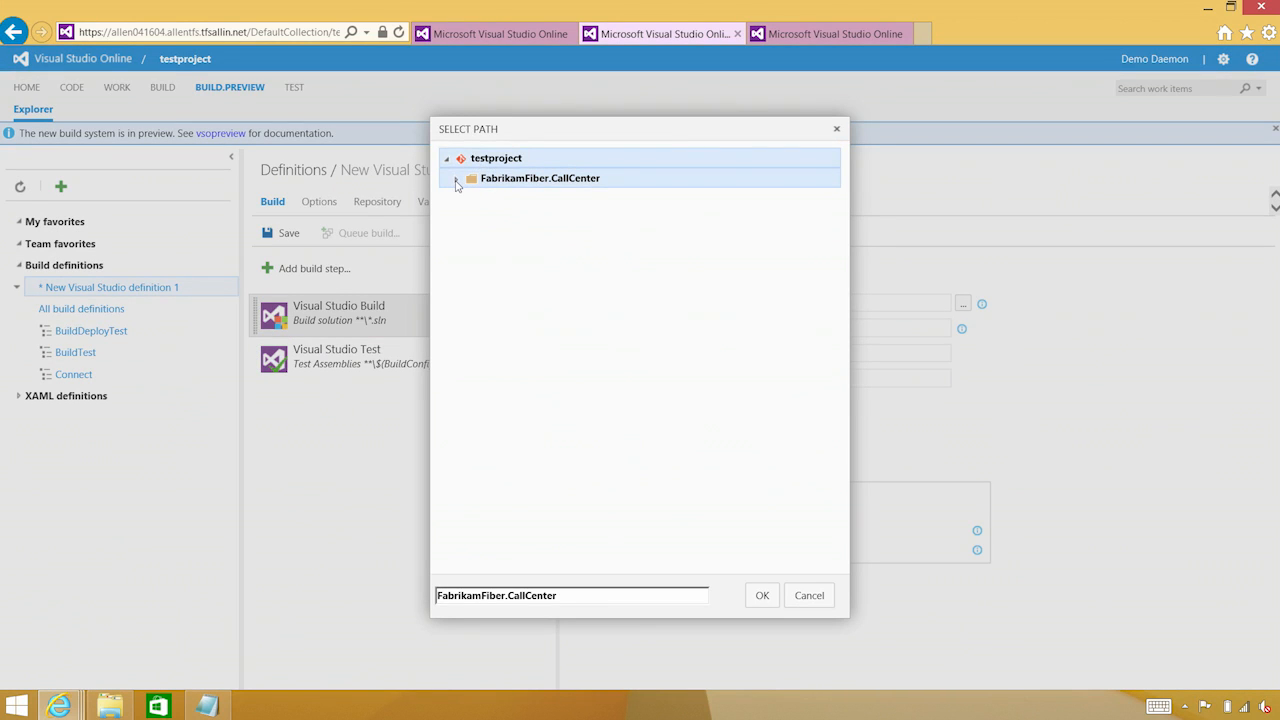
click(456, 178)
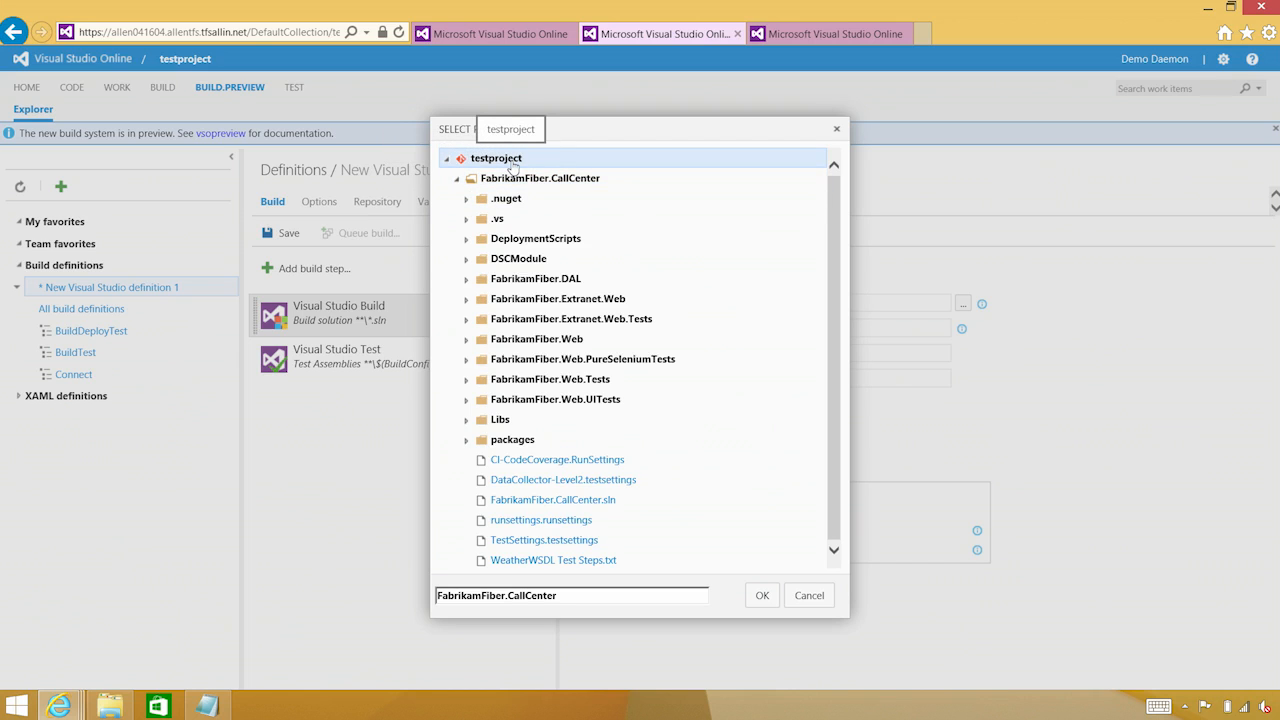
click(552, 499)
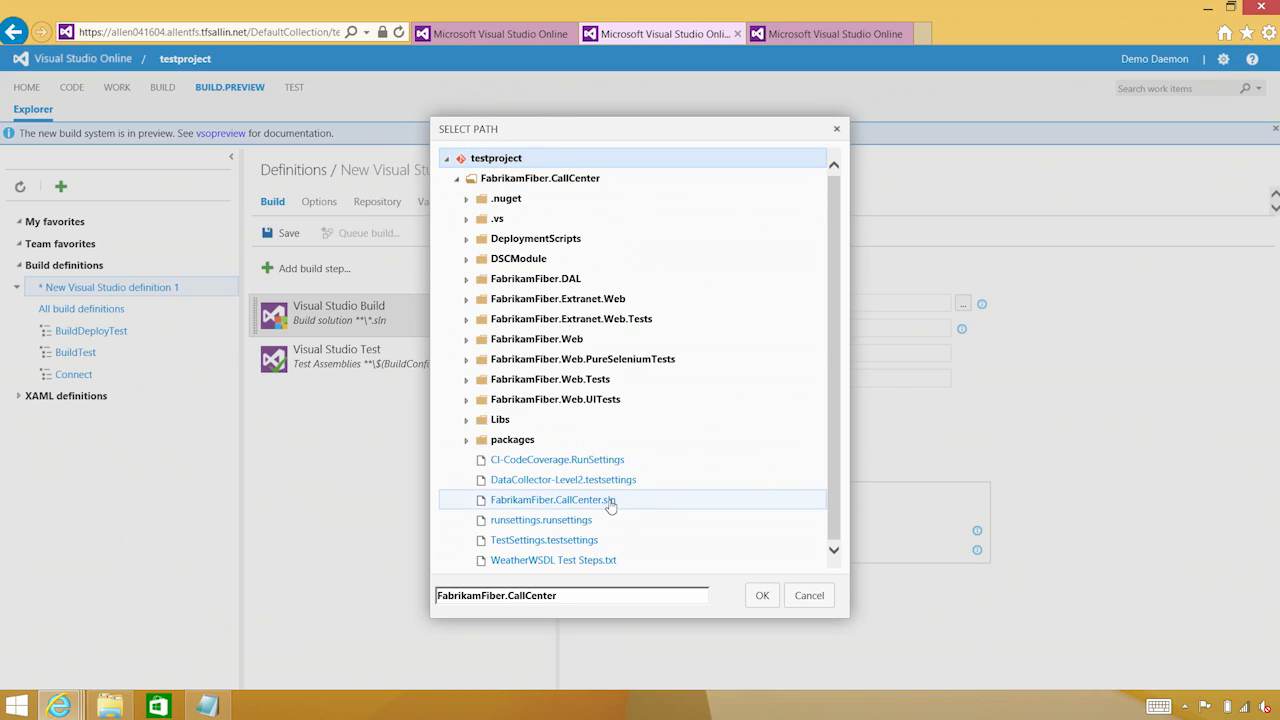
click(551, 499)
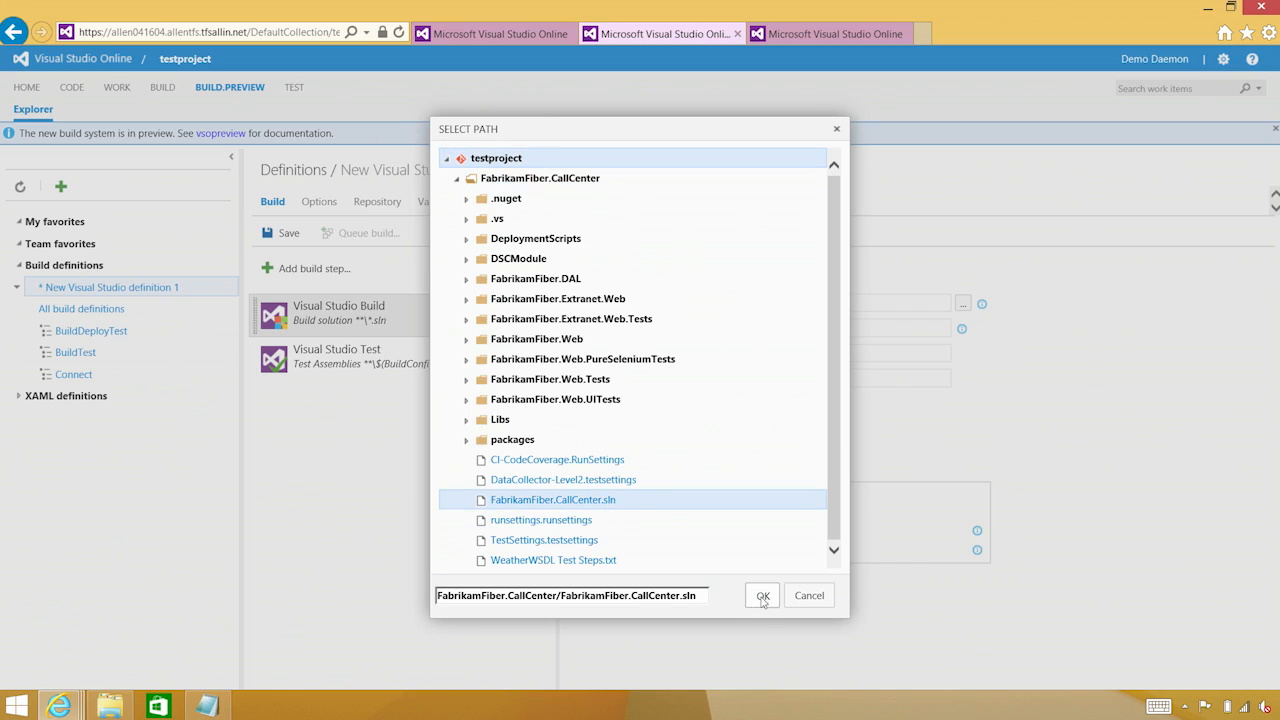
click(761, 595)
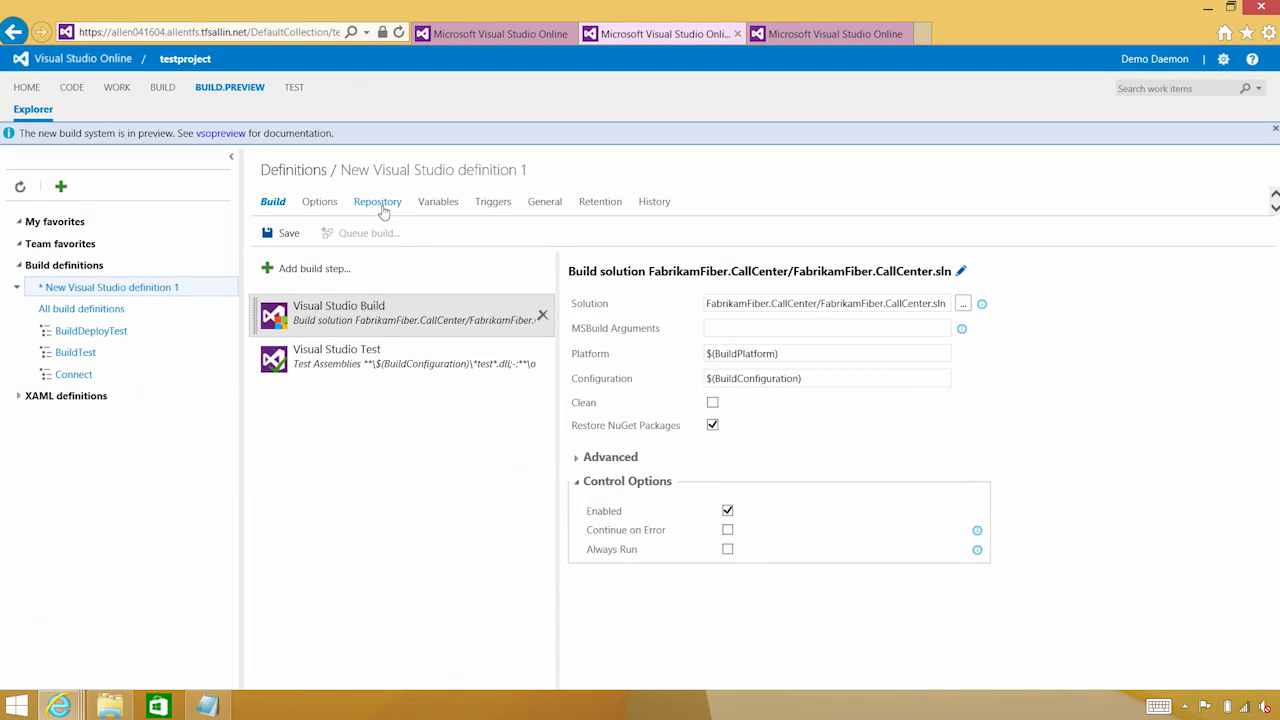
click(377, 201)
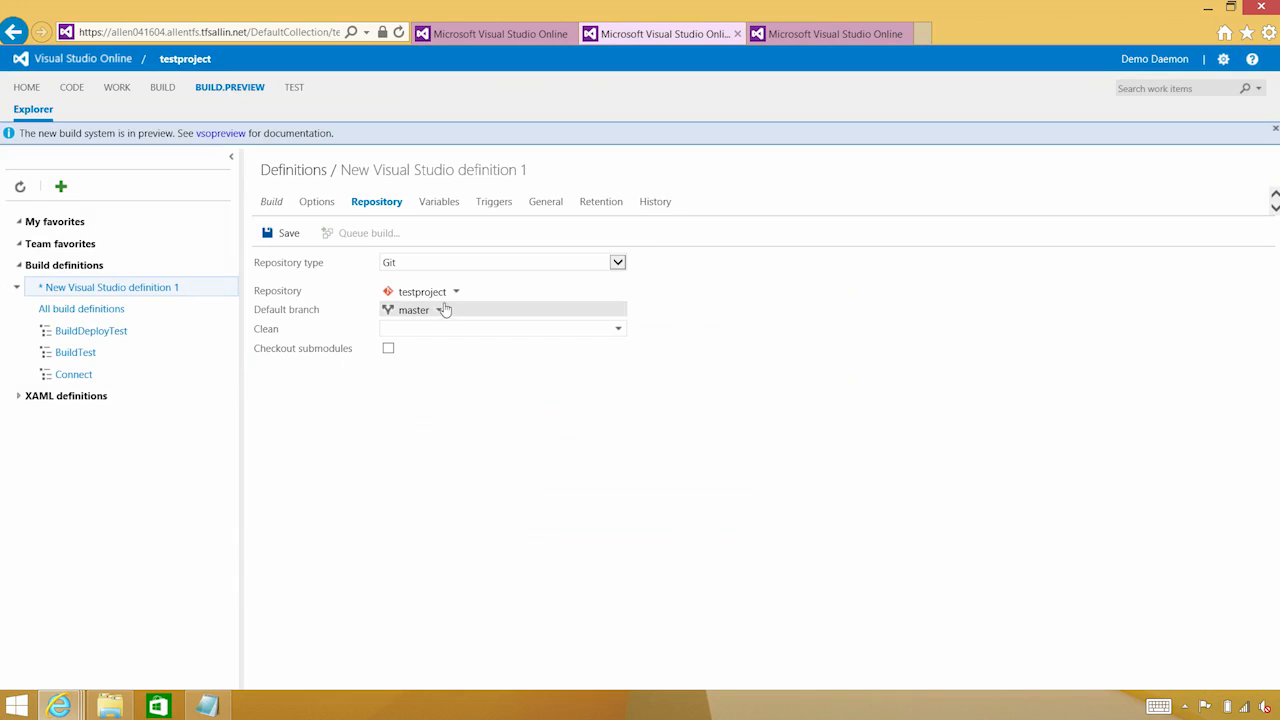
click(272, 201)
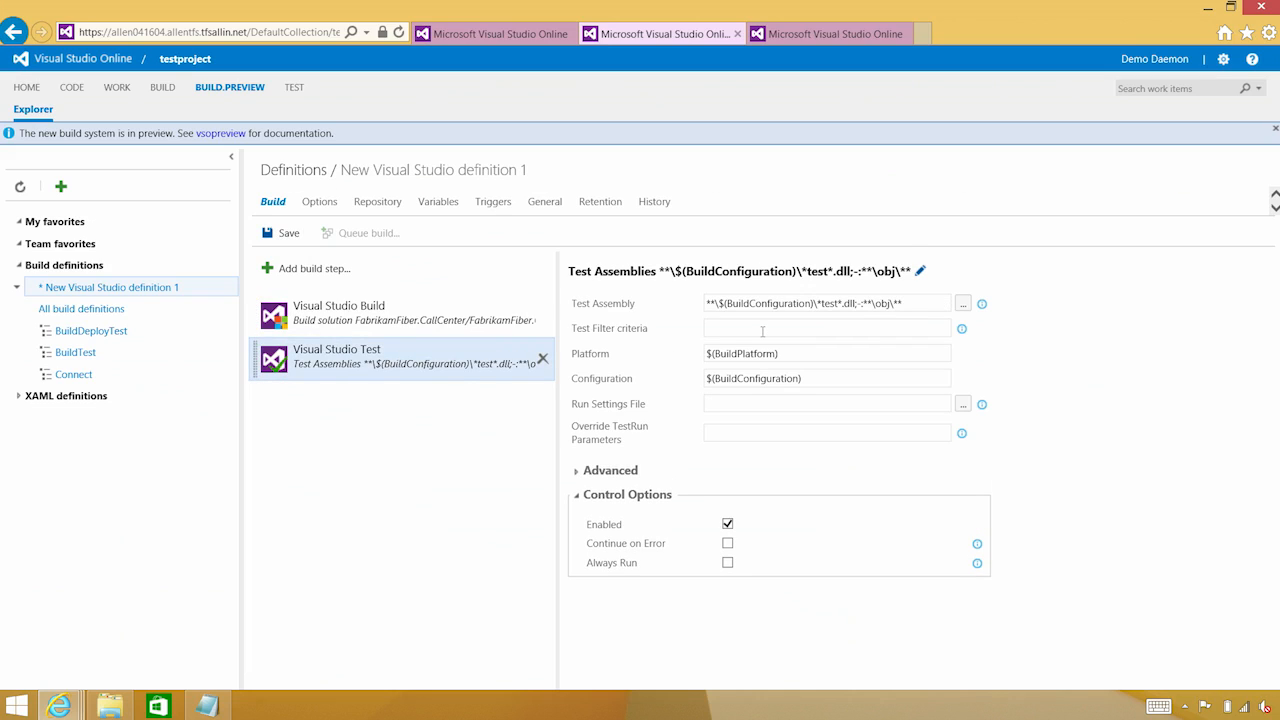
mouse_move(505, 323)
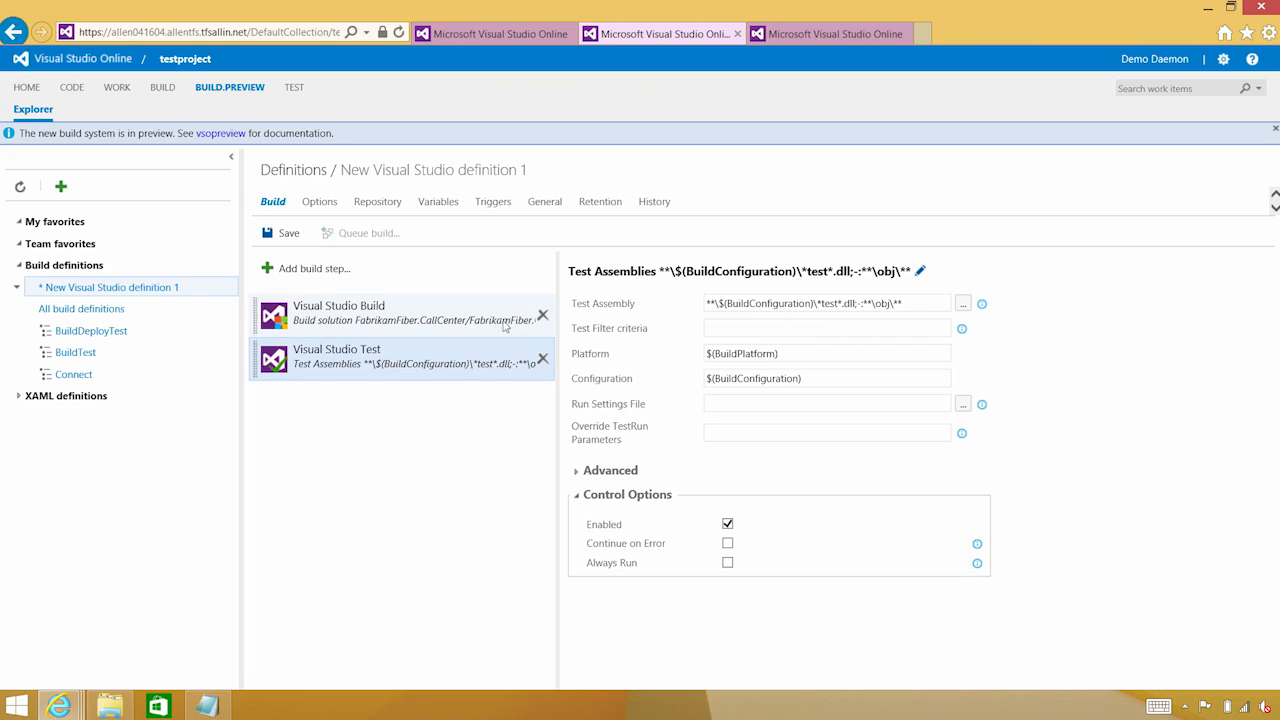
mouse_move(497, 324)
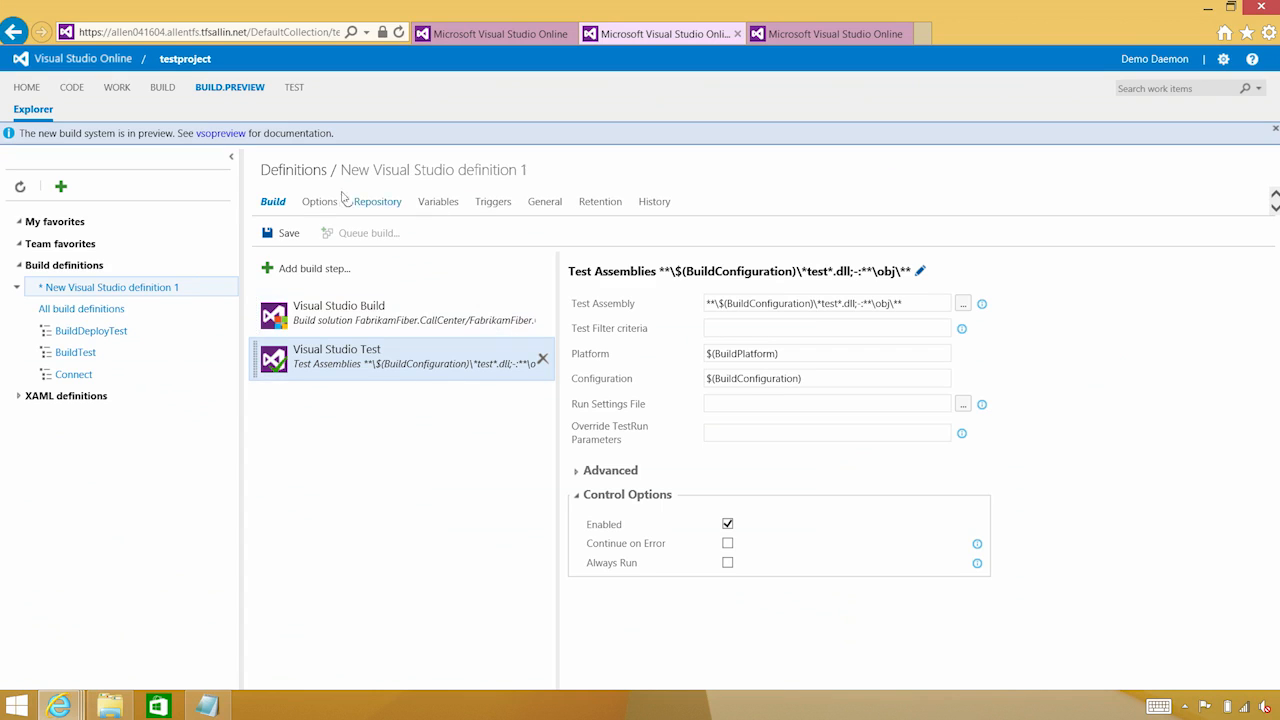
Step: Add Run PowerShell on Target Machines, Copy Files To Machines and Deploy Visual Studio Test Agent steps
click(313, 268)
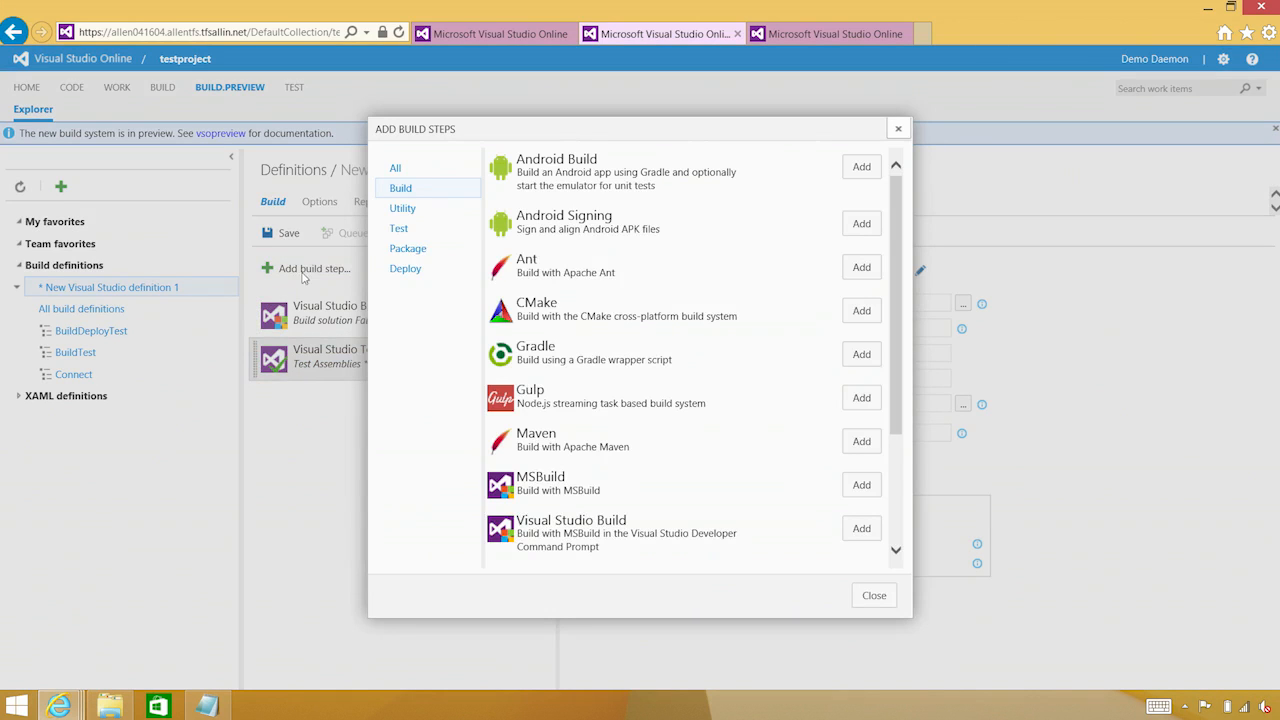
click(405, 268)
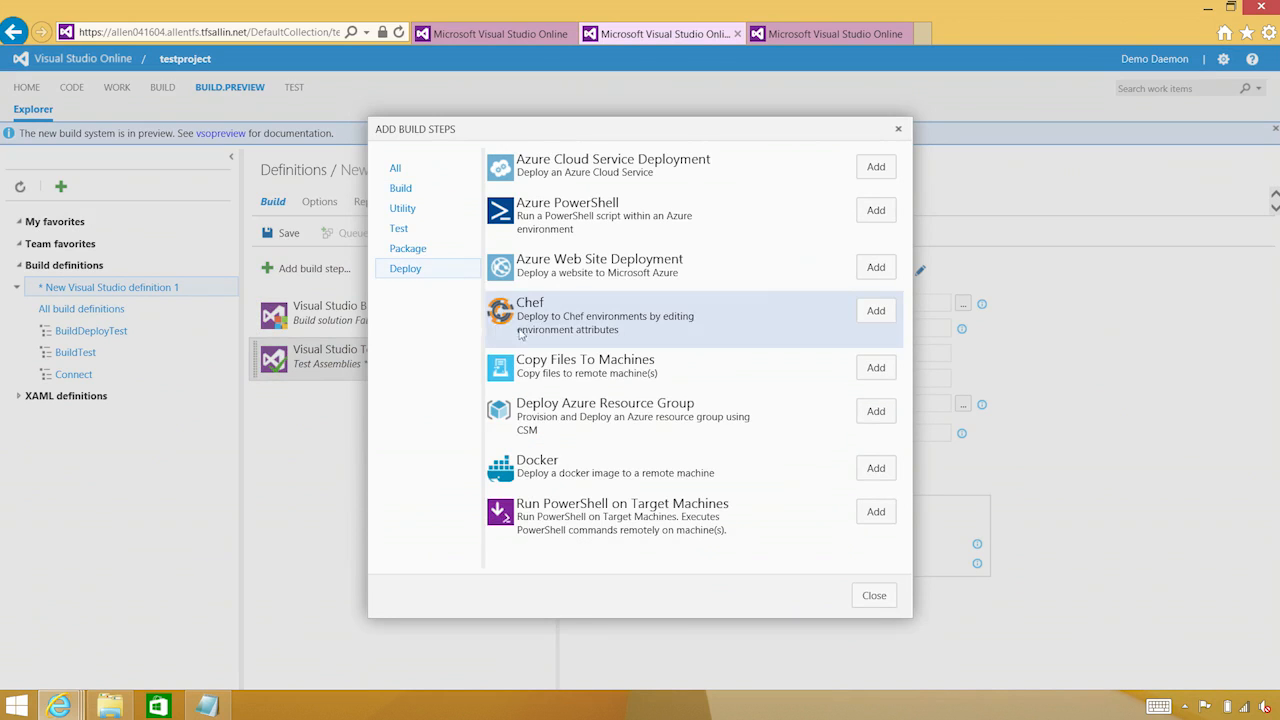
mouse_move(865, 533)
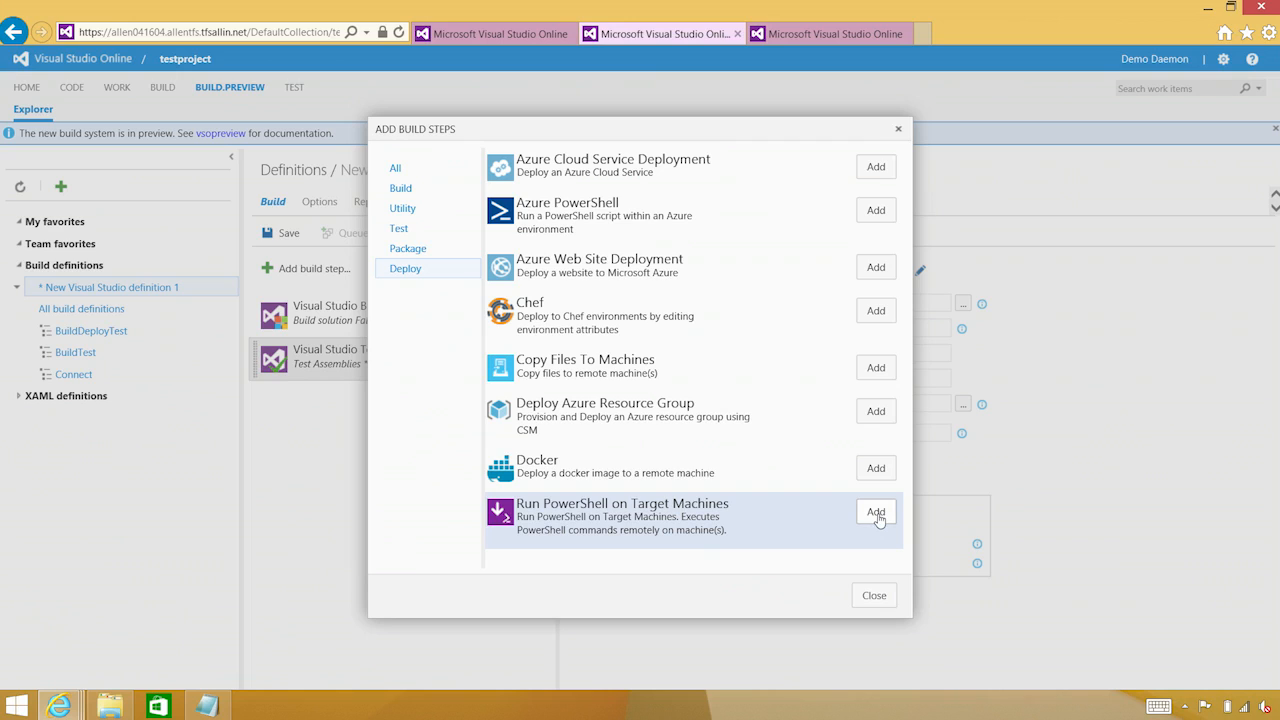
click(875, 511)
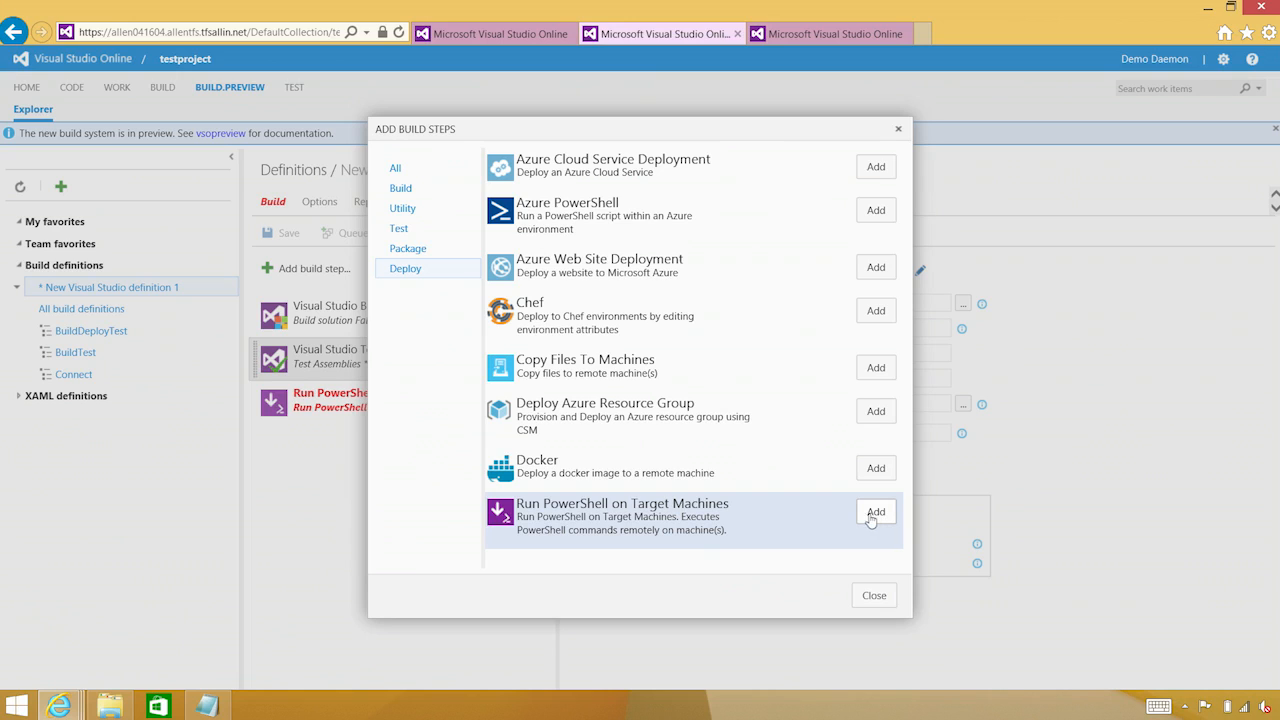
mouse_move(857, 519)
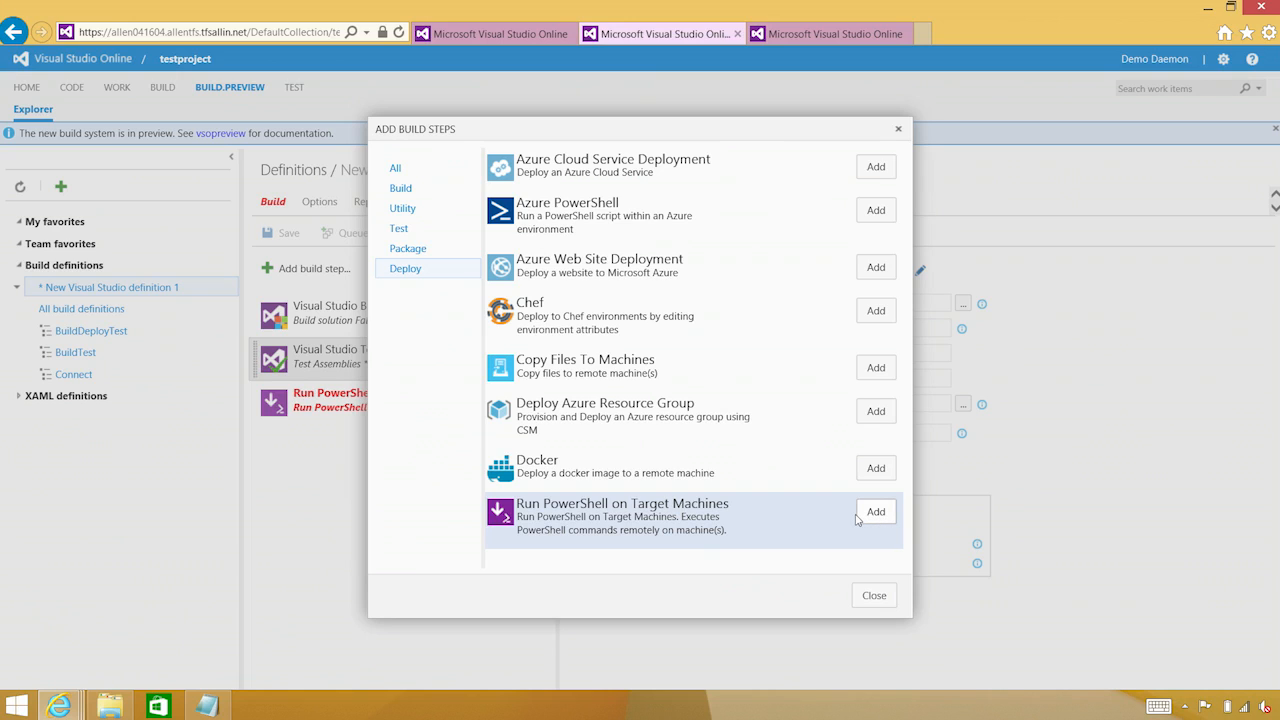
mouse_move(614, 373)
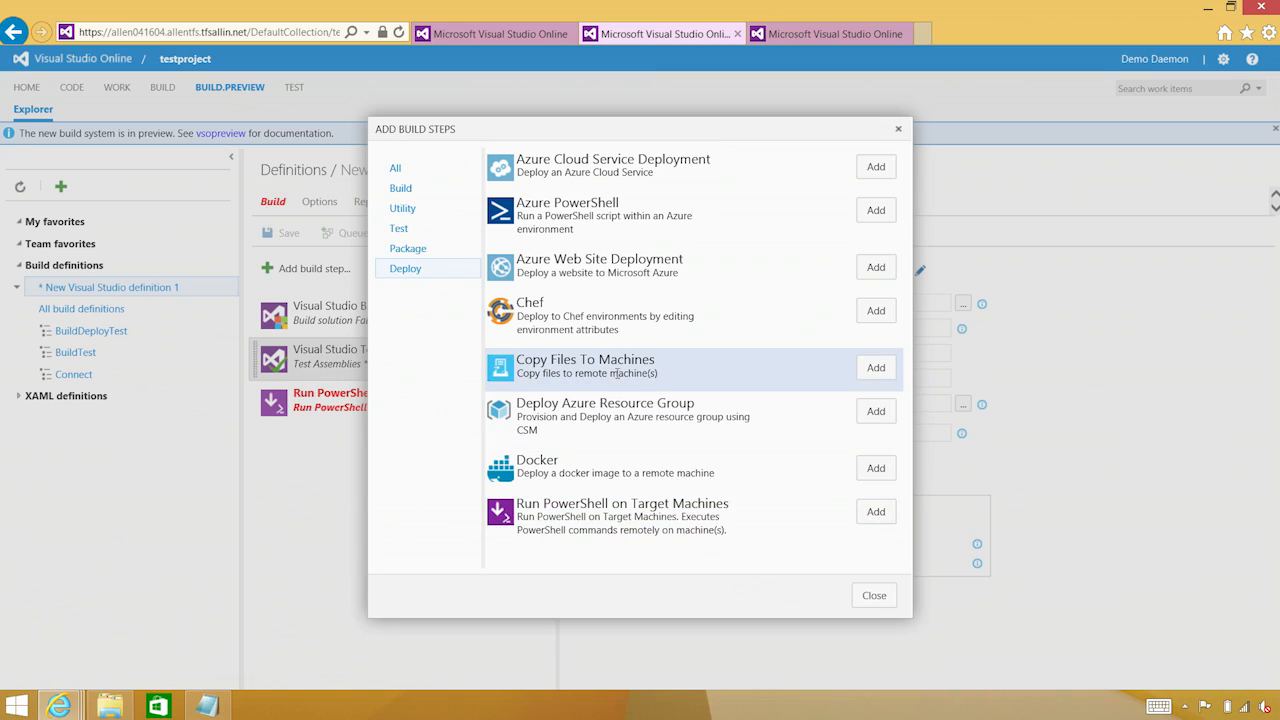
mouse_move(834, 388)
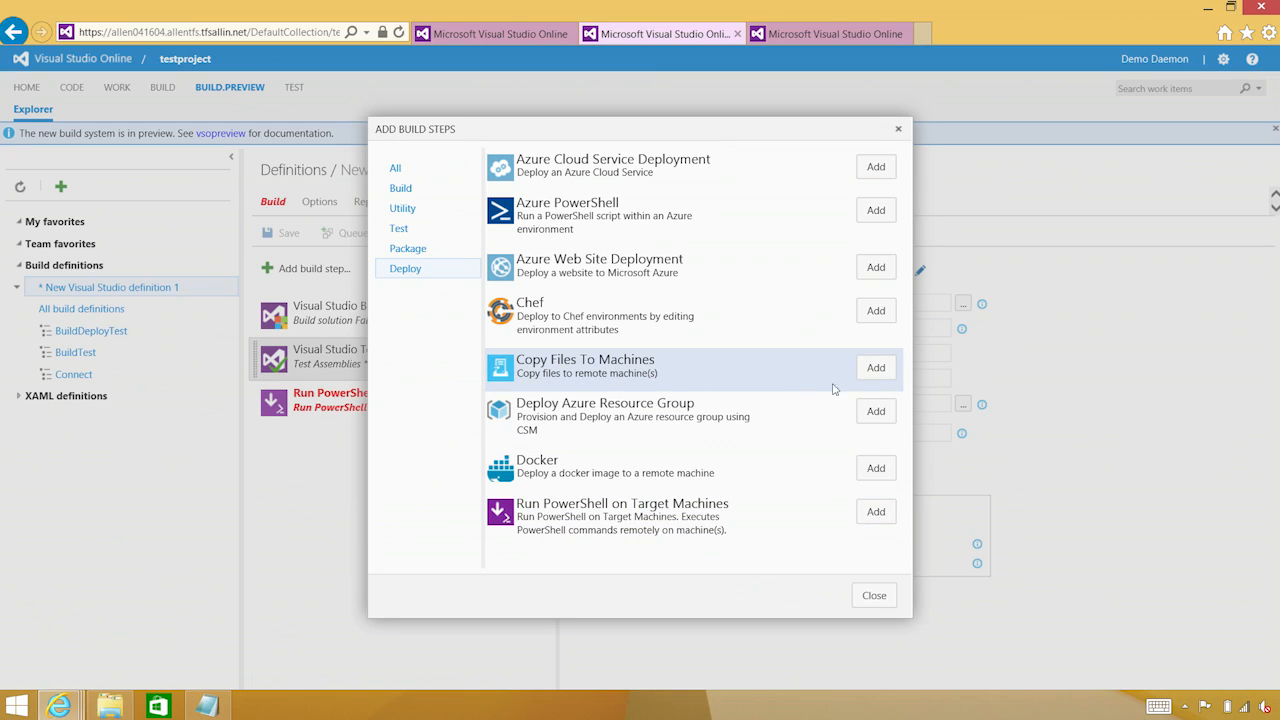
click(875, 367)
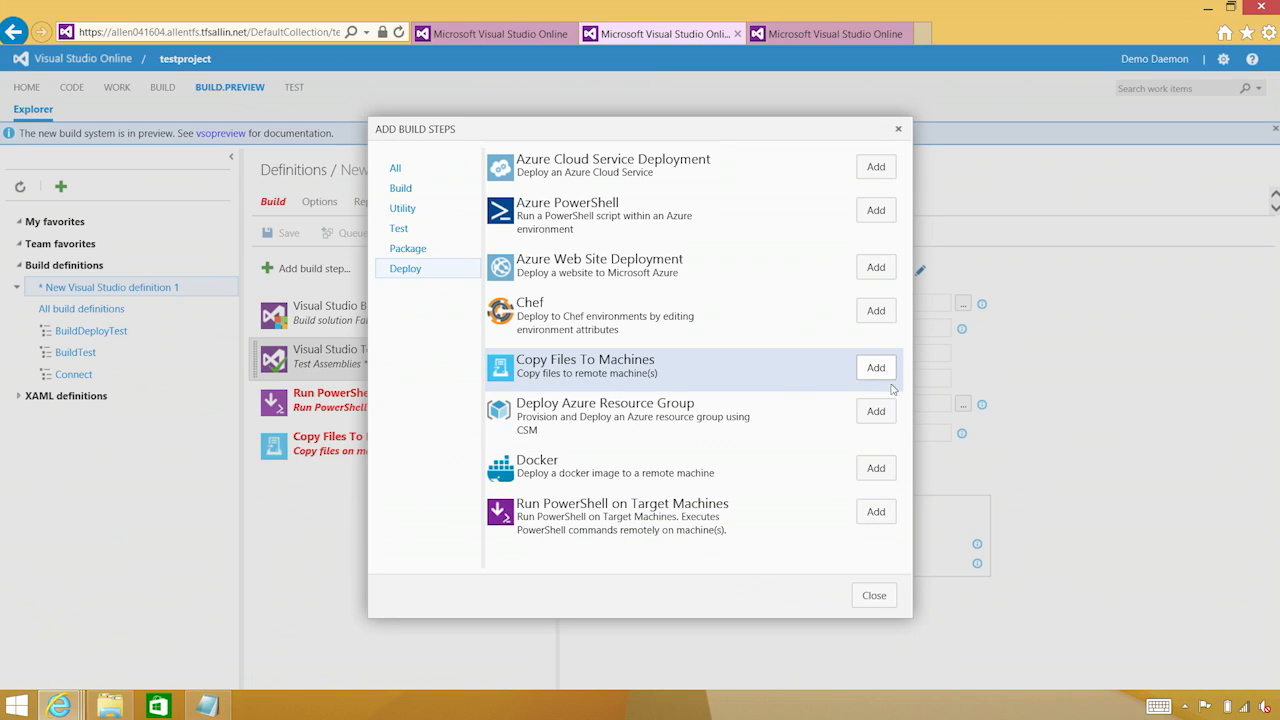
mouse_move(402, 228)
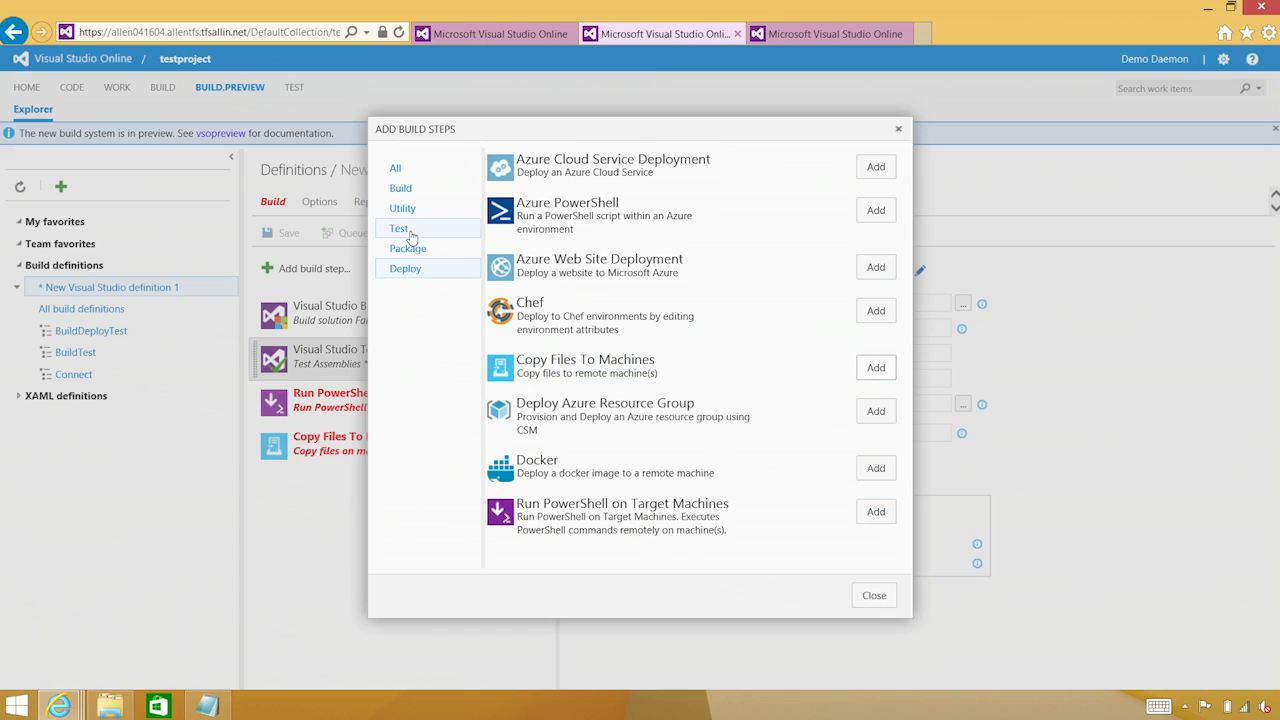
click(398, 228)
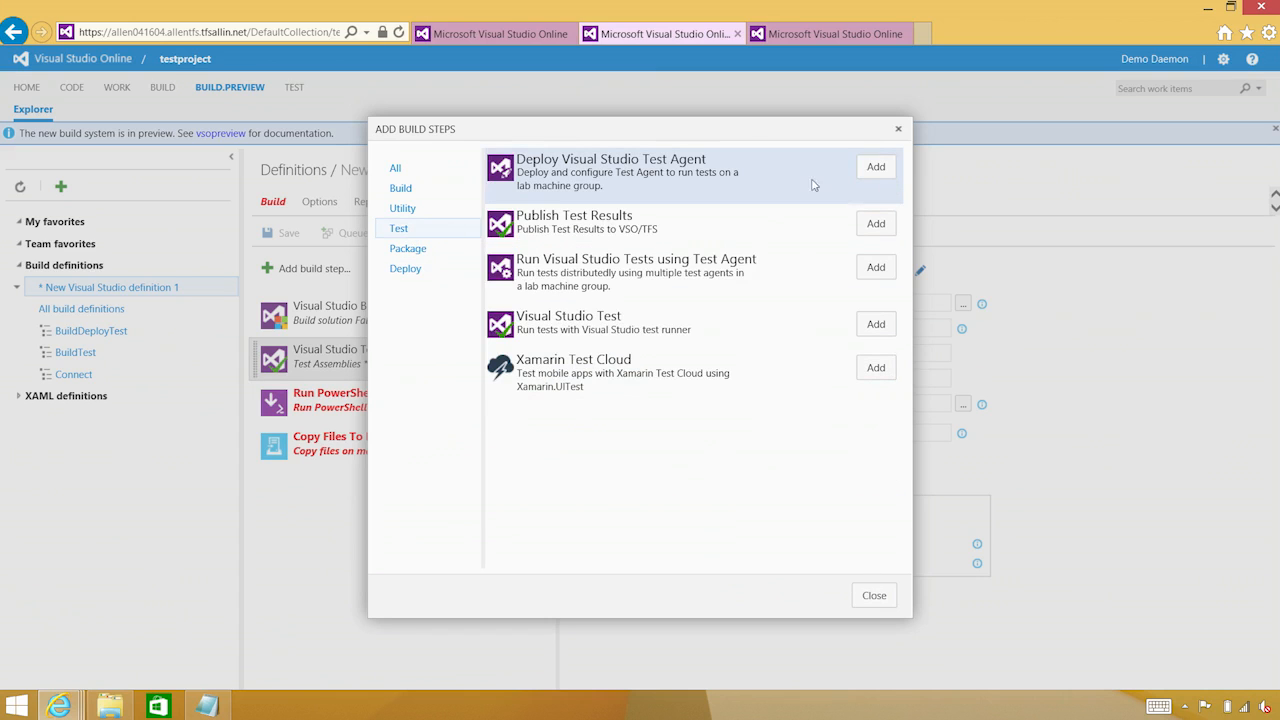
click(875, 166)
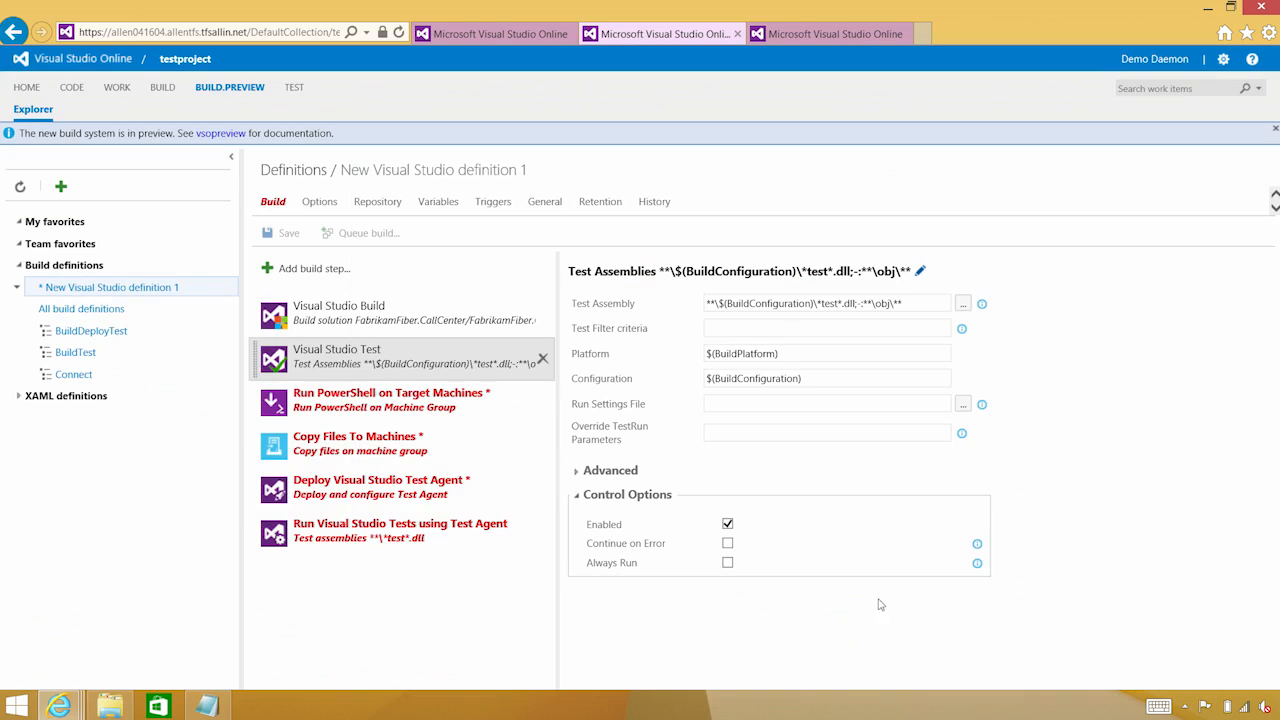
Step: Set the PowerShell step's machine group to autenv2 and source to $(Build.Repository.LocalPath)
click(386, 399)
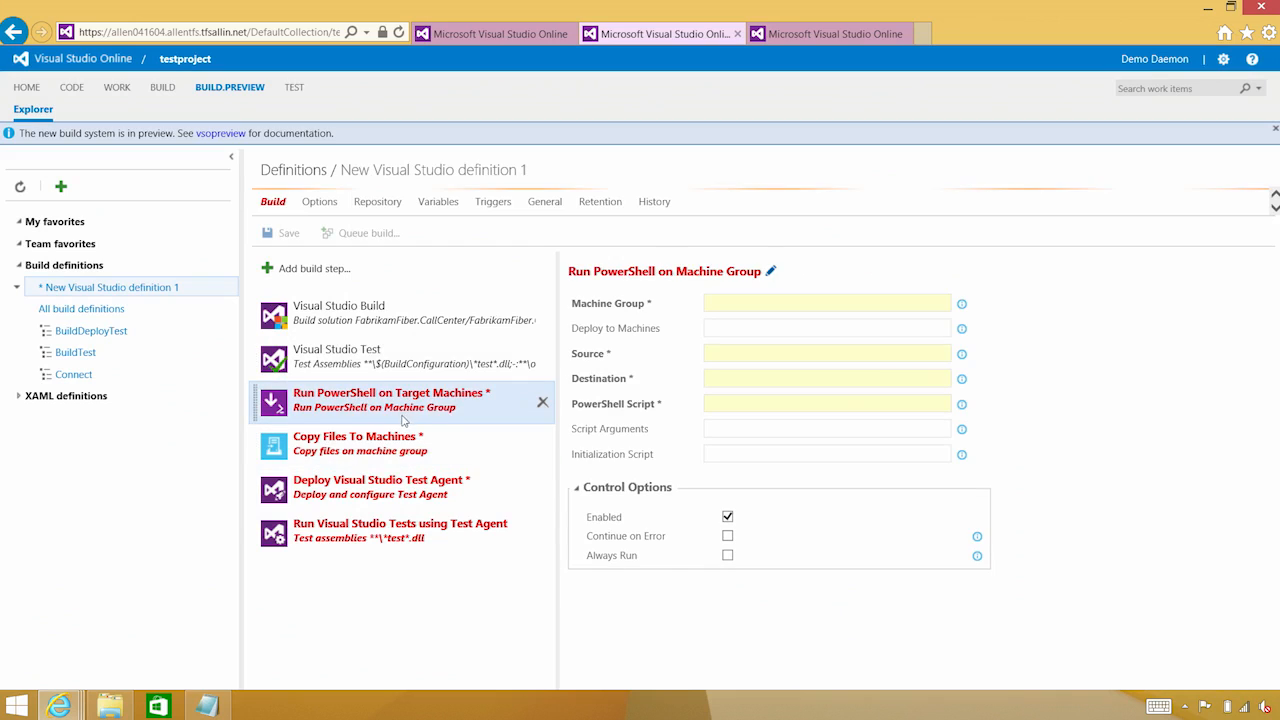
click(826, 303)
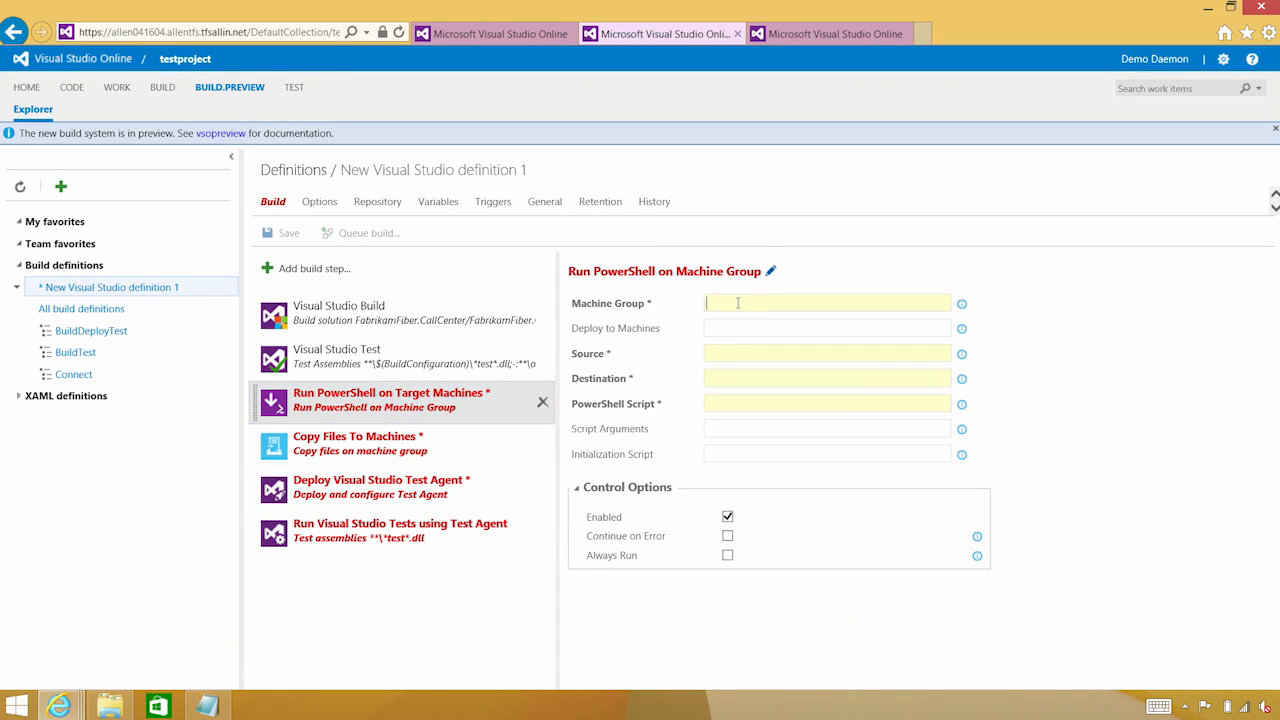
text(auth)
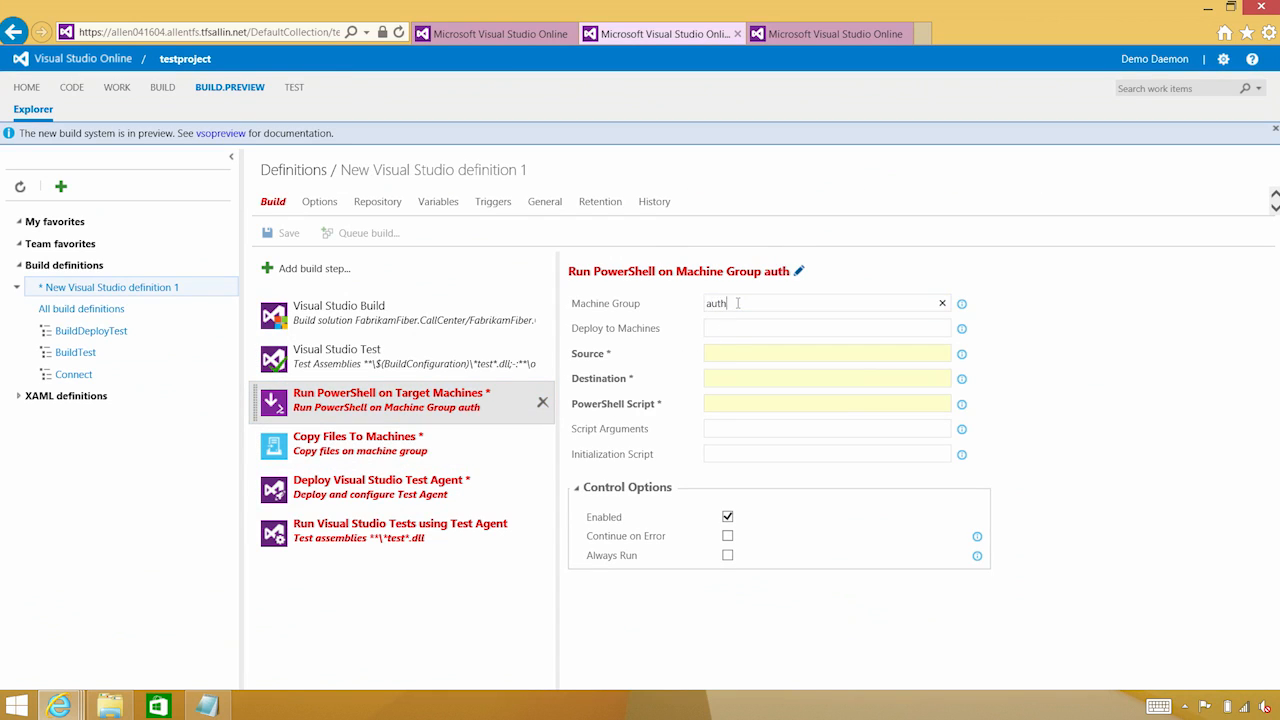
text(env2)
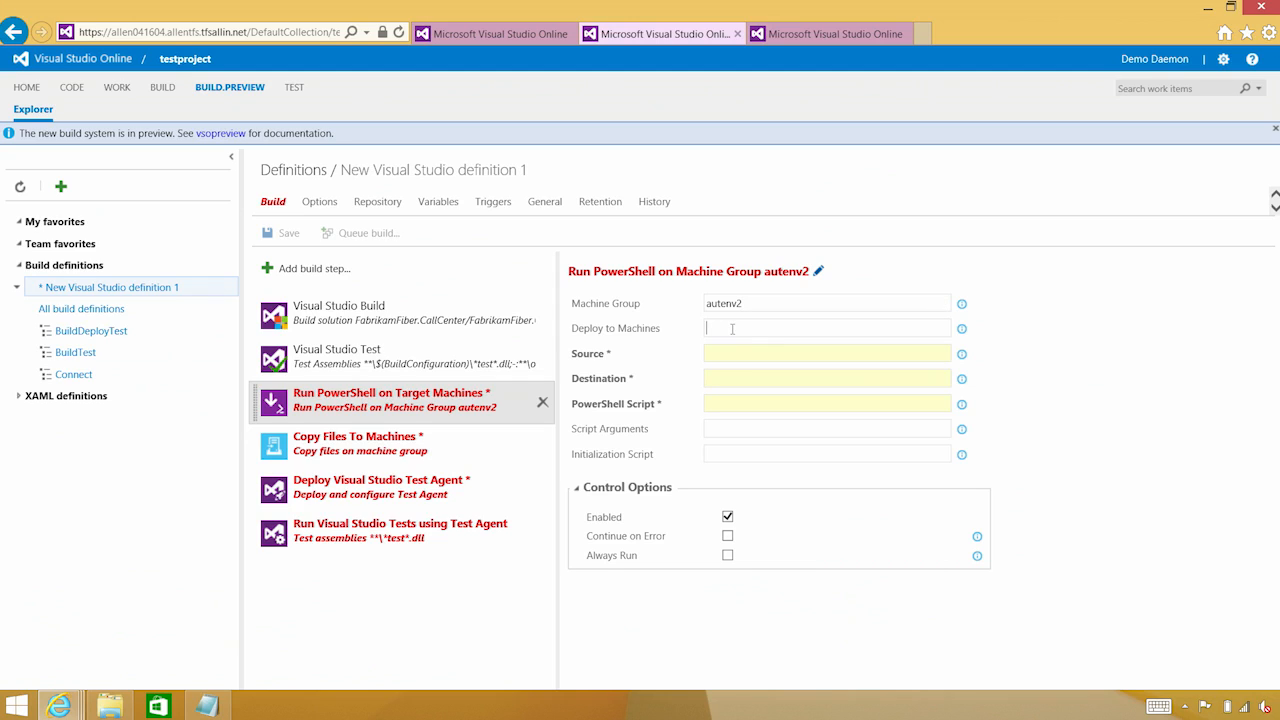
text($(Build.Repository.LocalPath))
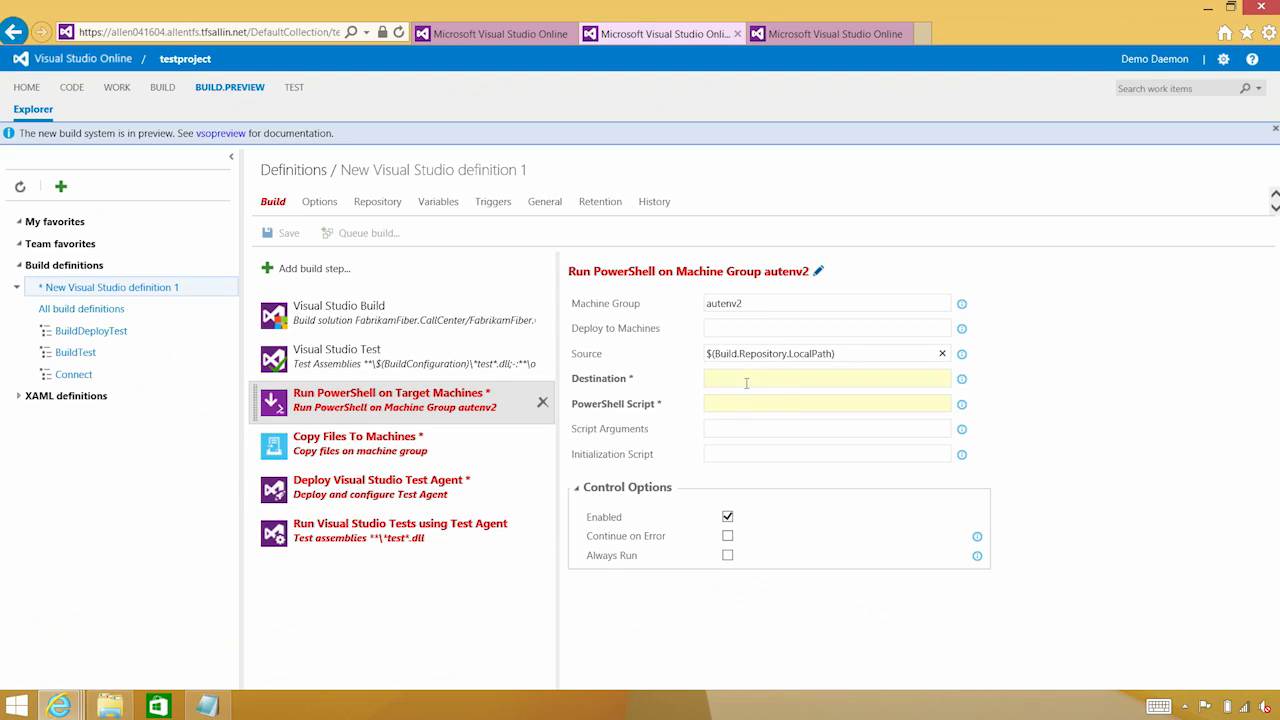
Step: Set the PowerShell step's destination to c:\test and script to c:\test\deploy.ps1
text(c:)
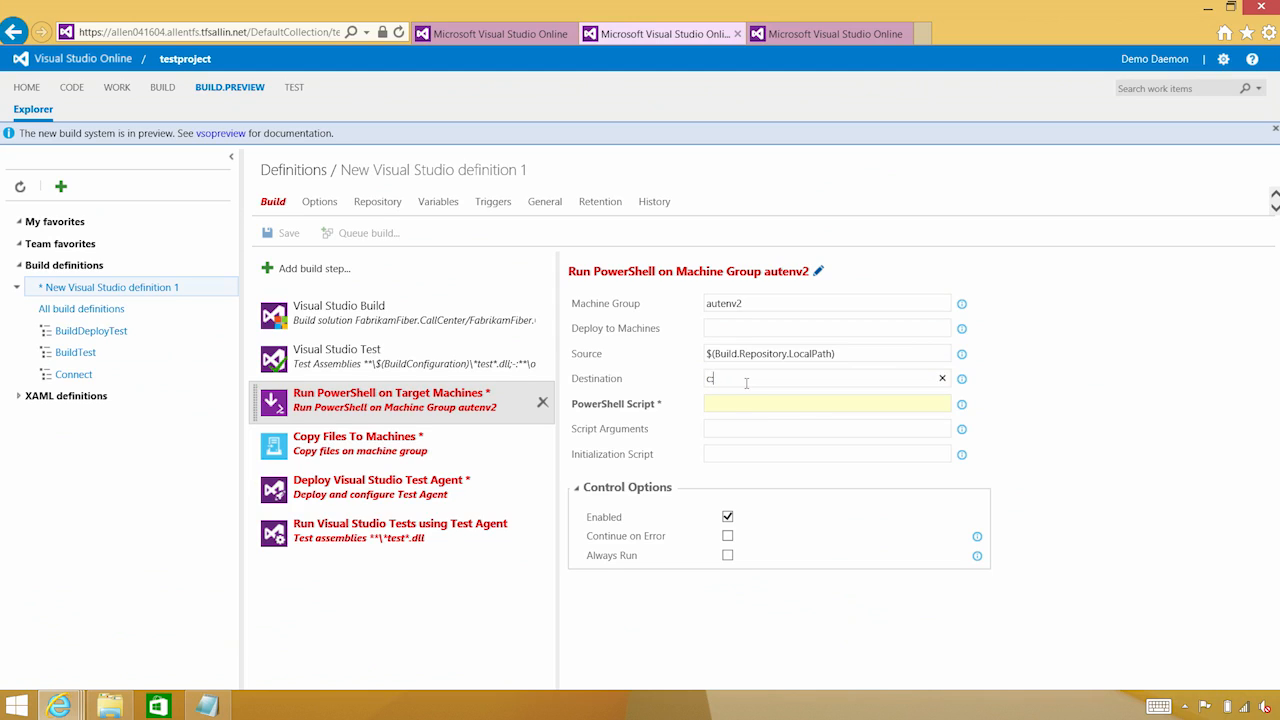
text(test)
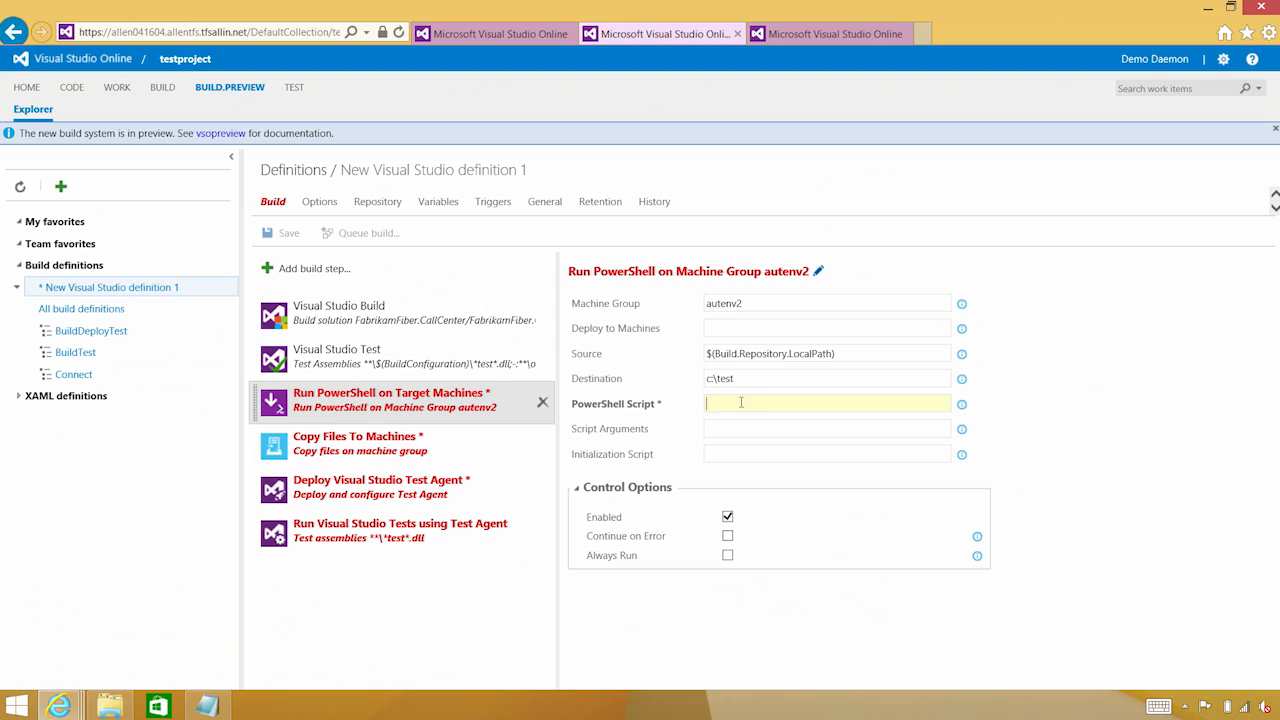
text(c:\)
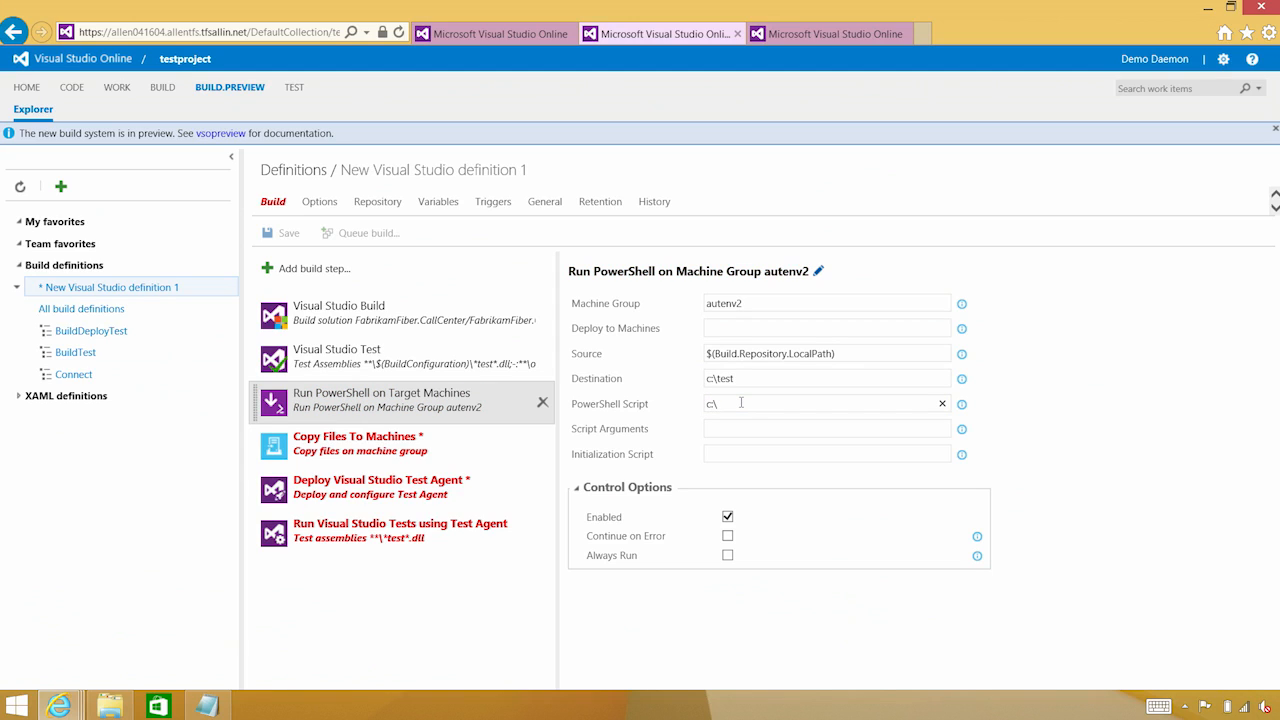
text(test\)
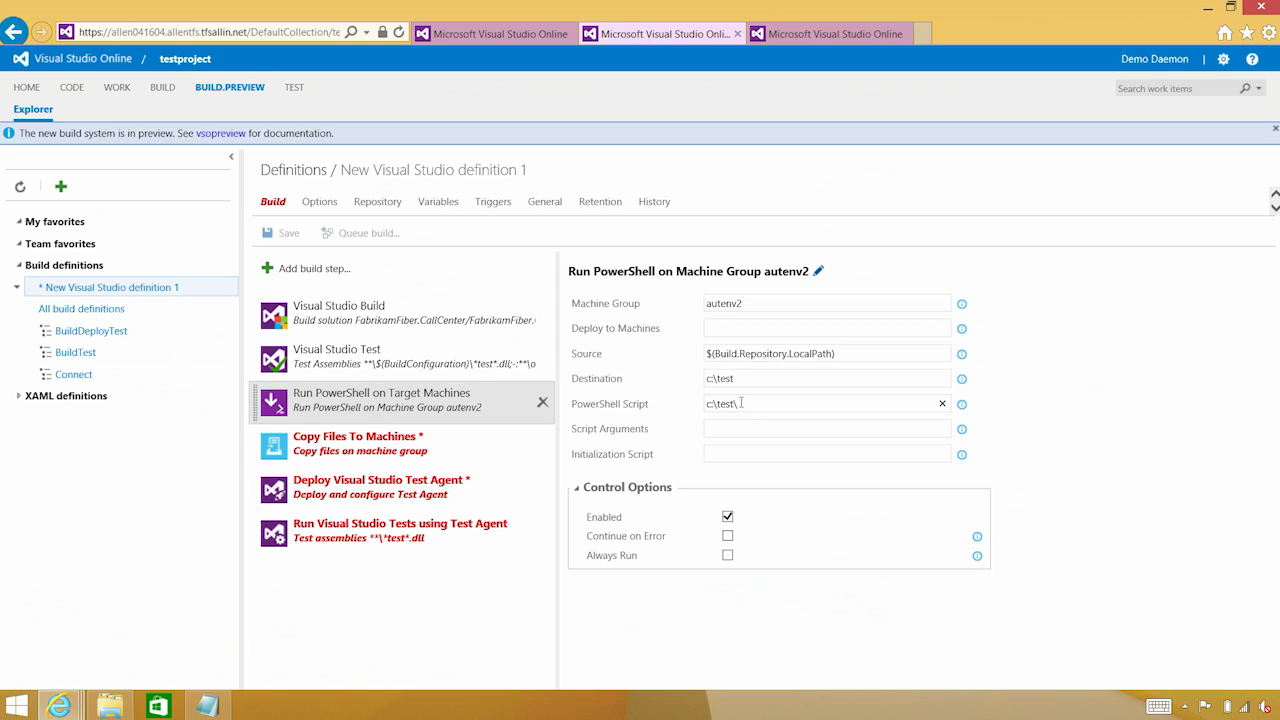
text(deploy)
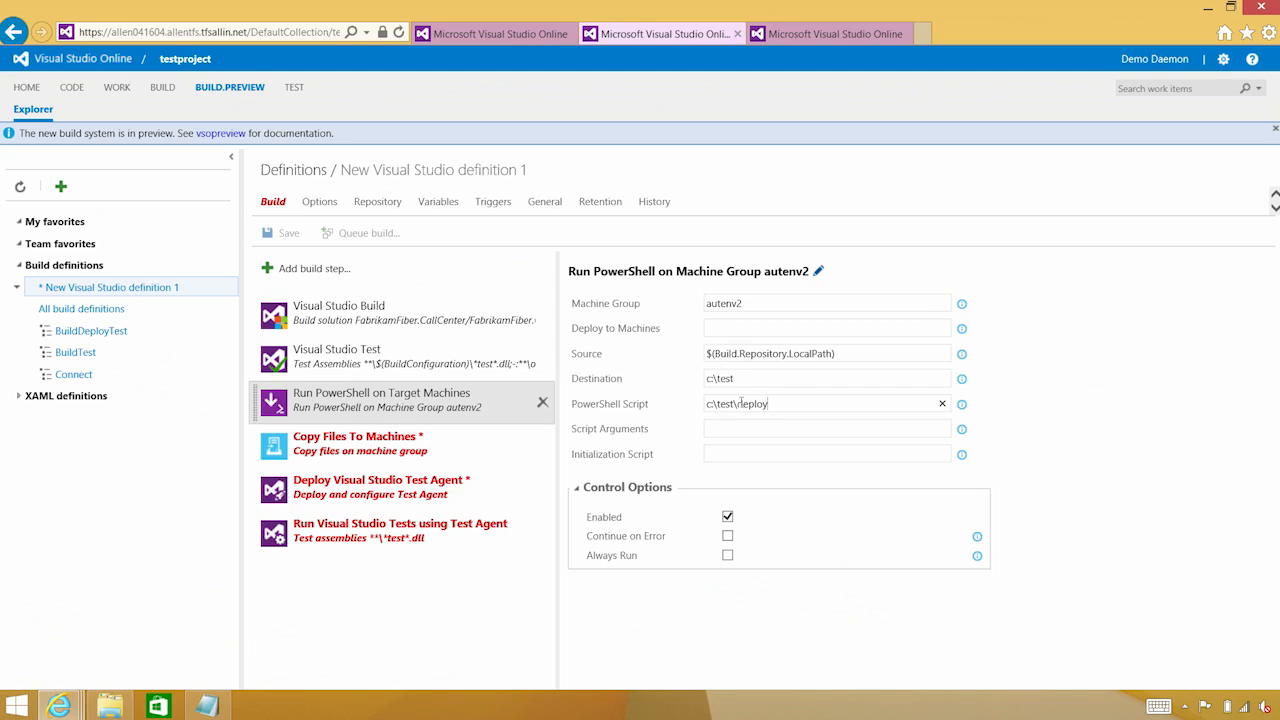
text(.px2)
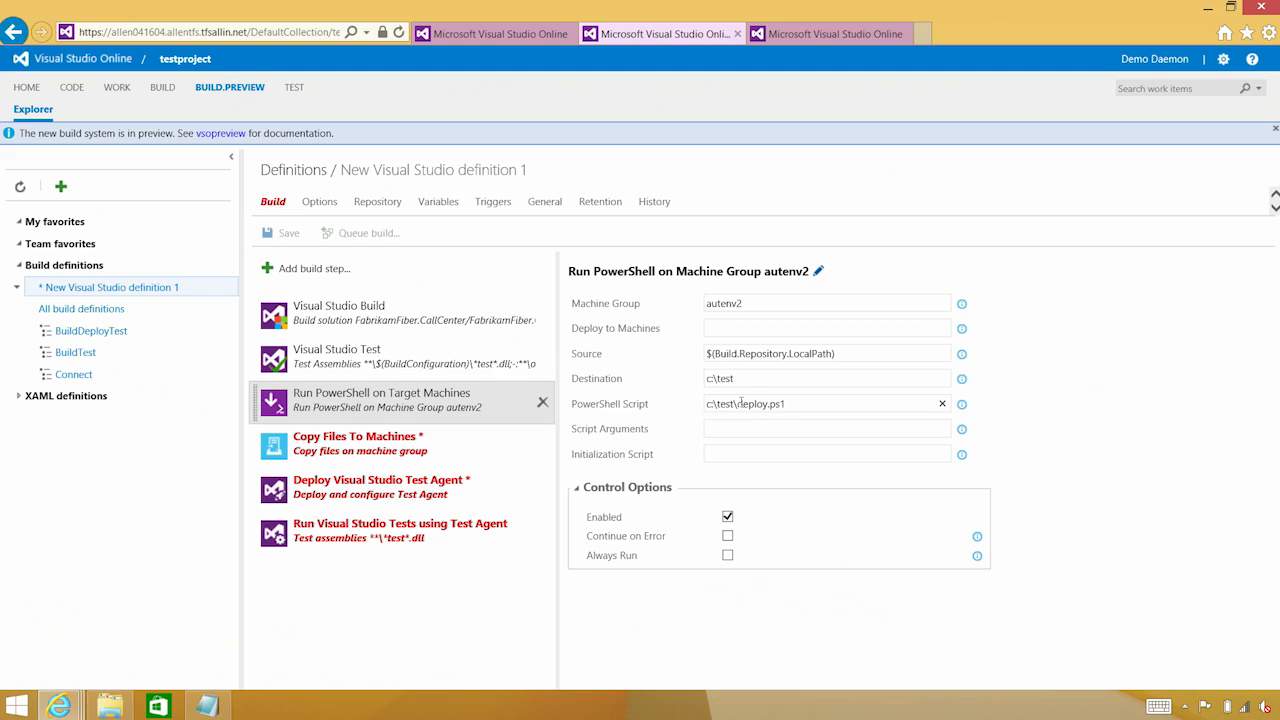
click(356, 443)
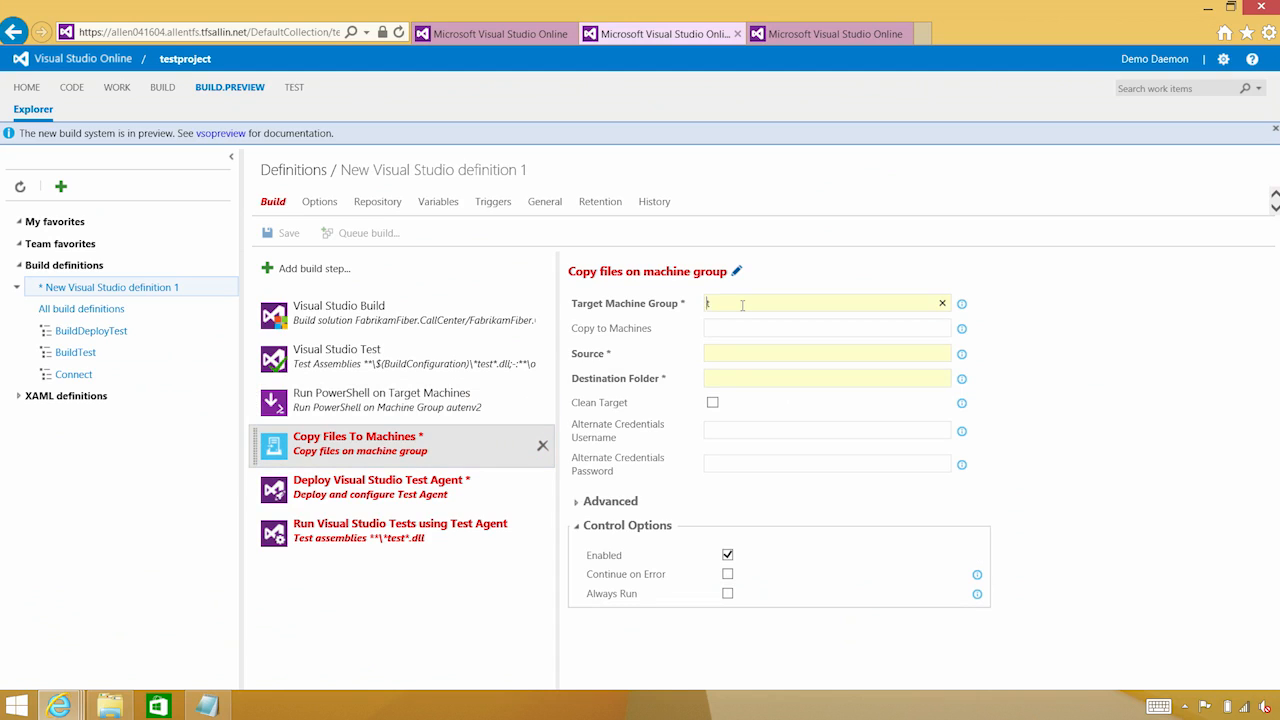
Step: Fill Copy Files with machine group testenv2, source $(Build.Repository.LocalPath), destination c:\test
text(testenv)
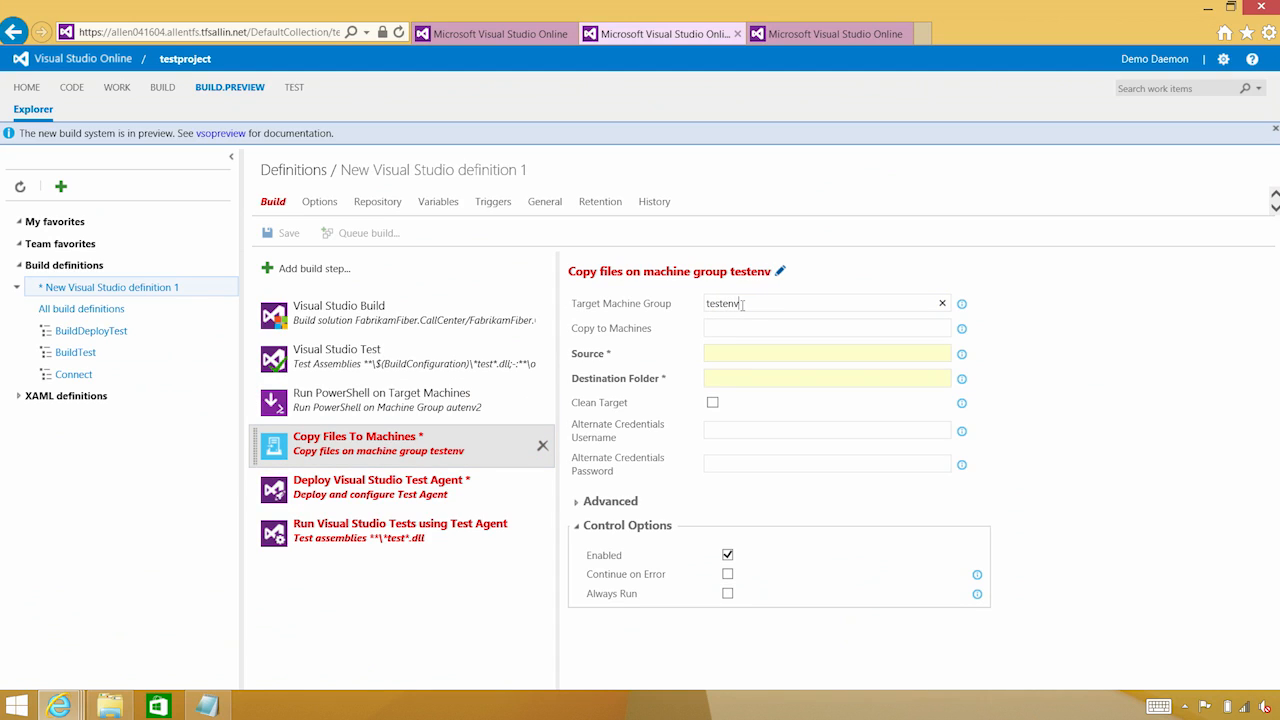
text(2)
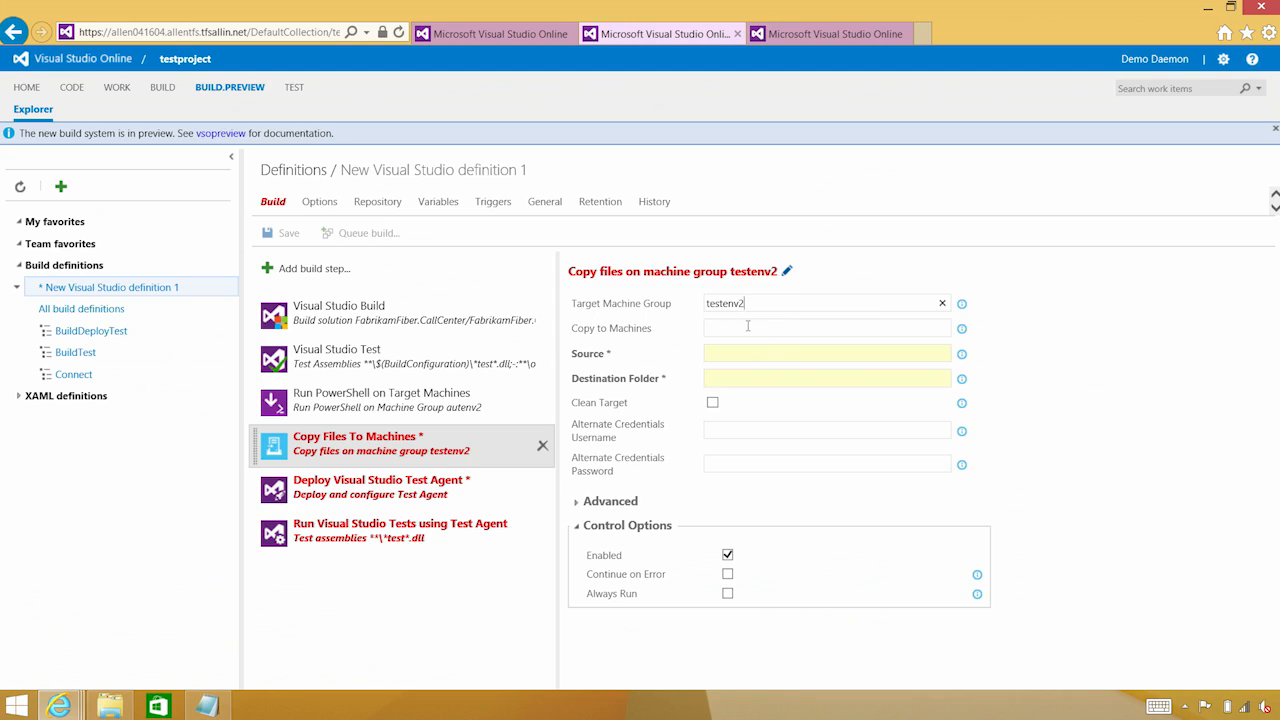
text($(Build.Repository.LocalPath))
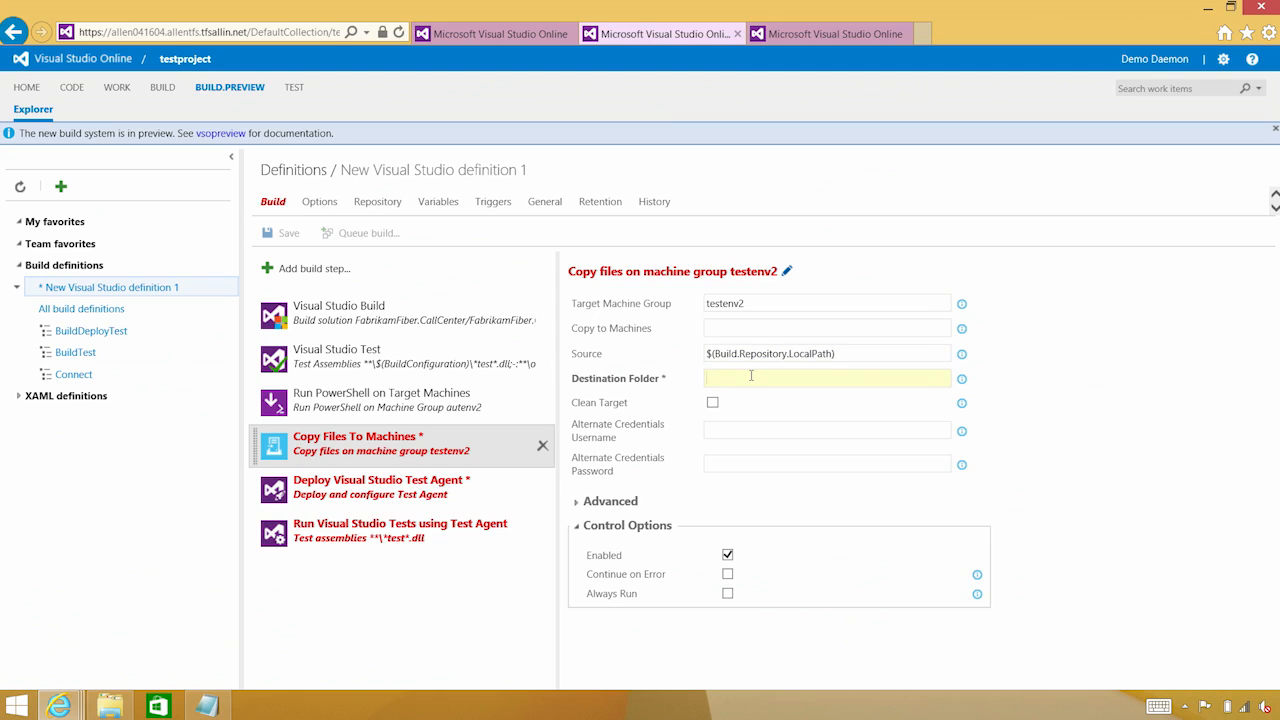
text(c:\test)
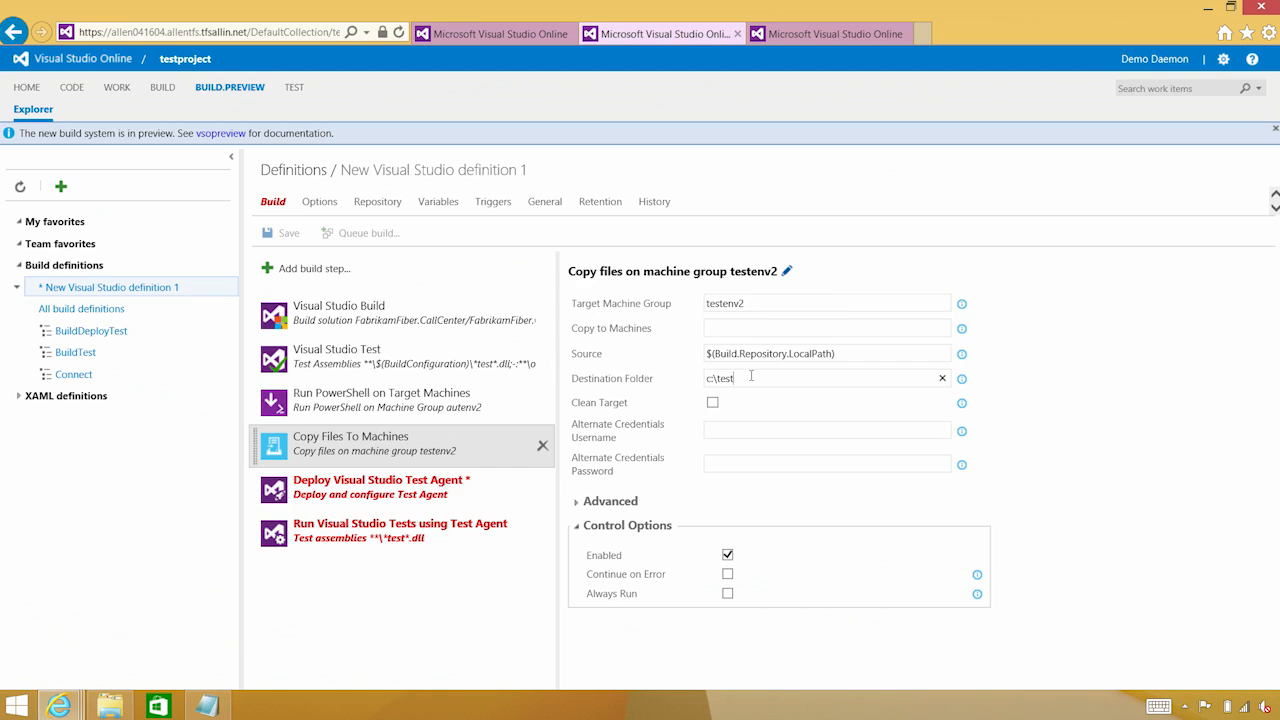
mouse_move(488, 503)
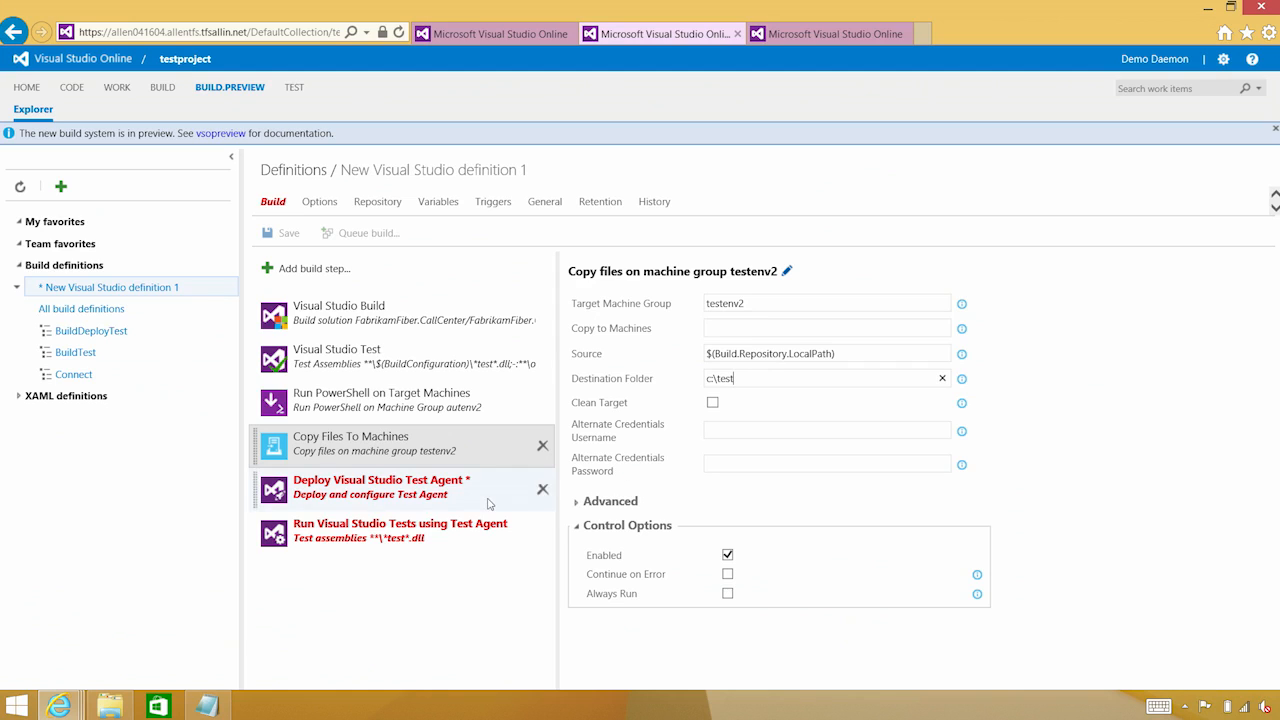
click(382, 487)
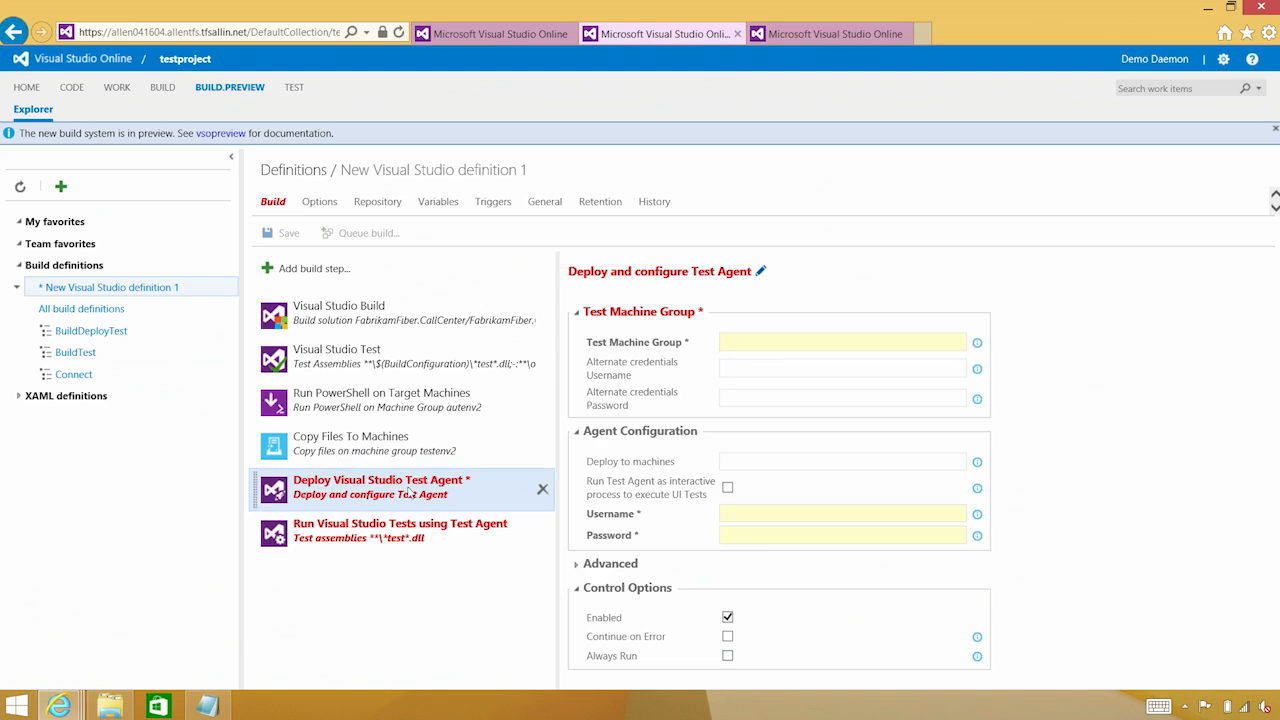
Step: Enter test machine group testenv2, the username and password $(var1) for the test agent
click(842, 342)
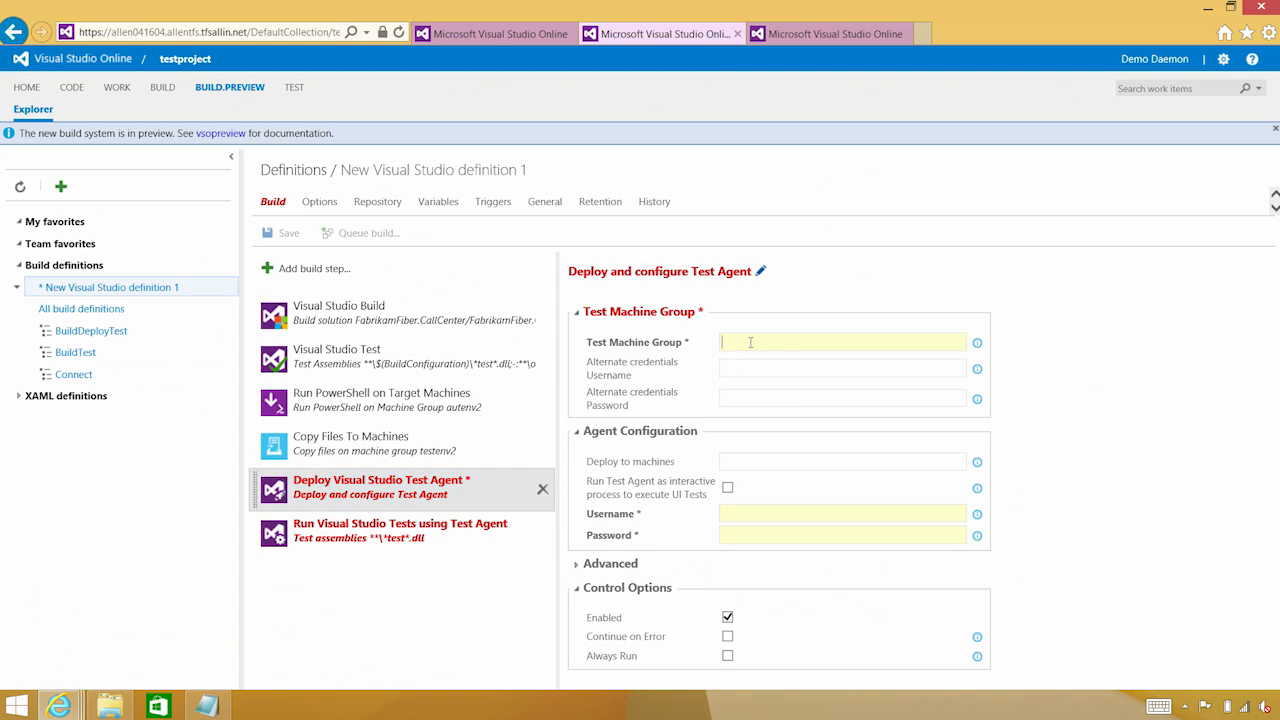
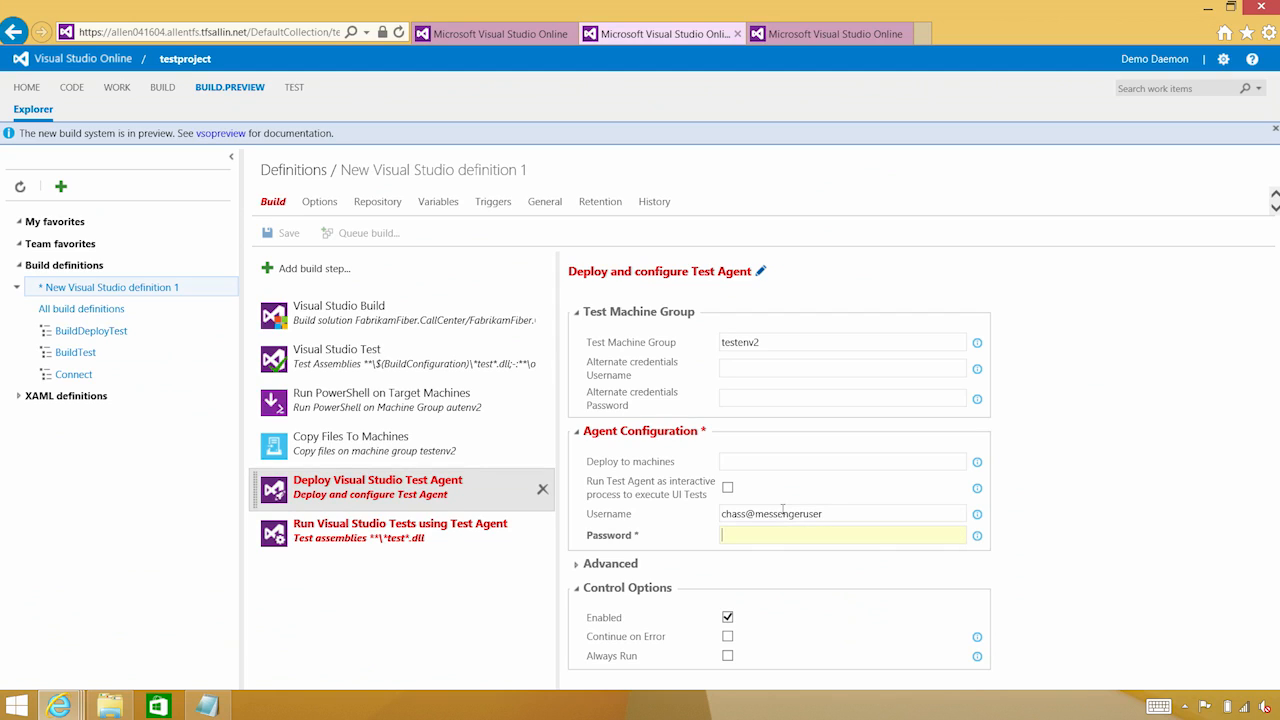
mouse_move(438, 201)
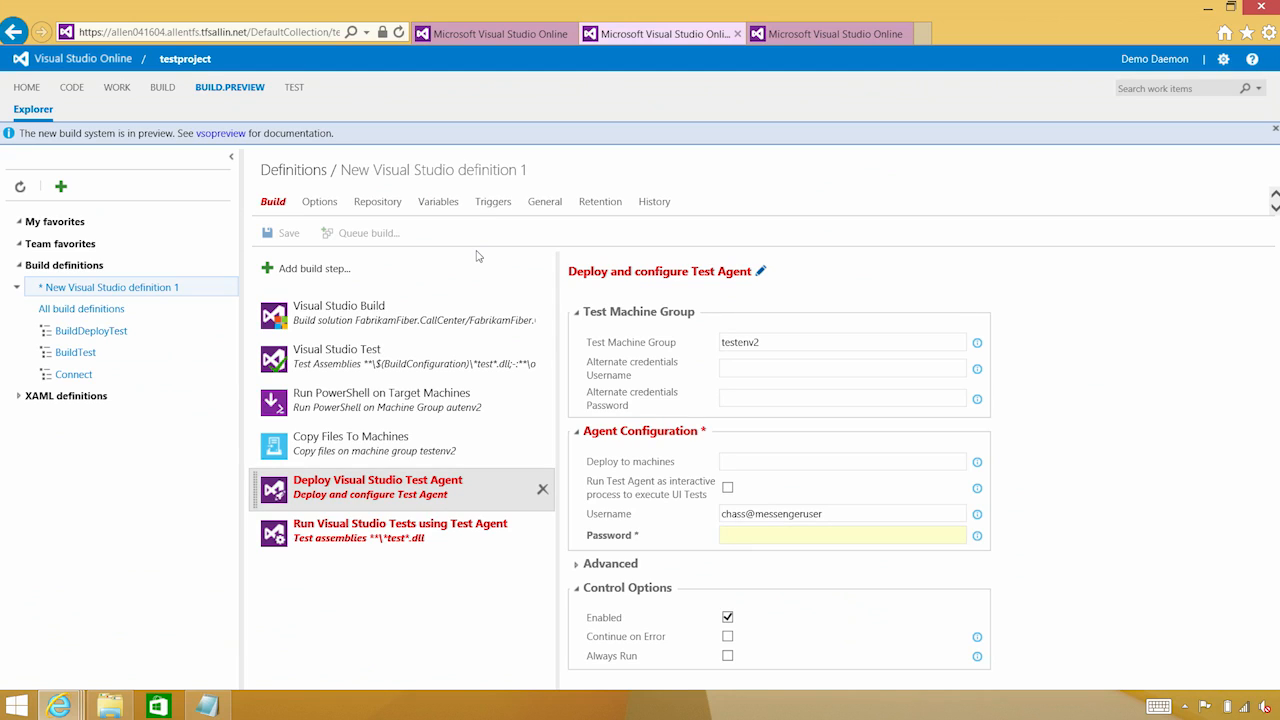
text($(var)
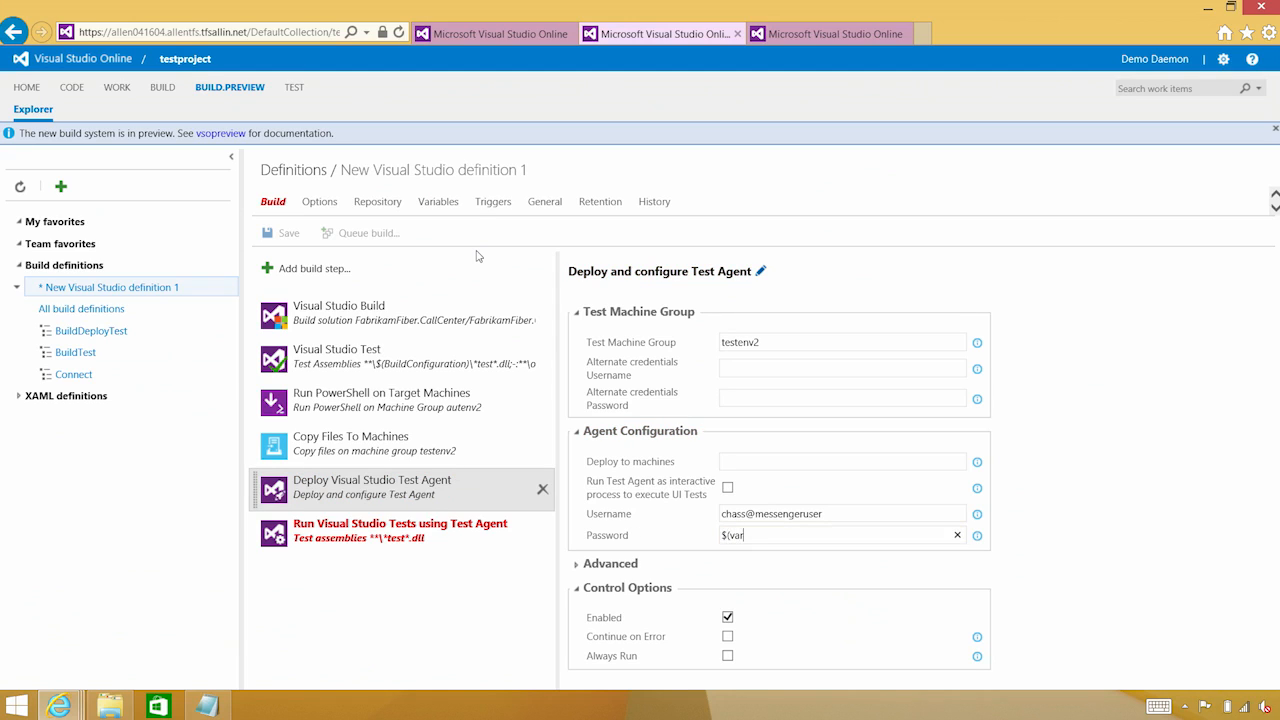
text(10)
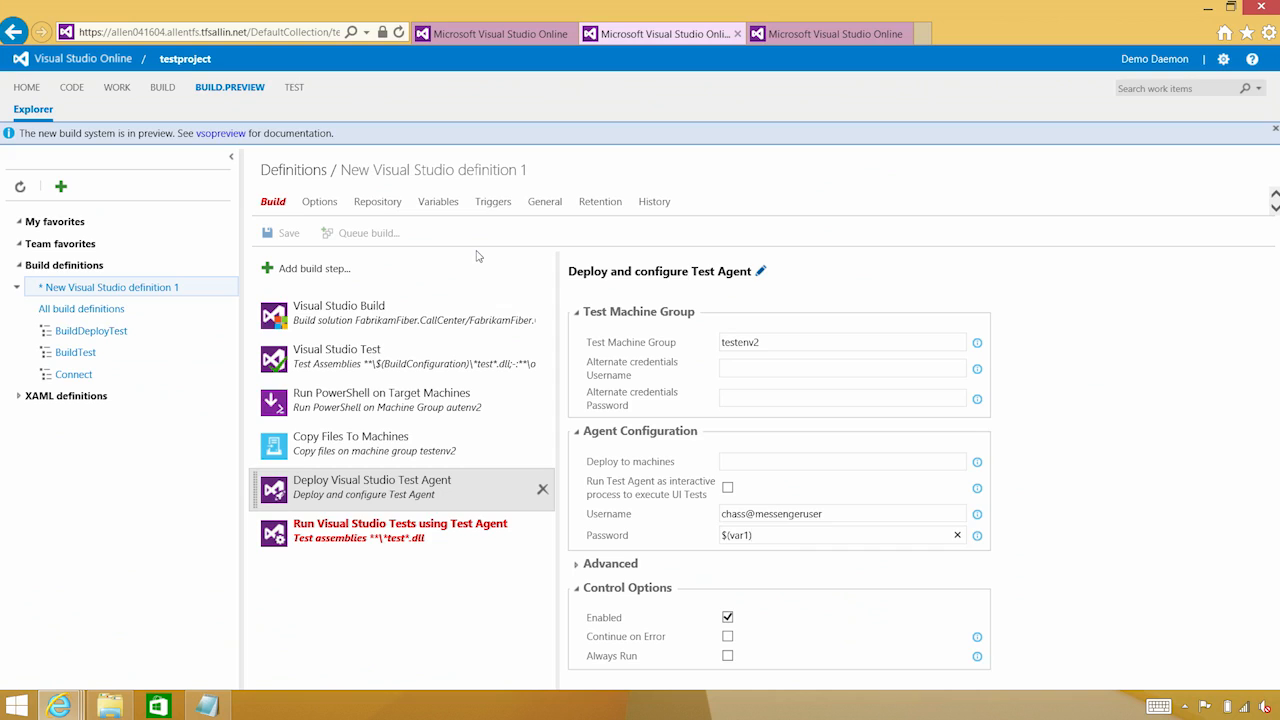
click(840, 535)
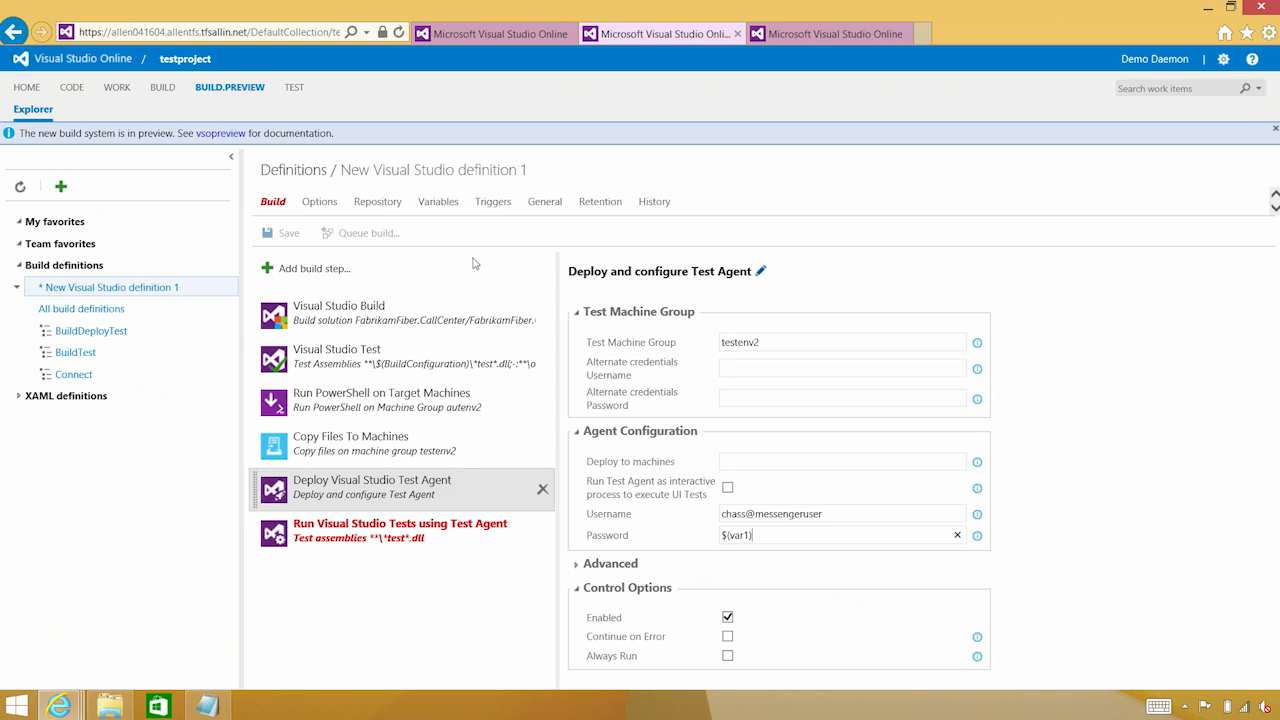
click(400, 531)
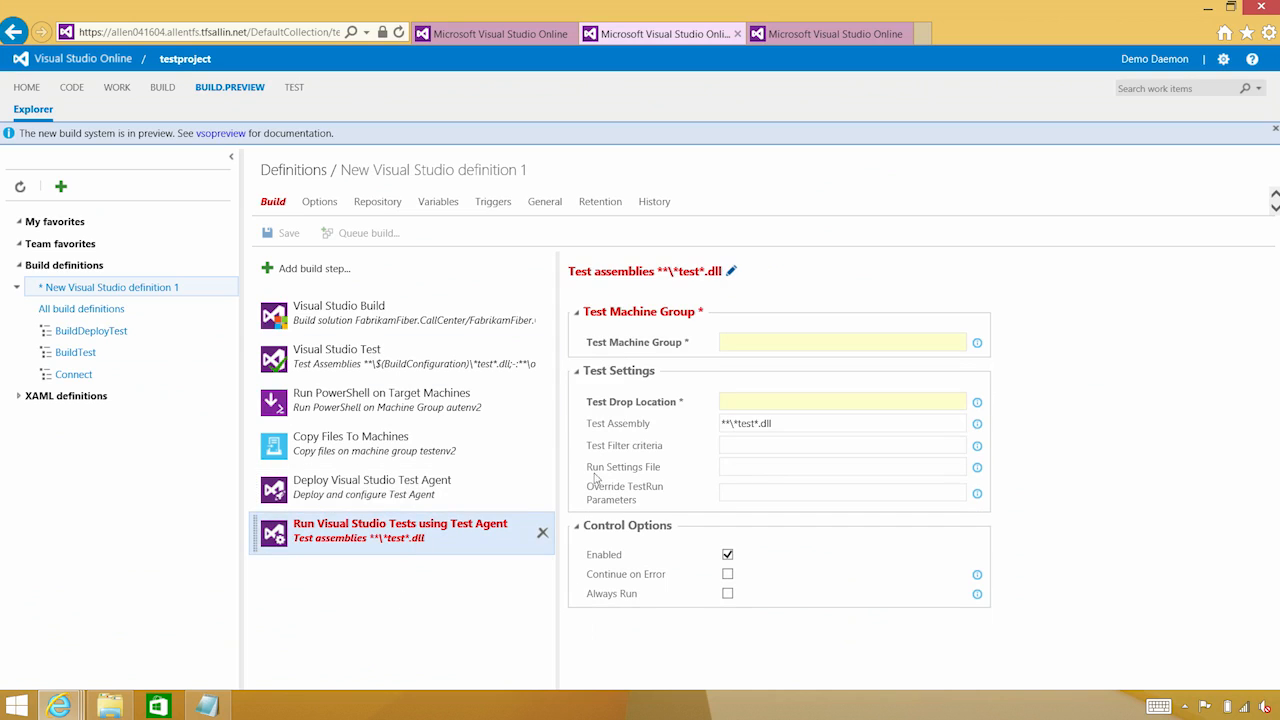
Step: Enter Testenv2 as test machine group and $(Build.Repository.LocalPath) as test drop location
text(TES)
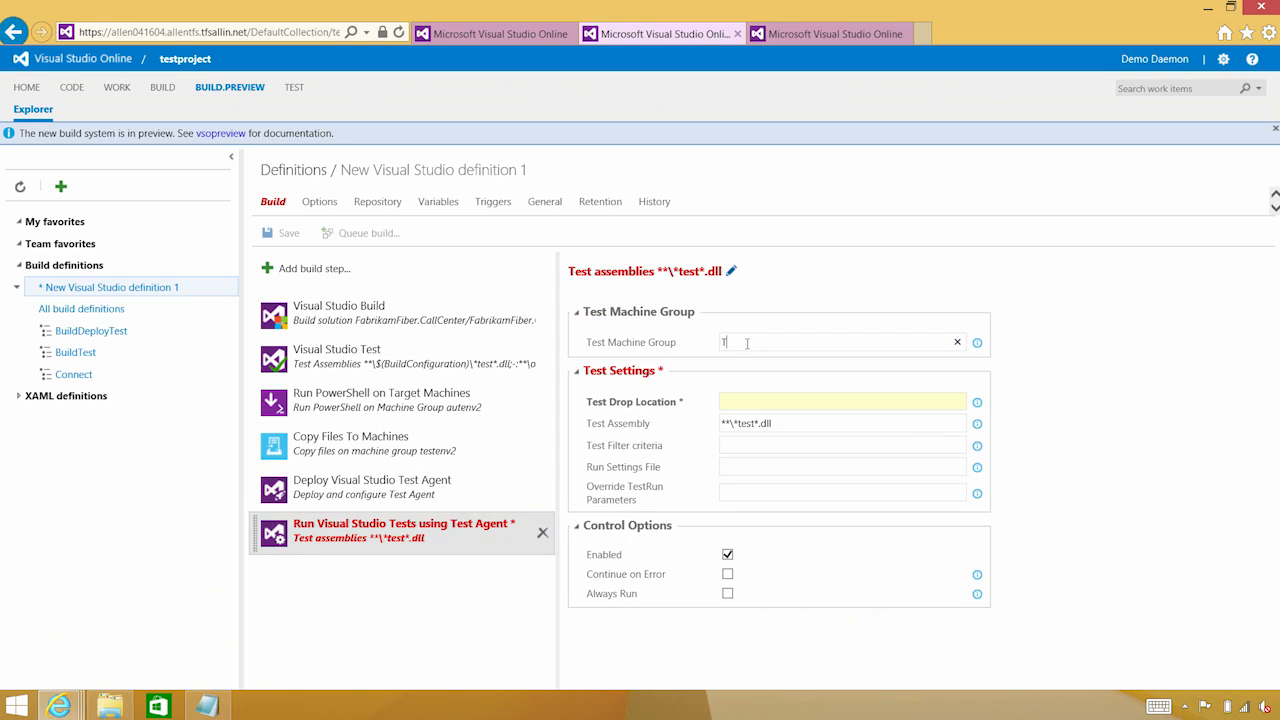
text(test)
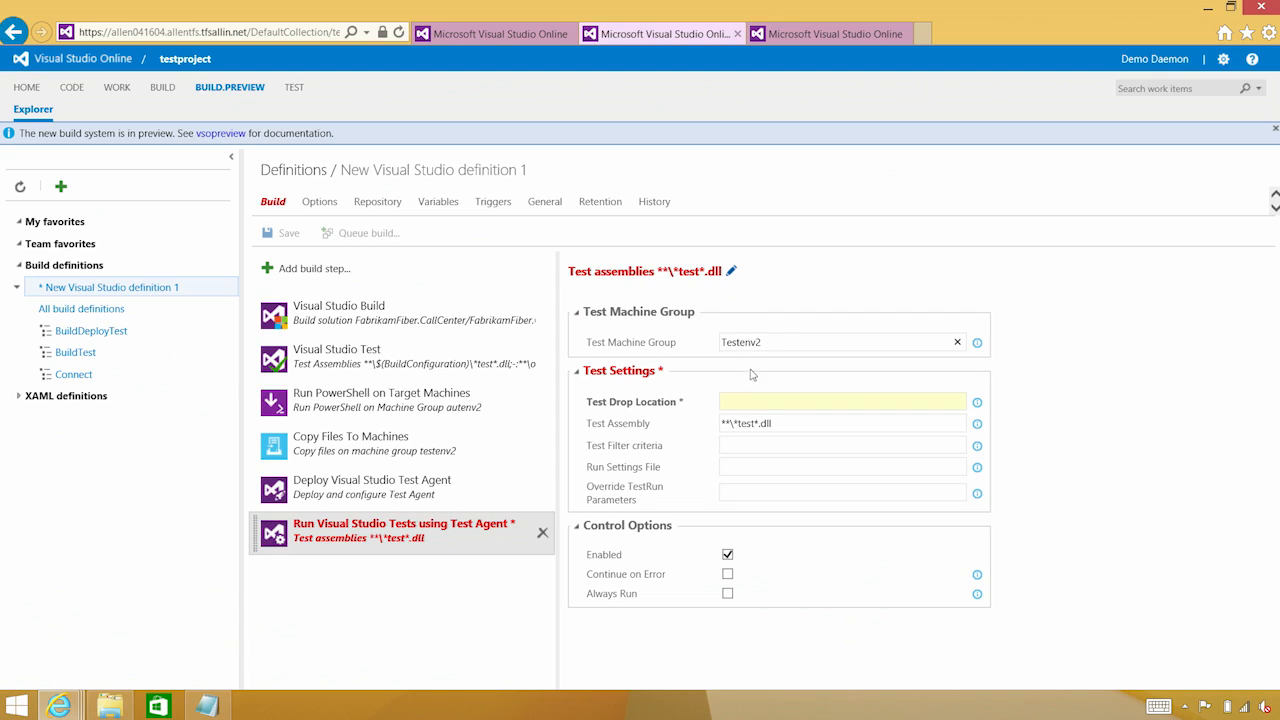
text($(Build.Repository.LocalPath))
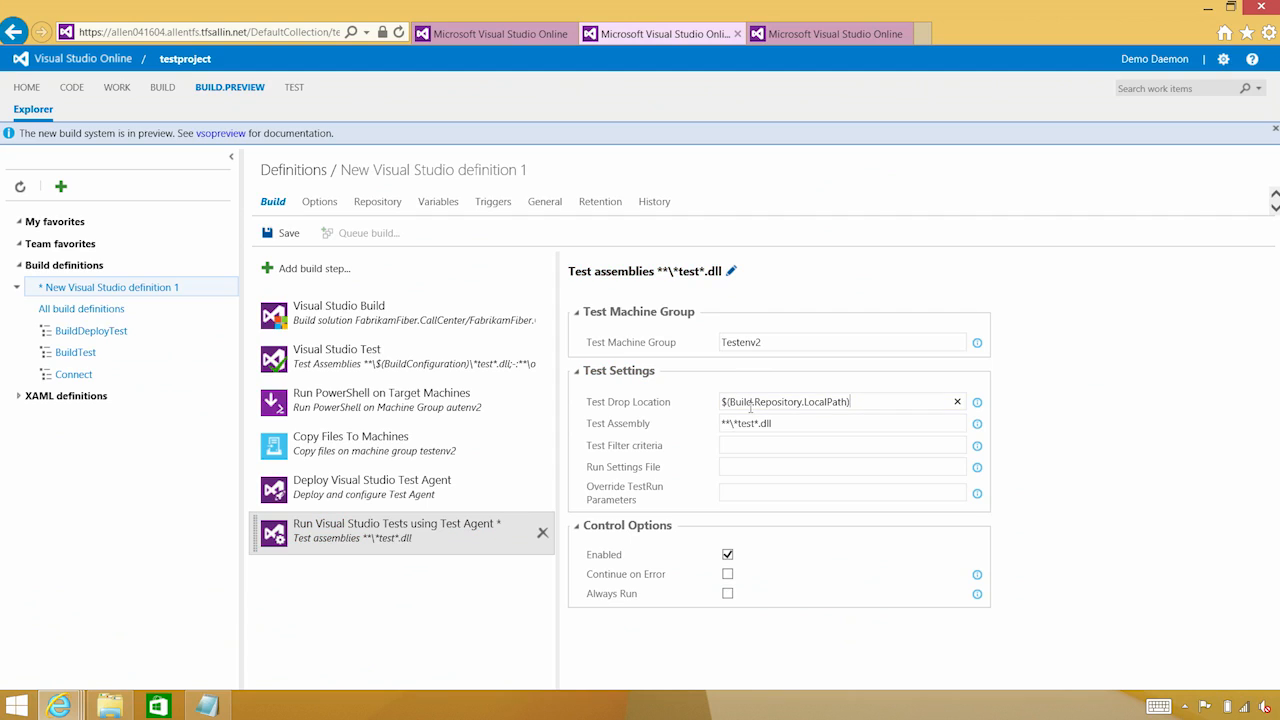